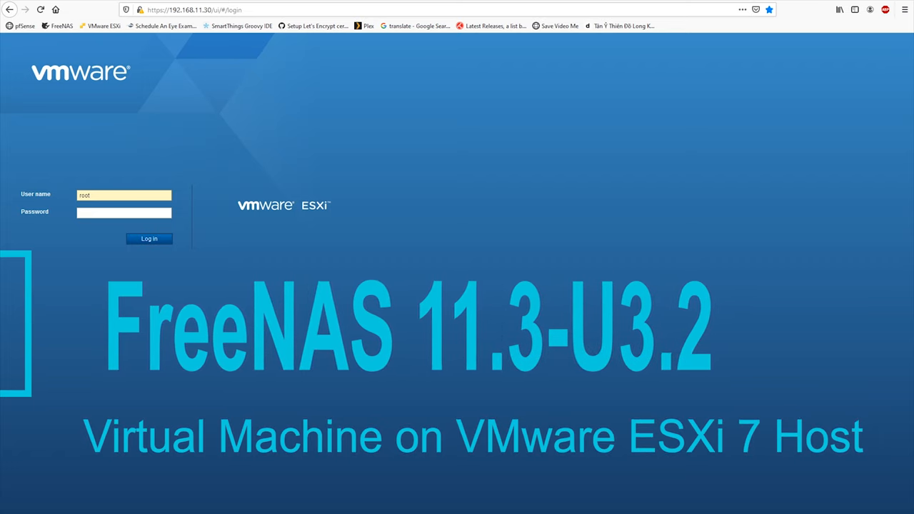
Step: Sign in to the ESXi host as root with the administrator password
click(123, 213)
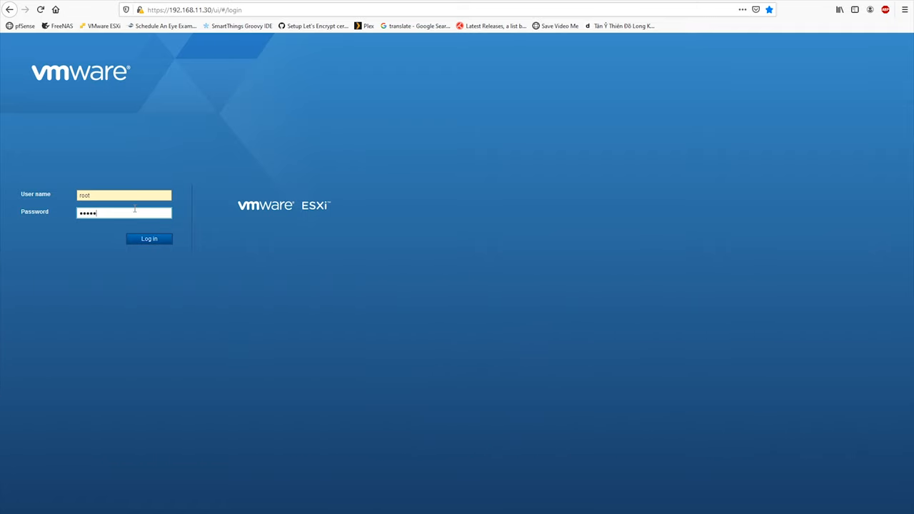
text(password)
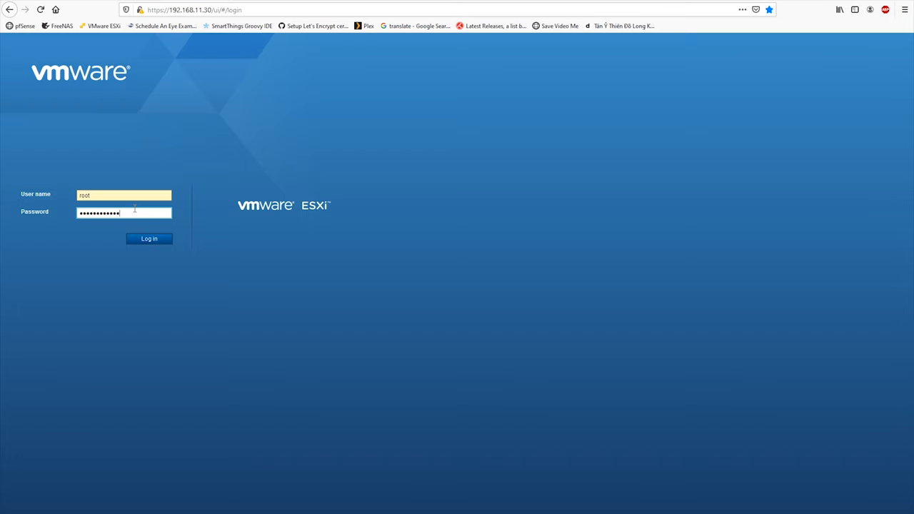
click(149, 239)
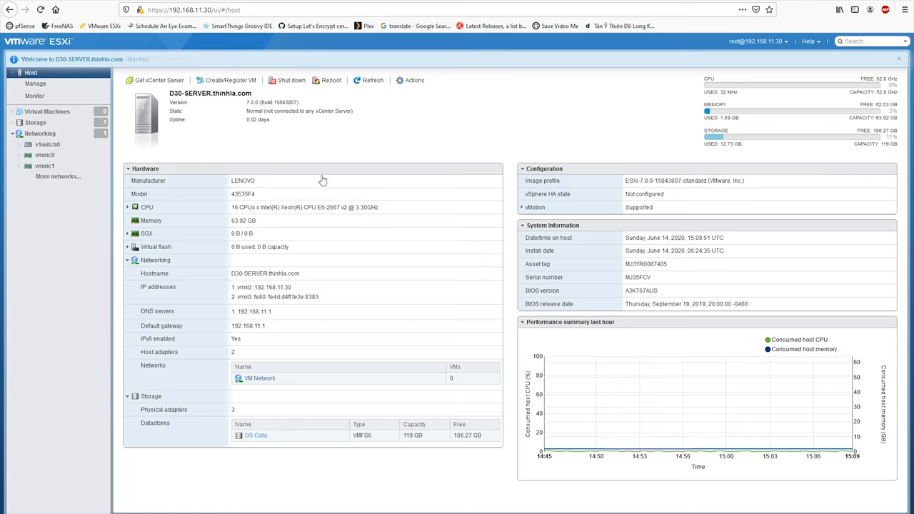
mouse_move(523, 119)
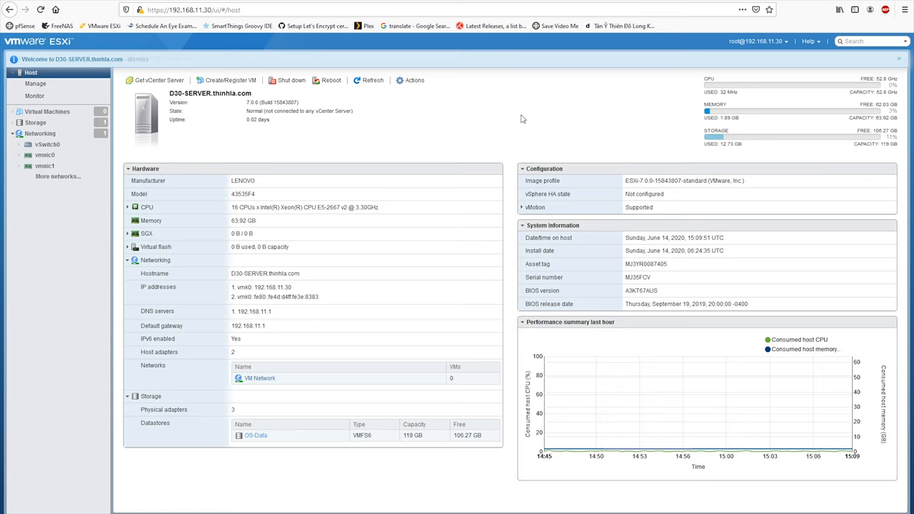
mouse_move(656, 111)
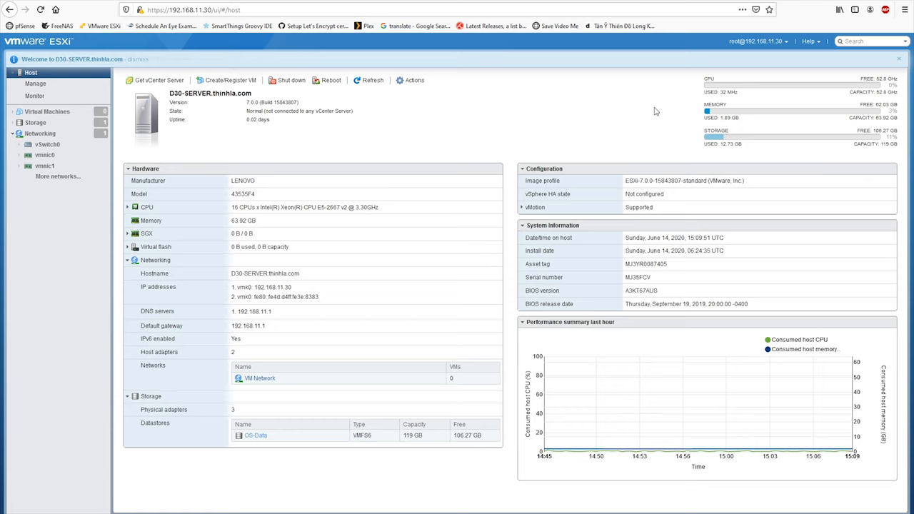
mouse_move(824, 155)
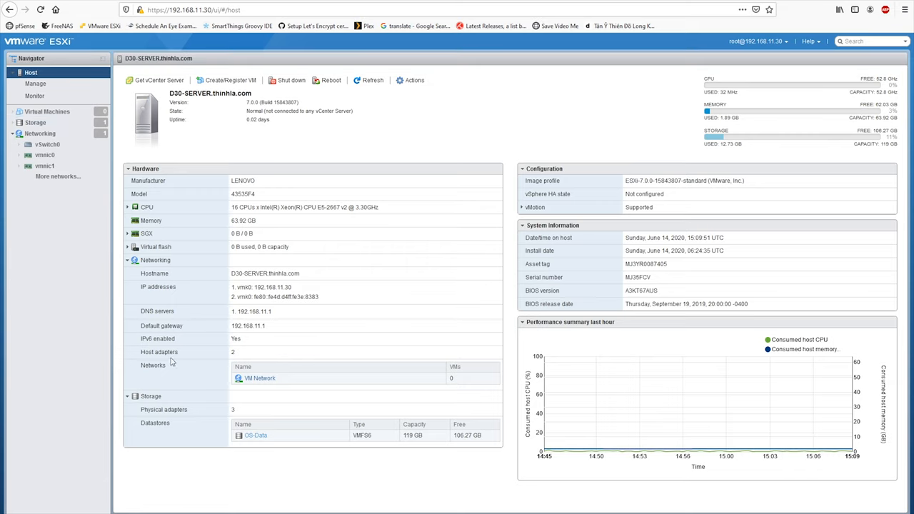
mouse_move(232, 357)
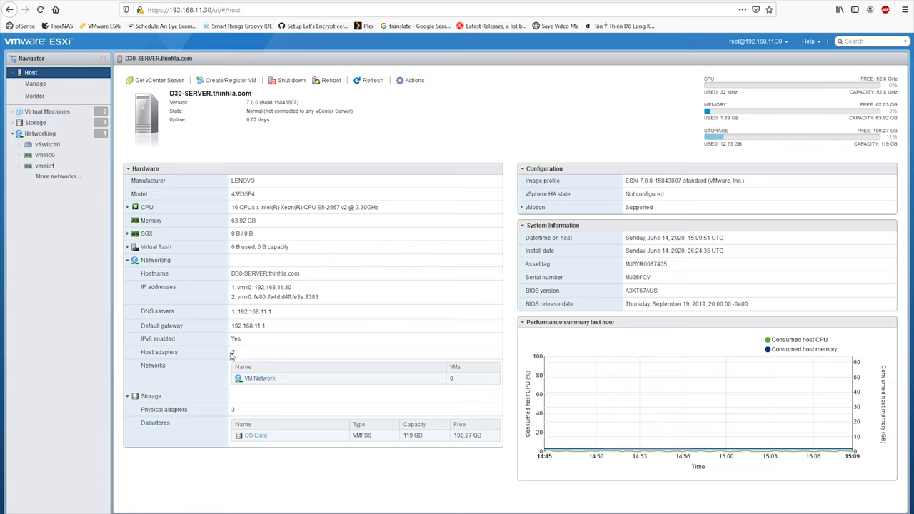
mouse_move(271, 304)
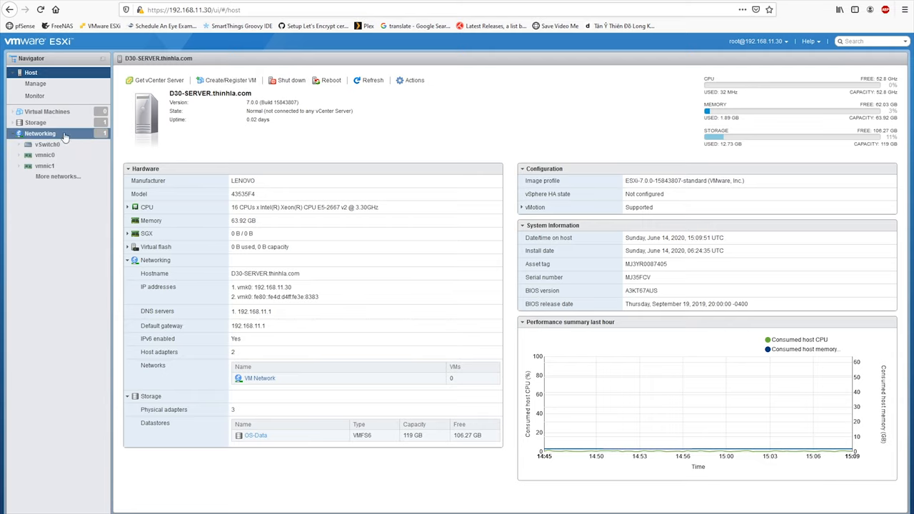
Step: Show the host's Virtual Machines list, currently empty
click(47, 111)
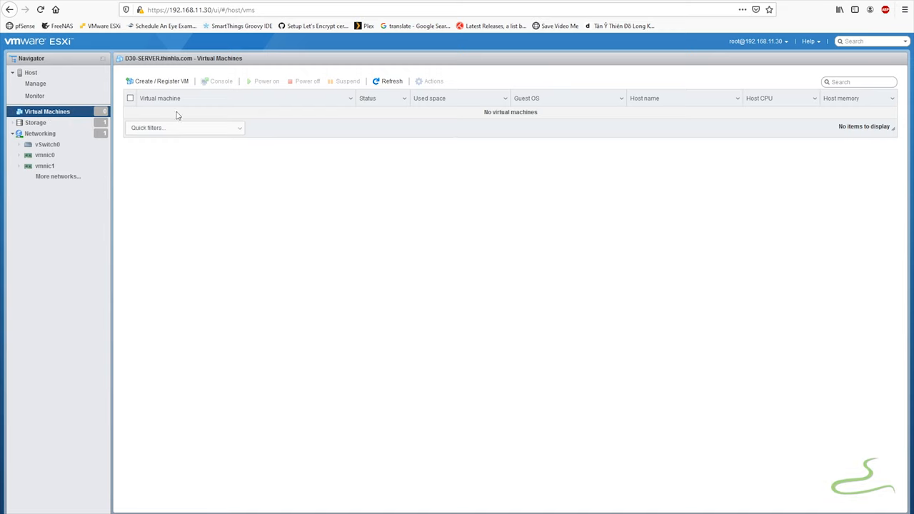
Step: Show the host's storage devices sorted by capacity, smallest first
click(34, 123)
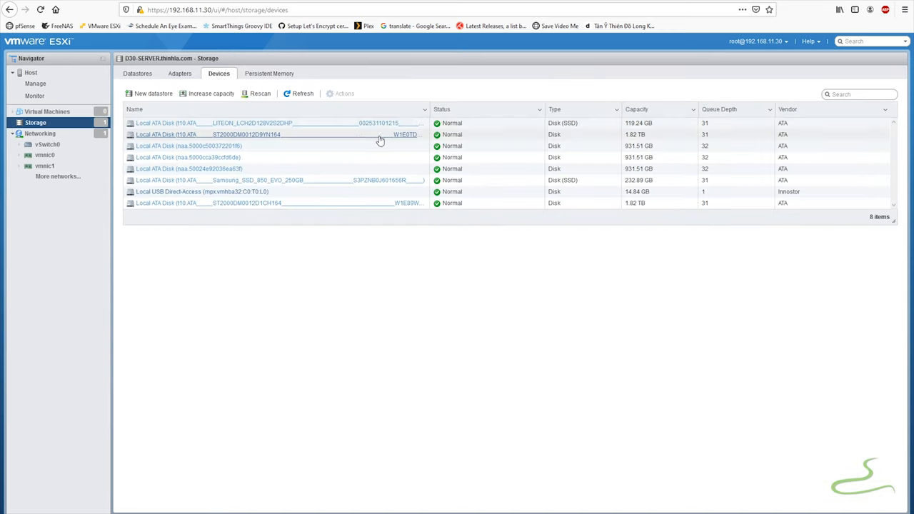
mouse_move(640, 117)
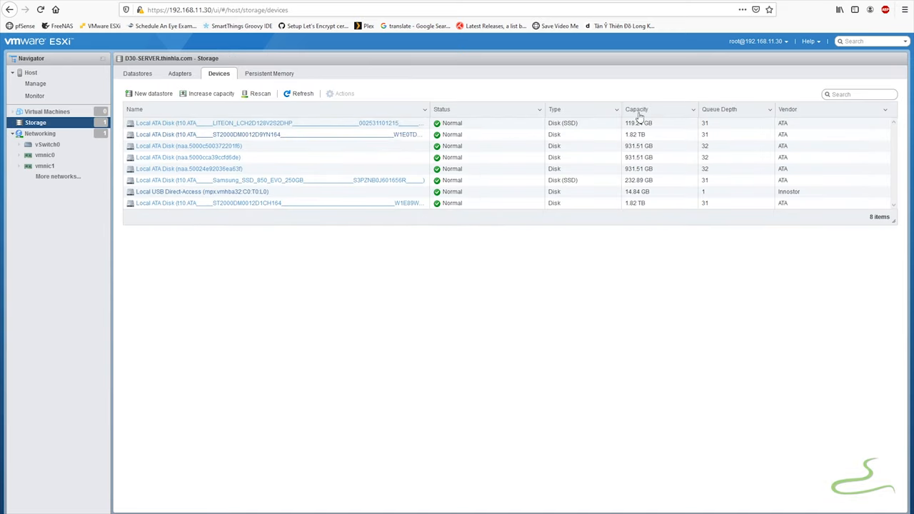
click(637, 109)
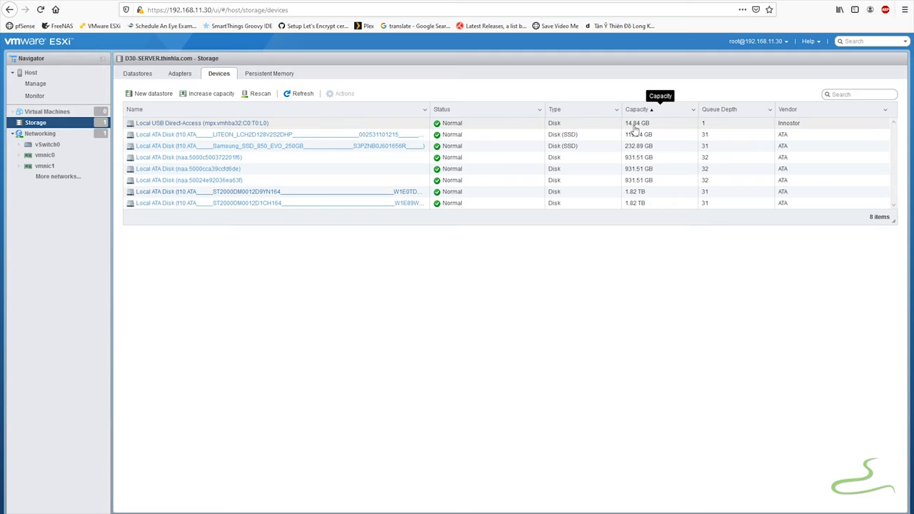
mouse_move(648, 125)
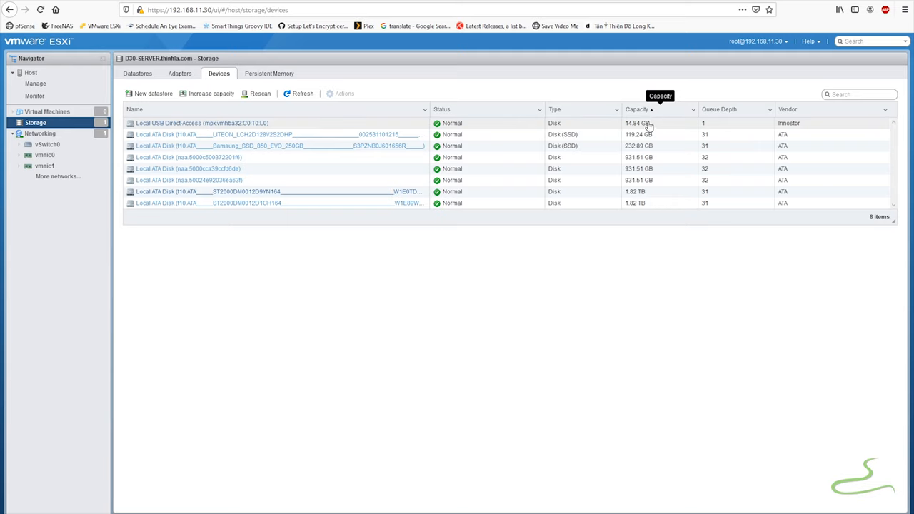
mouse_move(643, 134)
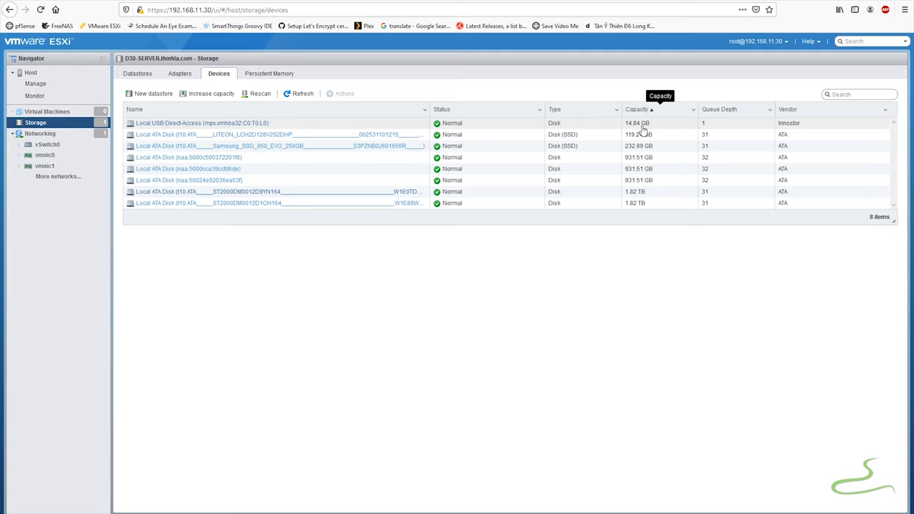
mouse_move(651, 128)
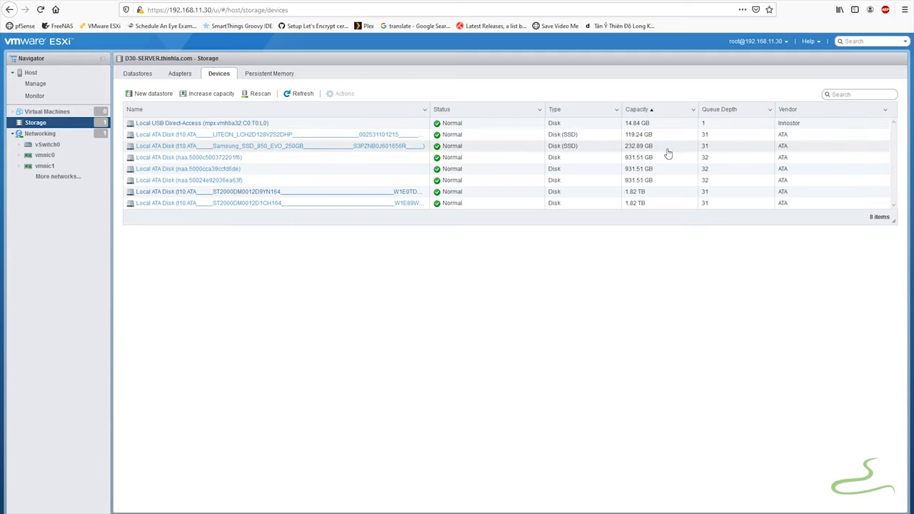
mouse_move(584, 146)
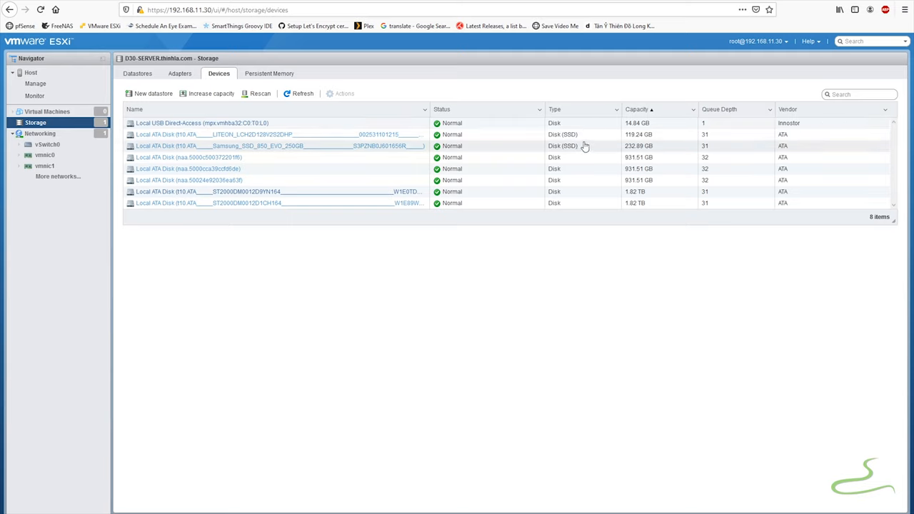
mouse_move(646, 150)
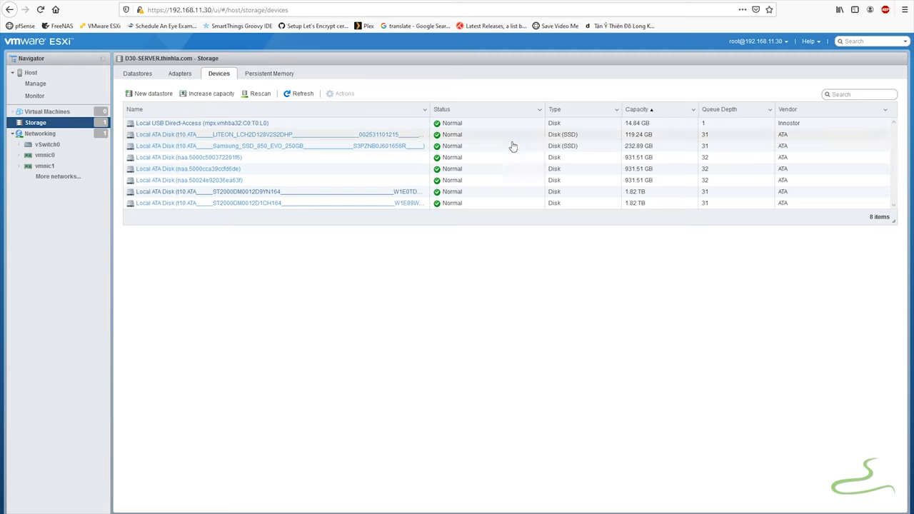
mouse_move(634, 140)
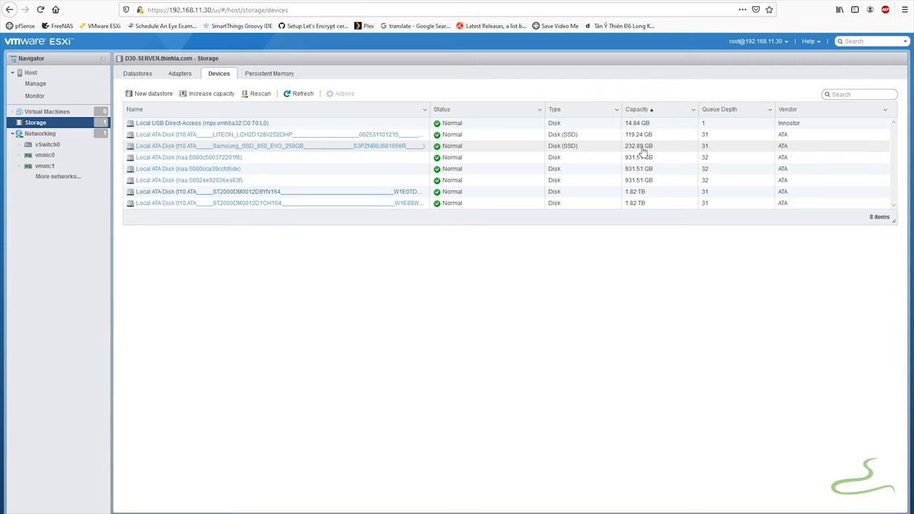
mouse_move(560, 151)
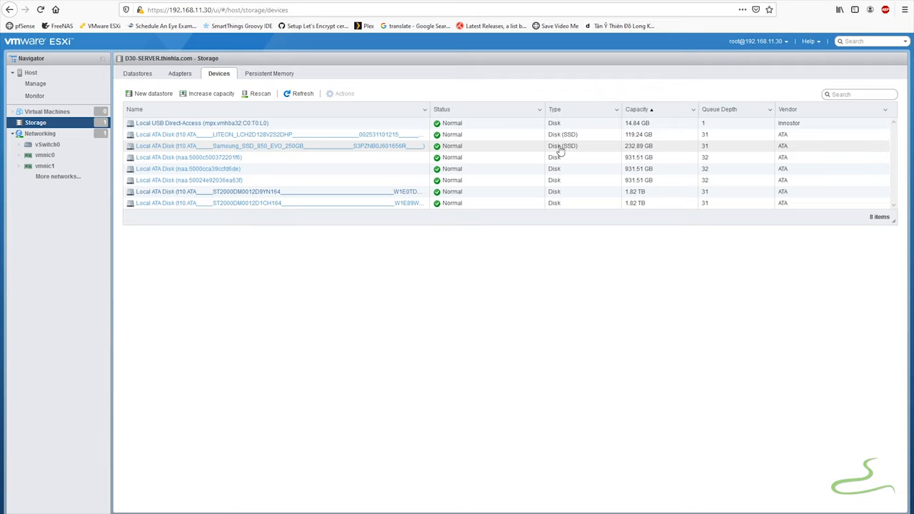
mouse_move(578, 150)
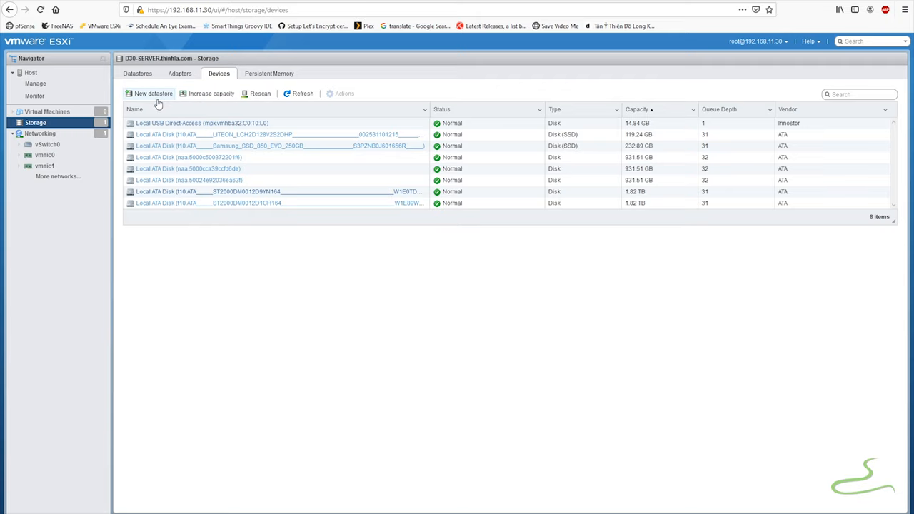
Step: Start the New datastore wizard and name the datastore VM-Data
click(152, 93)
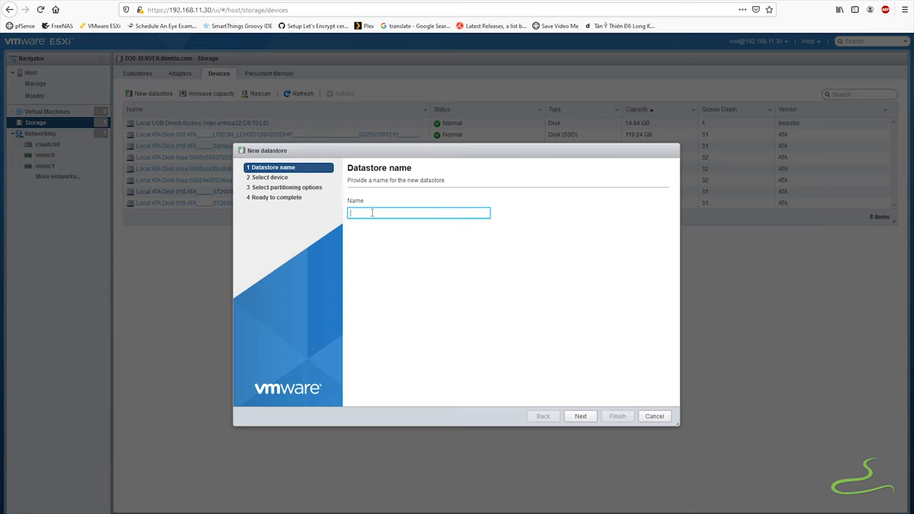
text(VM)
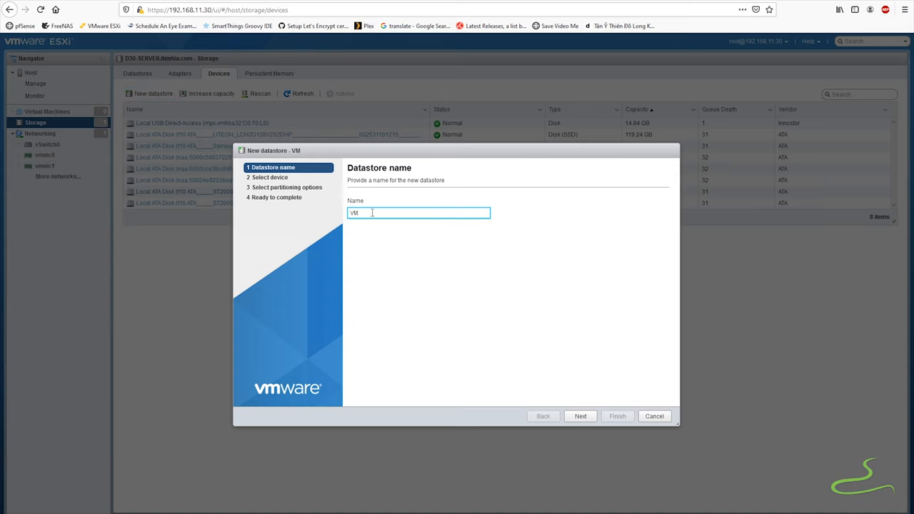
text(-Data)
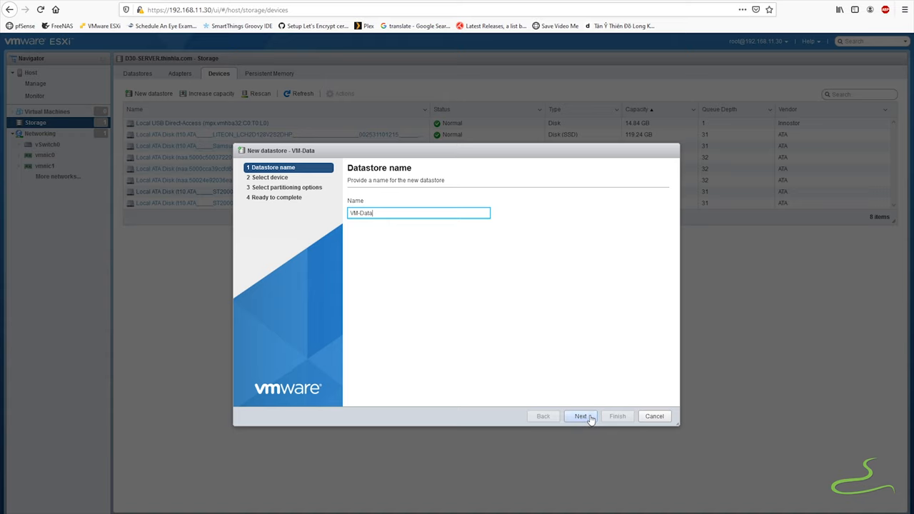
Step: Select the 232.89 GB Samsung SSD for VM-Data and continue to partitioning options
click(580, 417)
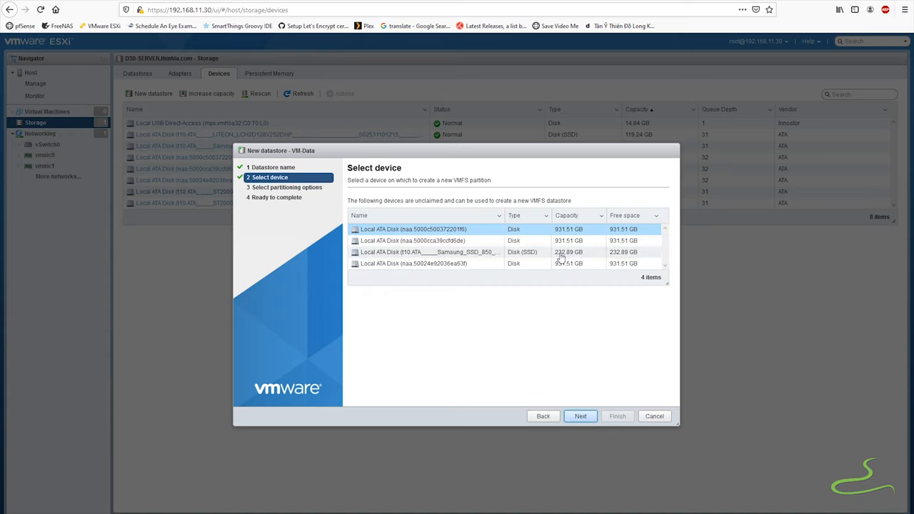
click(429, 251)
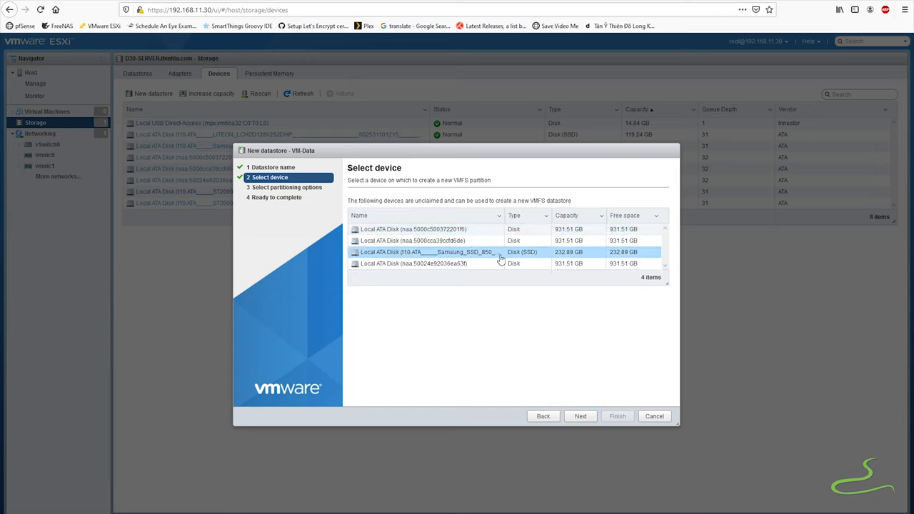
mouse_move(602, 366)
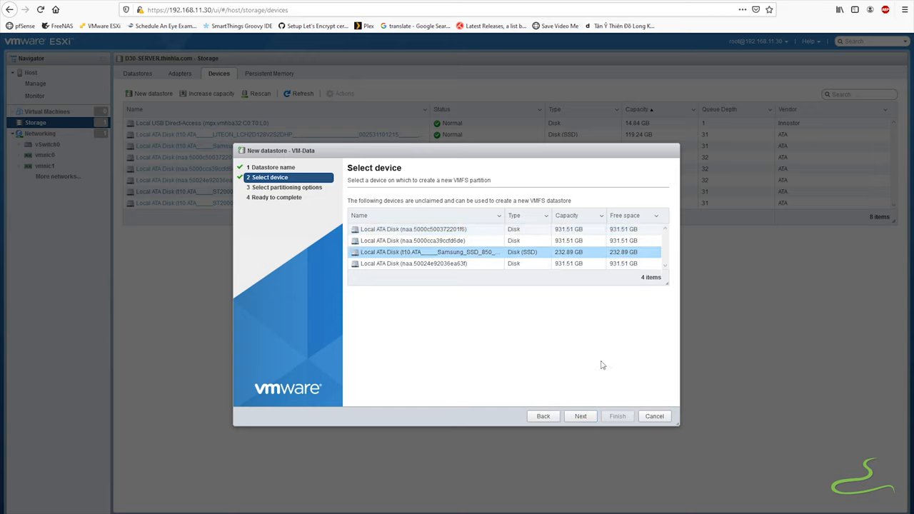
click(580, 417)
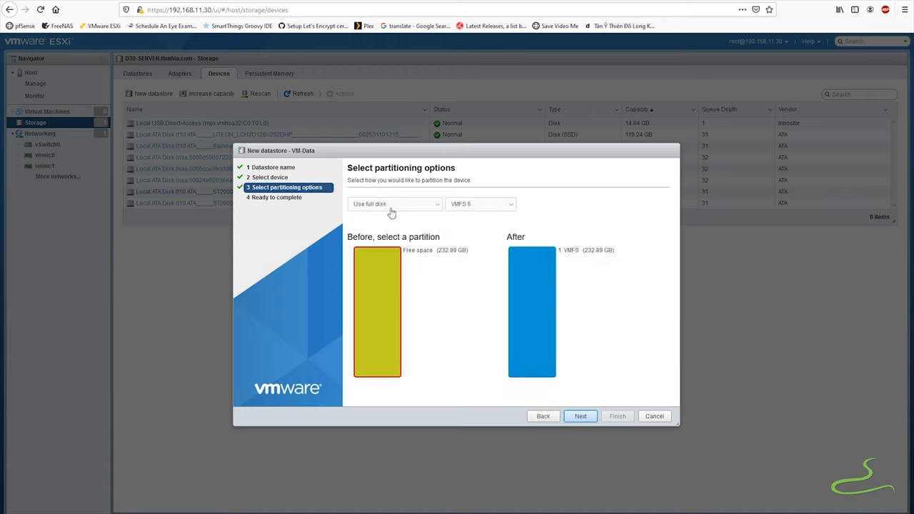
mouse_move(417, 209)
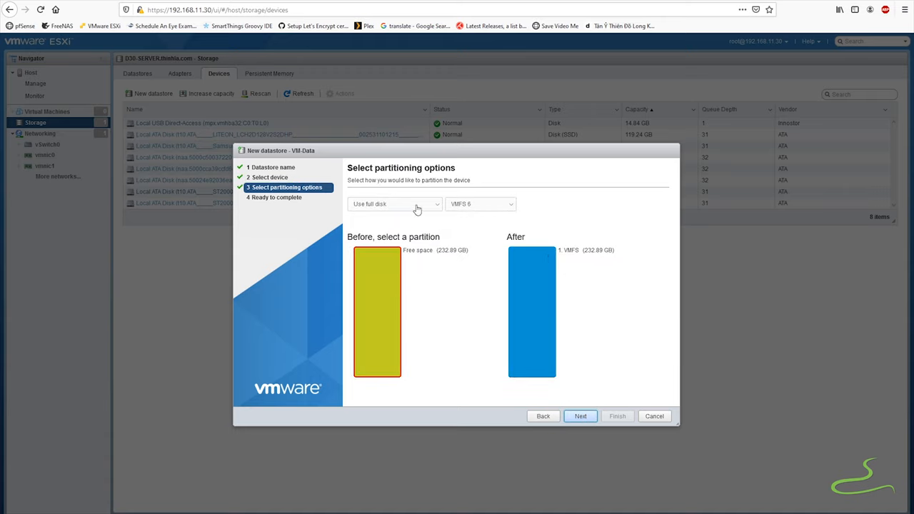
Step: Use custom partitioning to give VM-Data a 204800 MB VMFS 6 partition and reach the summary
click(394, 203)
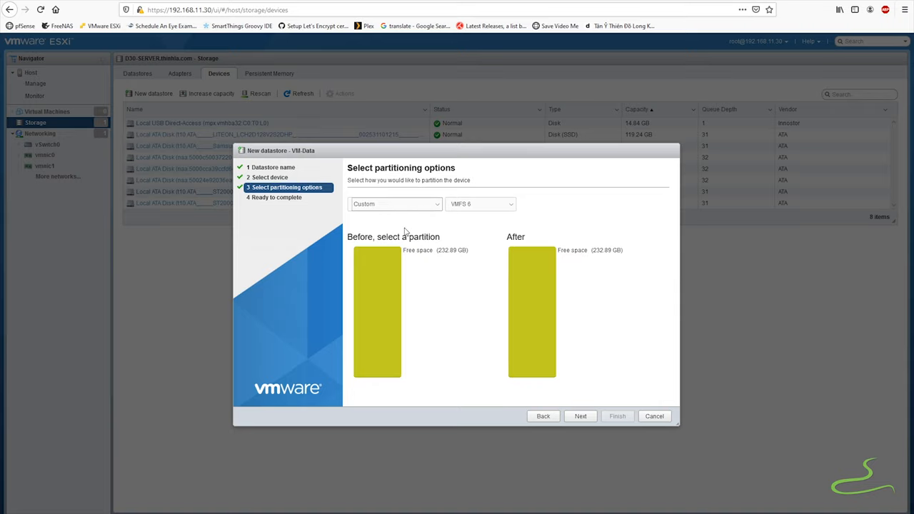
mouse_move(428, 248)
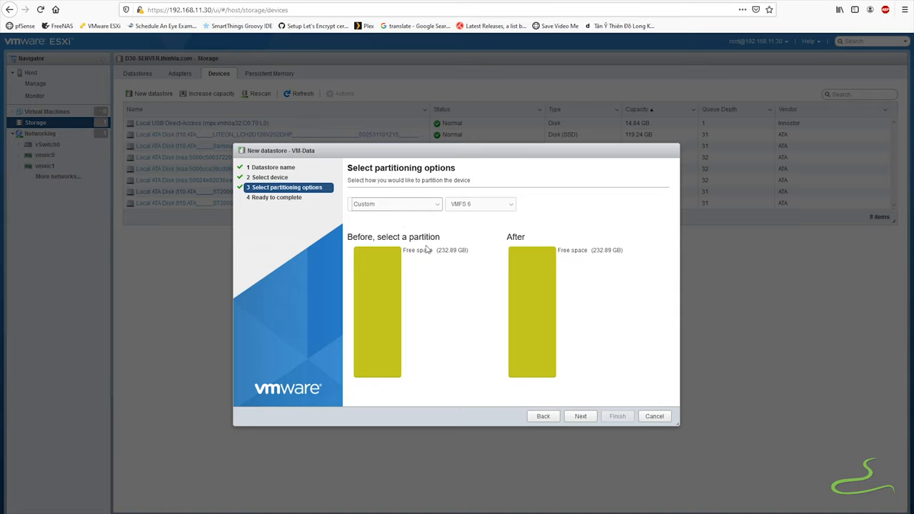
mouse_move(384, 256)
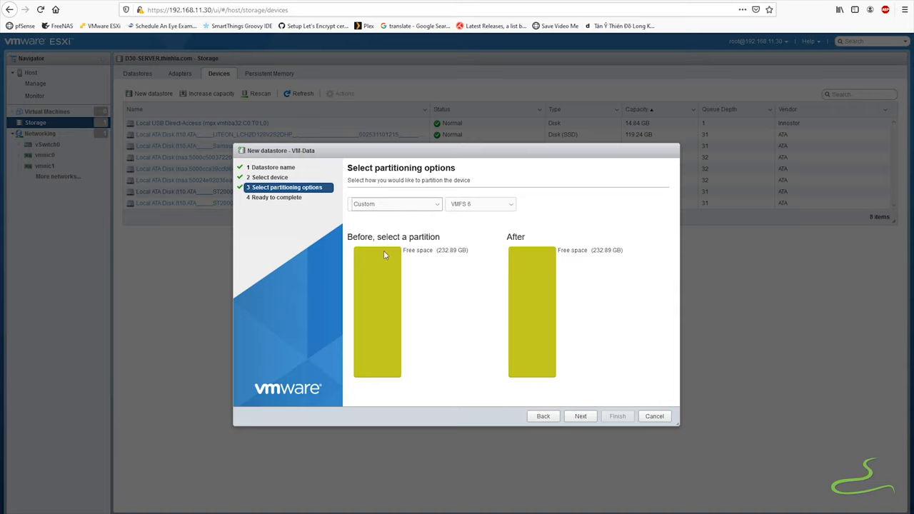
click(377, 311)
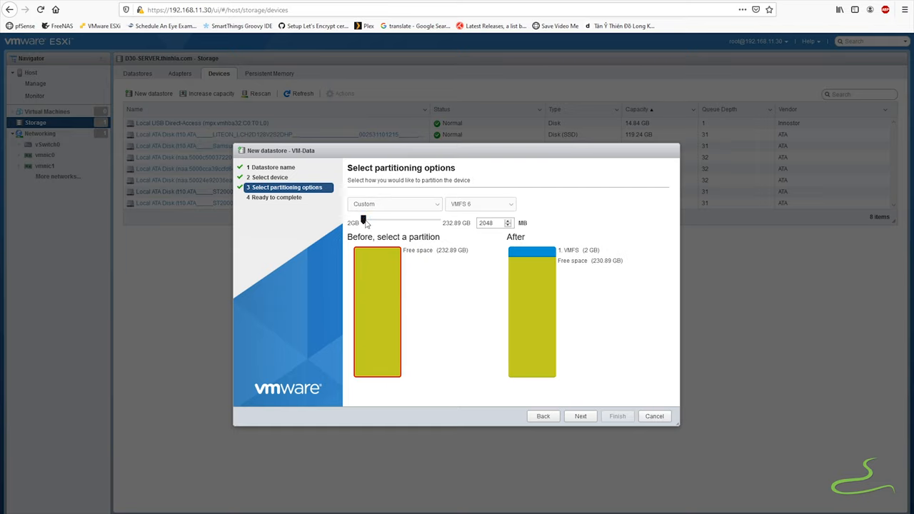
triple_click(492, 223)
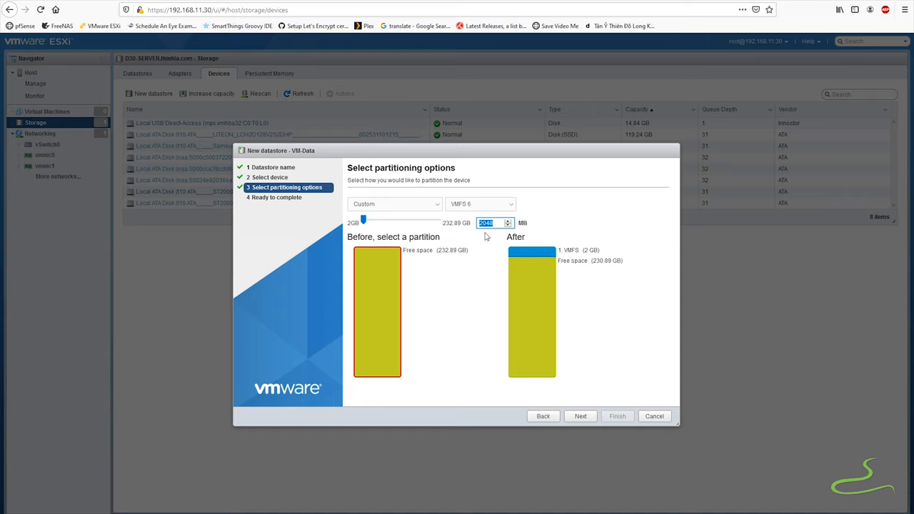
text(20)
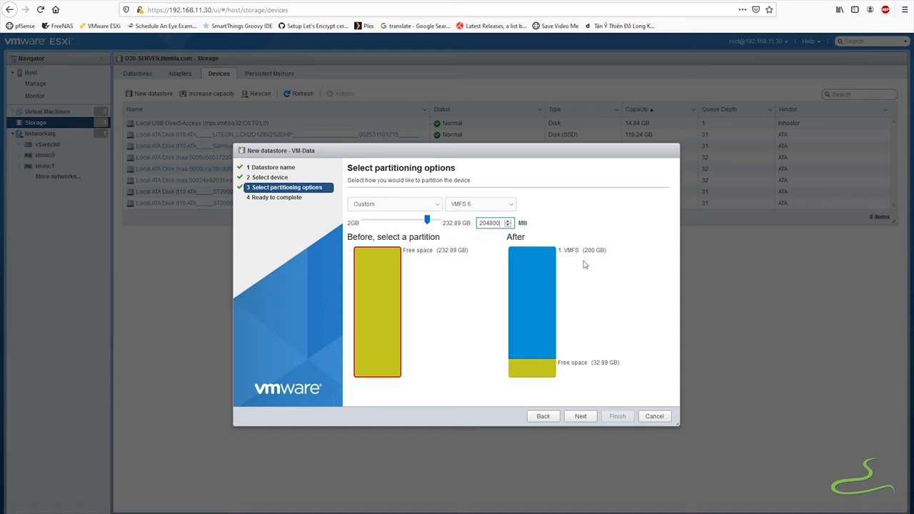
mouse_move(590, 354)
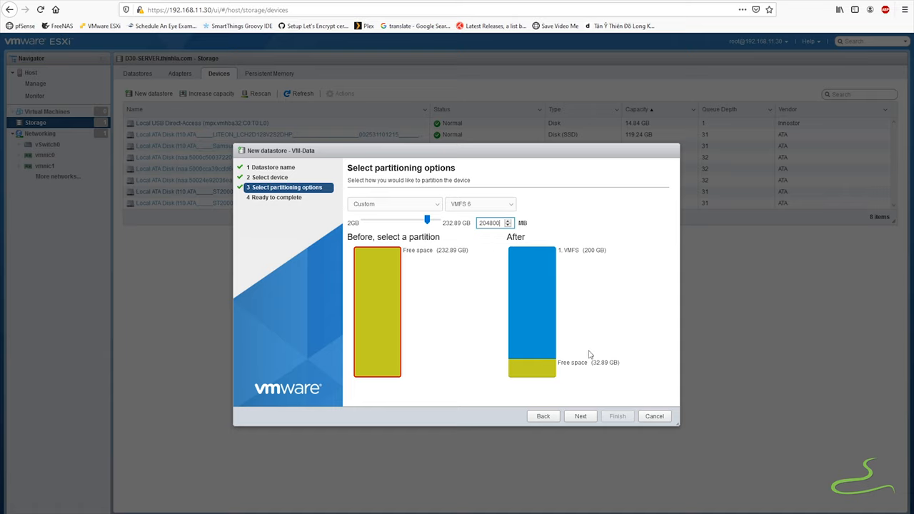
mouse_move(574, 375)
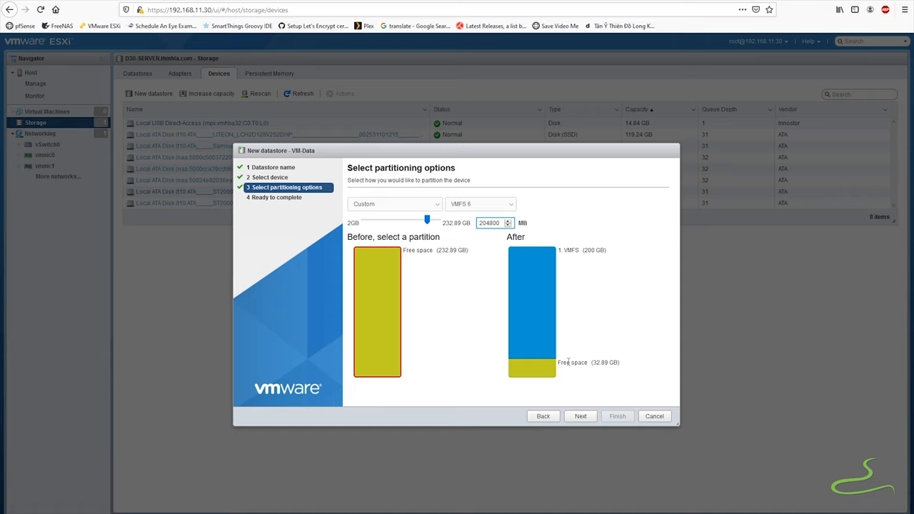
mouse_move(550, 370)
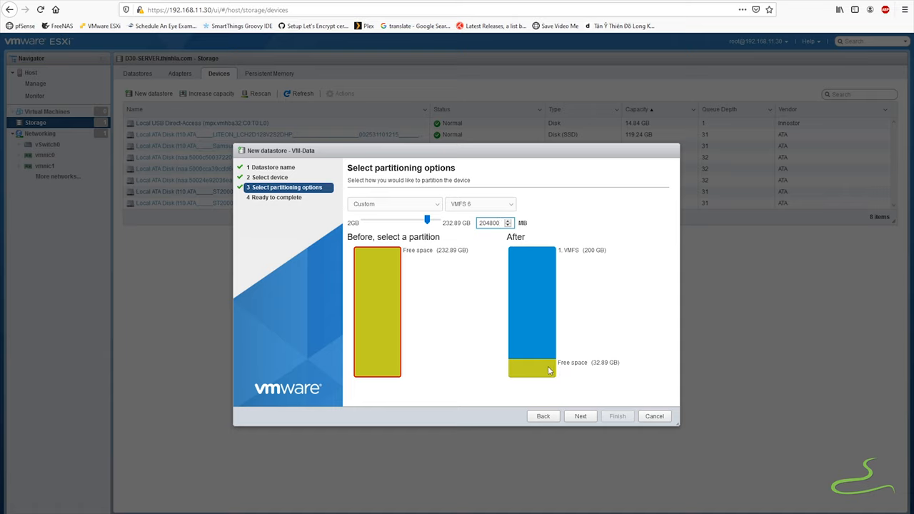
mouse_move(561, 324)
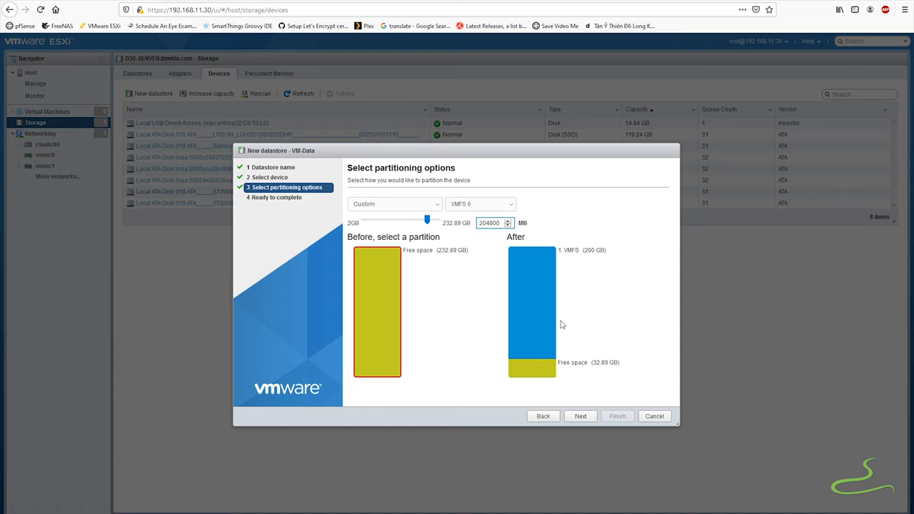
mouse_move(563, 268)
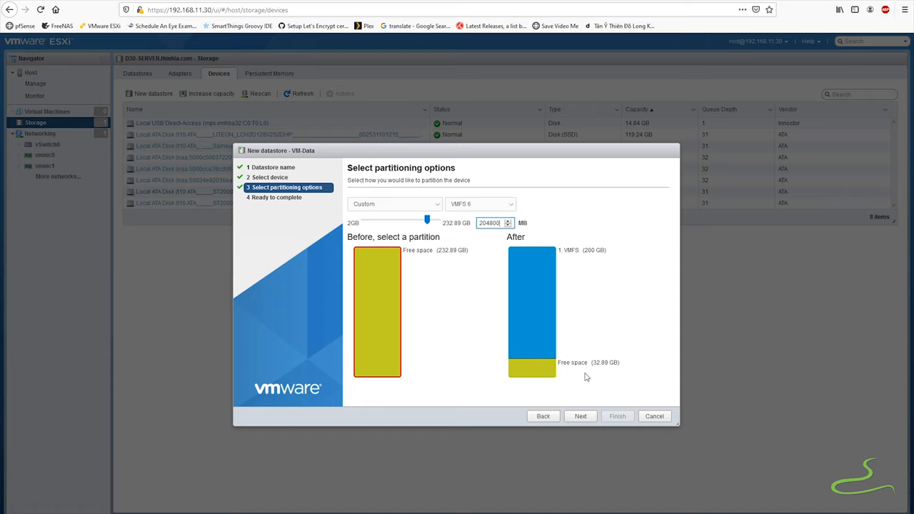
mouse_move(557, 375)
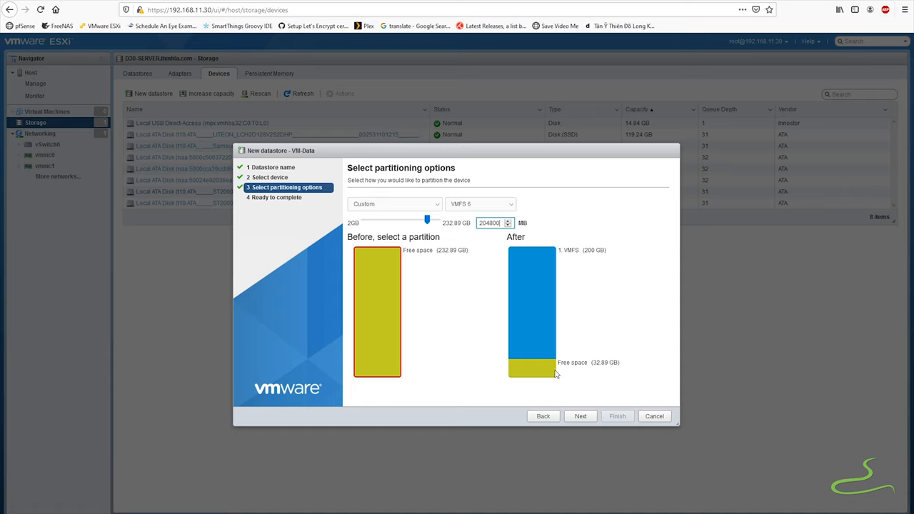
mouse_move(514, 378)
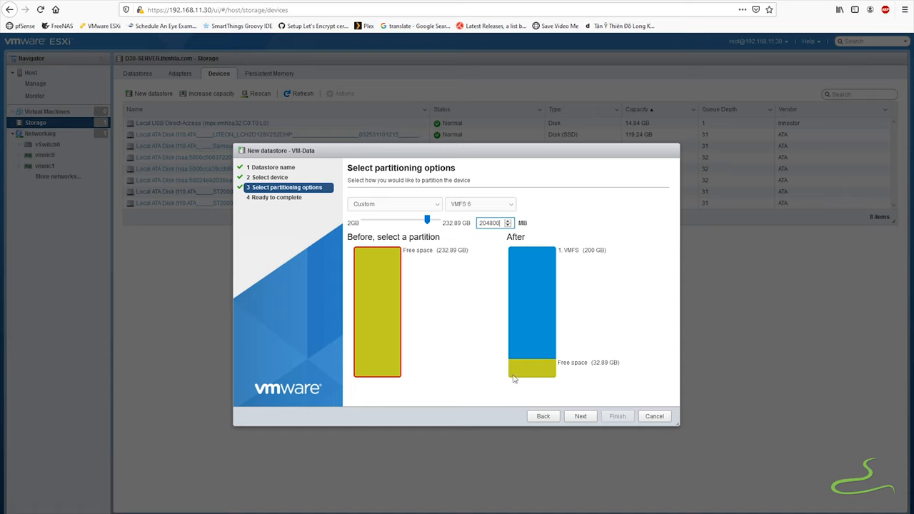
mouse_move(523, 326)
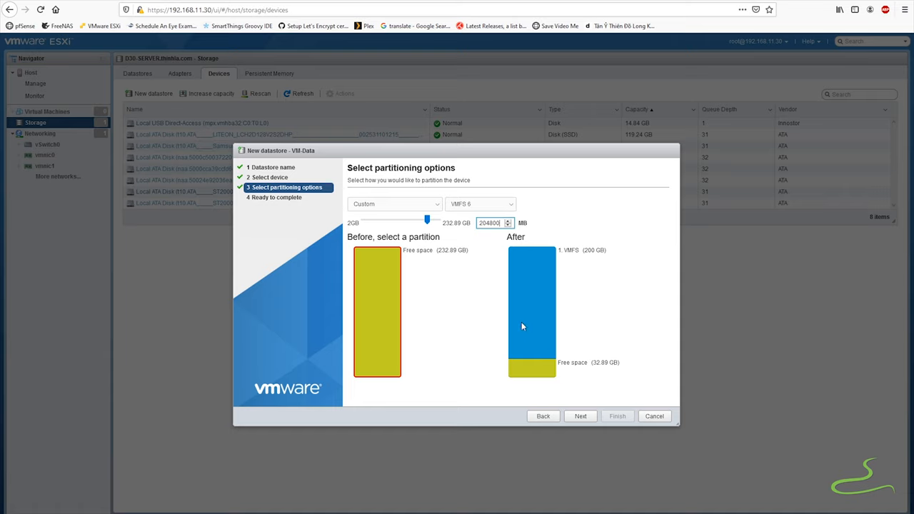
mouse_move(577, 406)
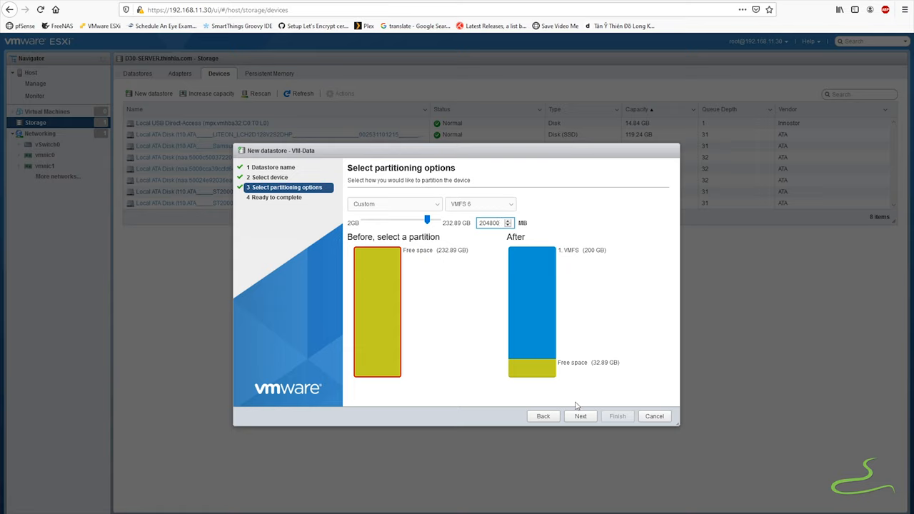
click(580, 417)
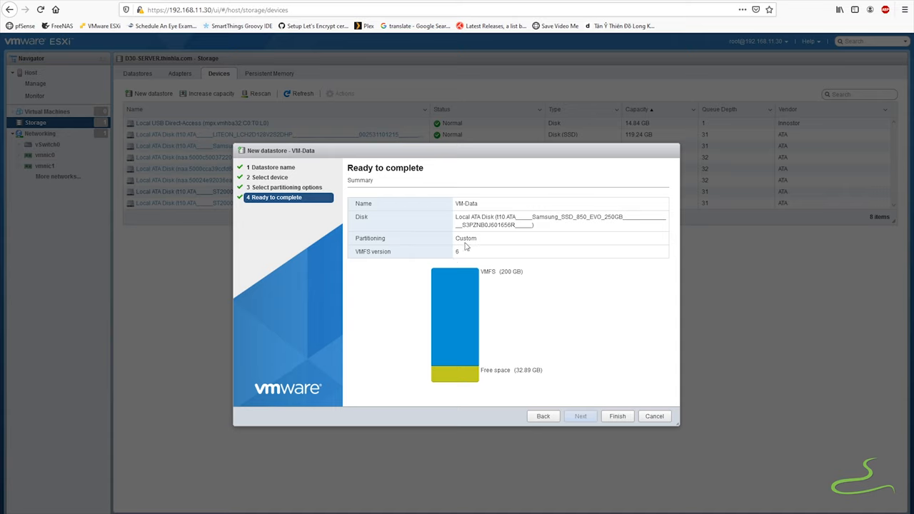
mouse_move(488, 280)
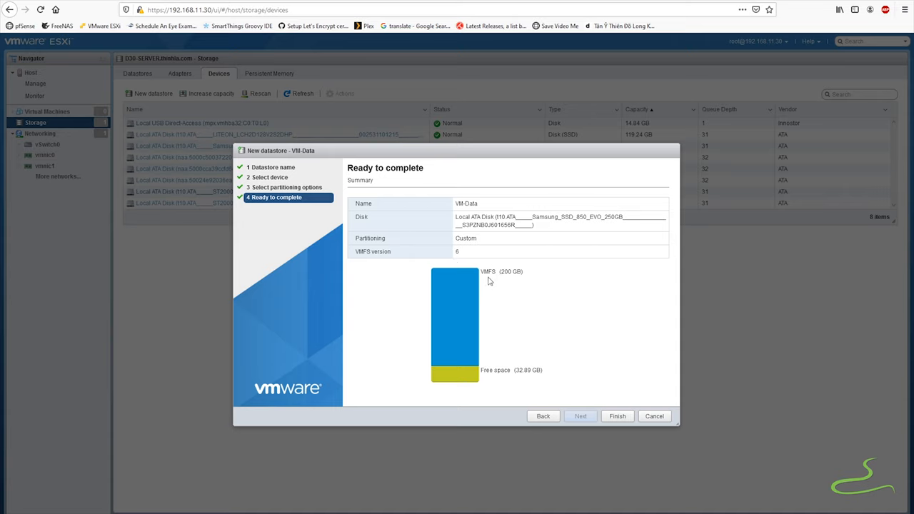
mouse_move(491, 355)
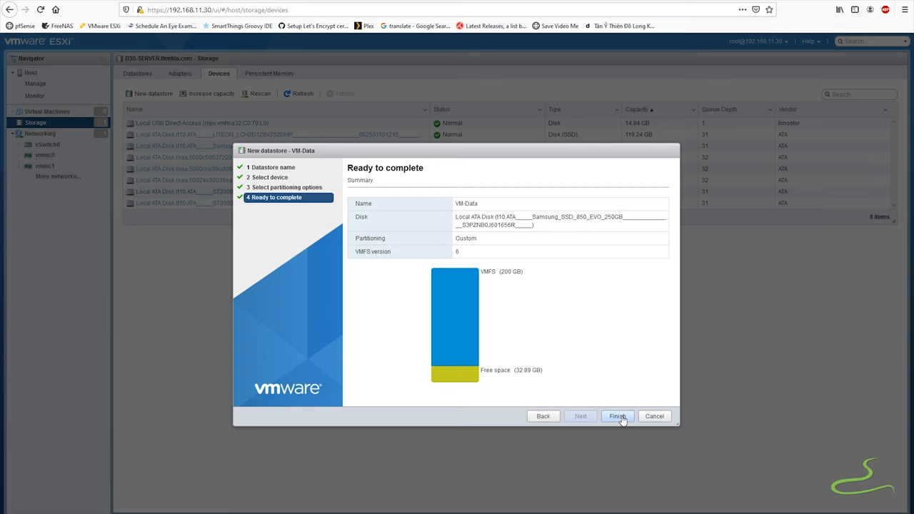
Step: Finish creating VM-Data, then show the datastores list and OS-Data's details
click(617, 417)
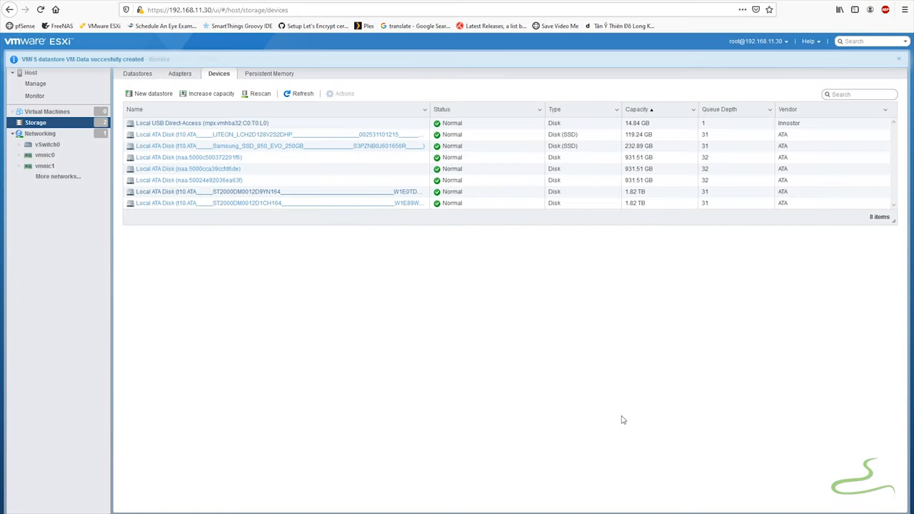
mouse_move(57, 67)
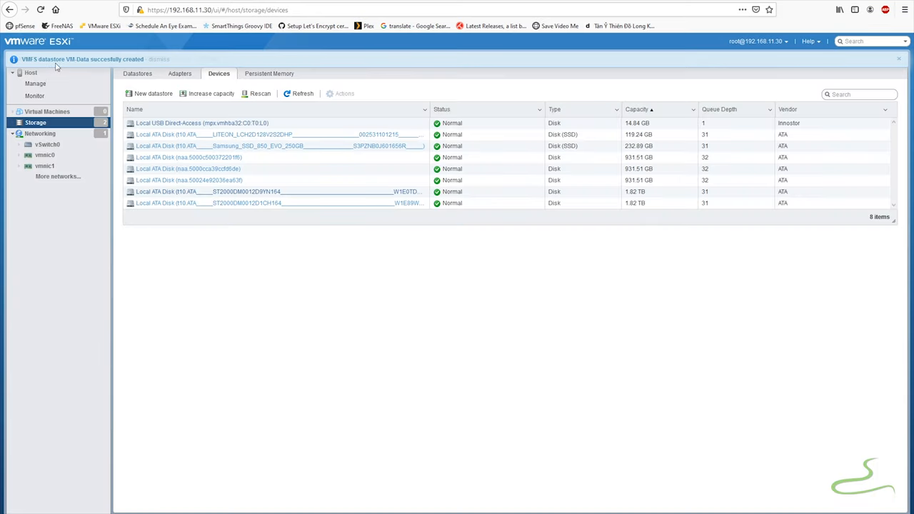
mouse_move(97, 67)
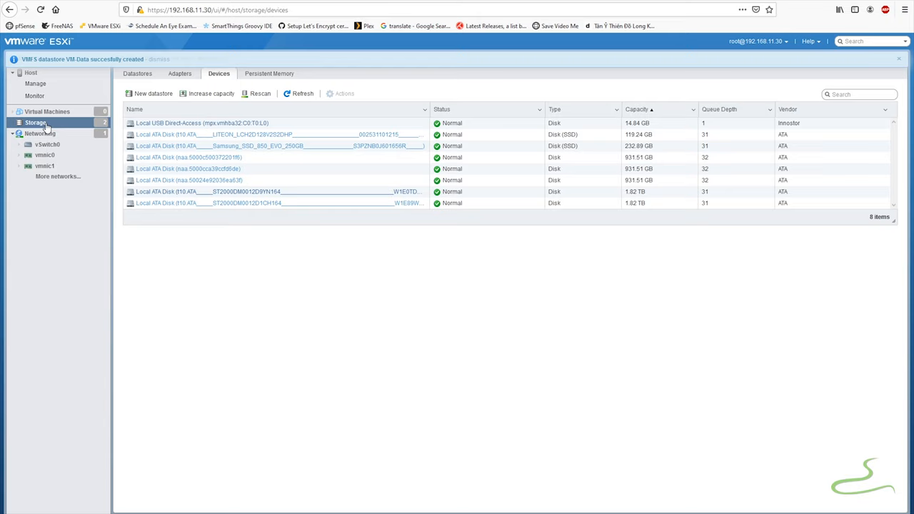
click(137, 74)
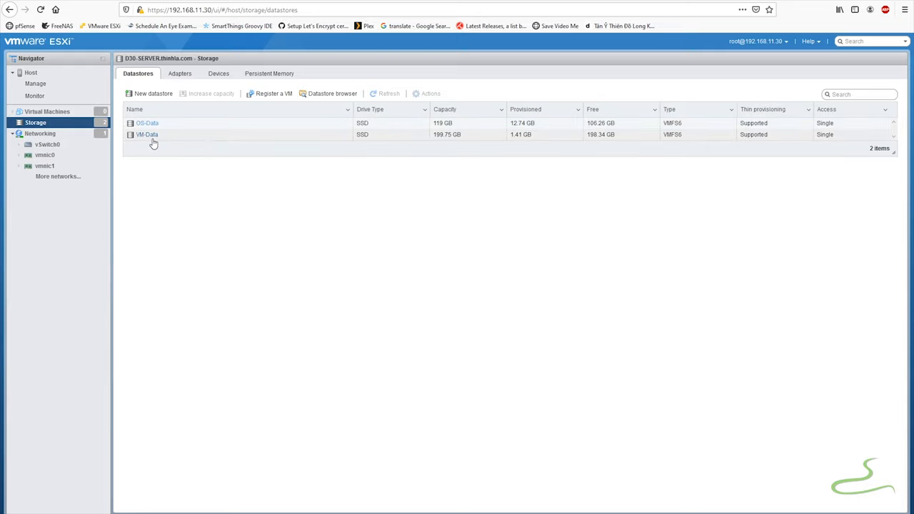
mouse_move(574, 153)
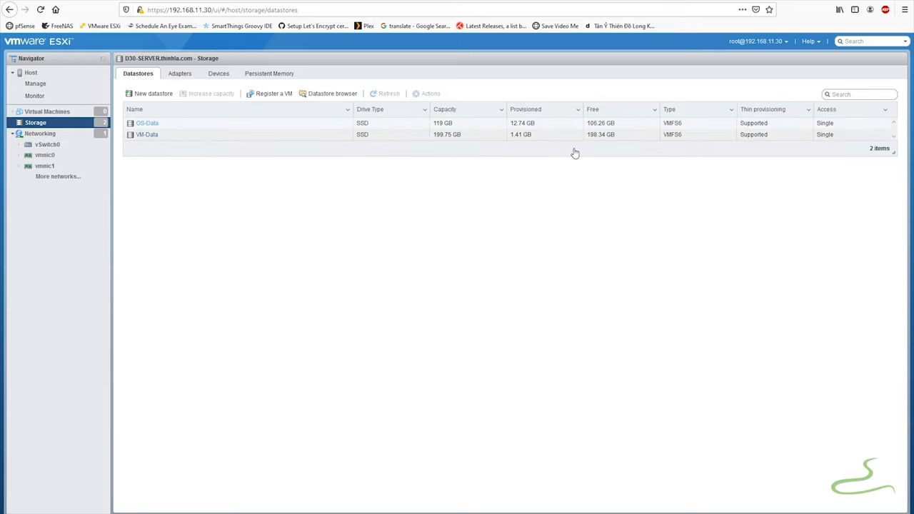
mouse_move(163, 134)
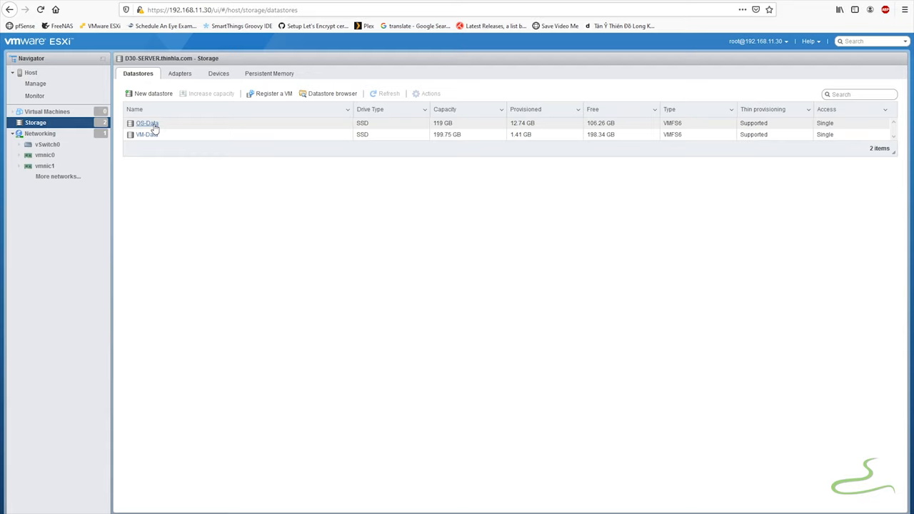
click(145, 123)
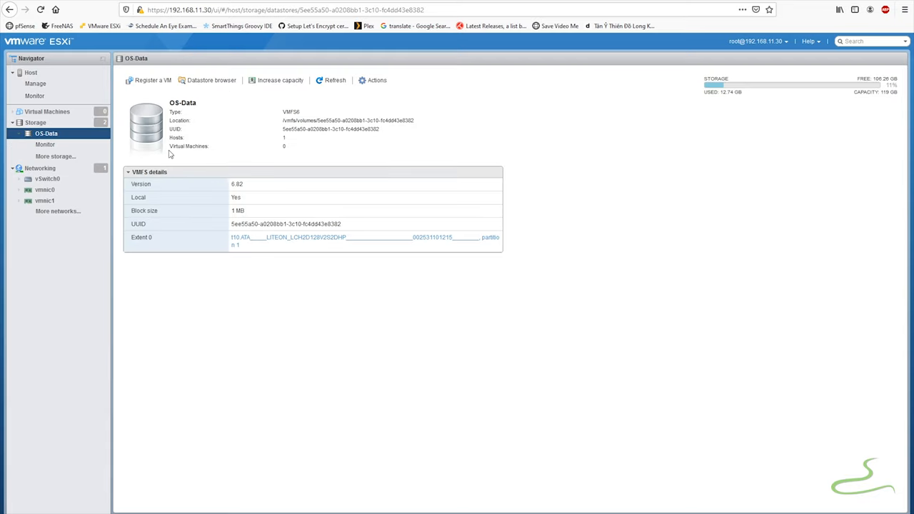
Step: Browse OS-Data's Upload/Download folder to confirm the FreeNAS 11.3 ISO, then close the browser
click(212, 80)
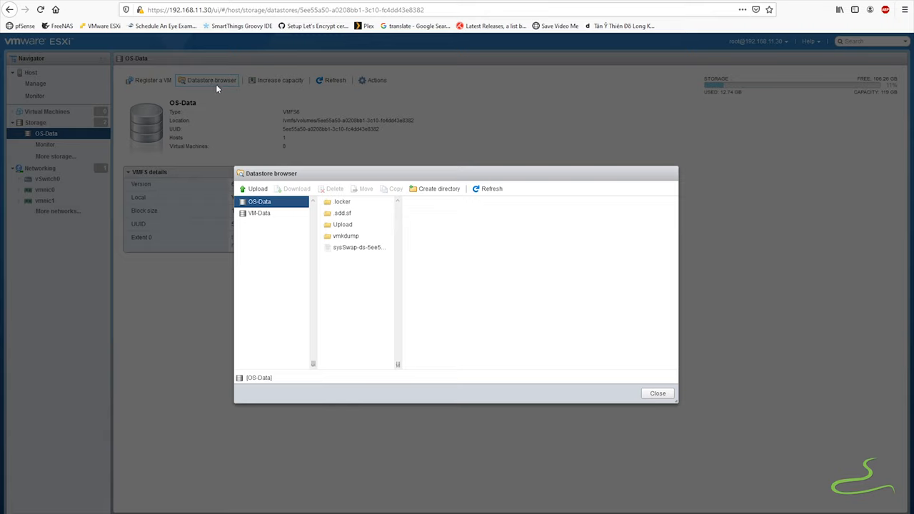
mouse_move(459, 313)
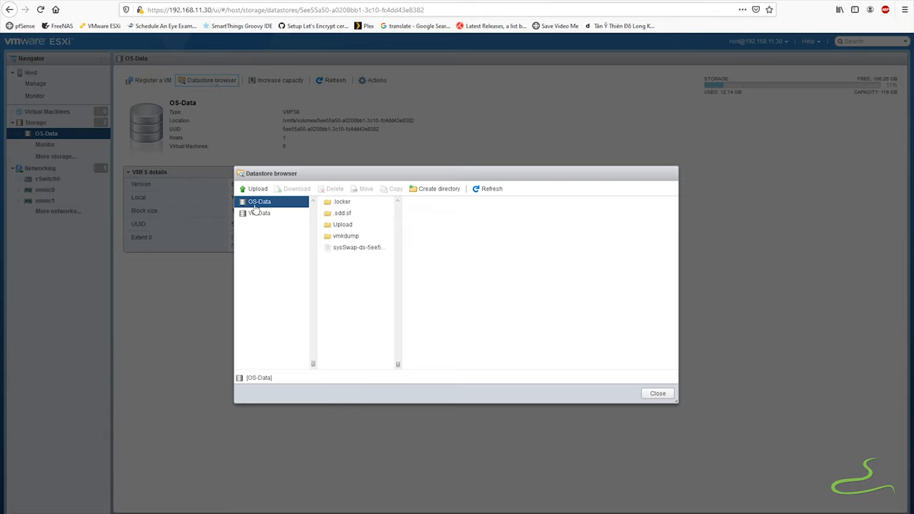
mouse_move(300, 234)
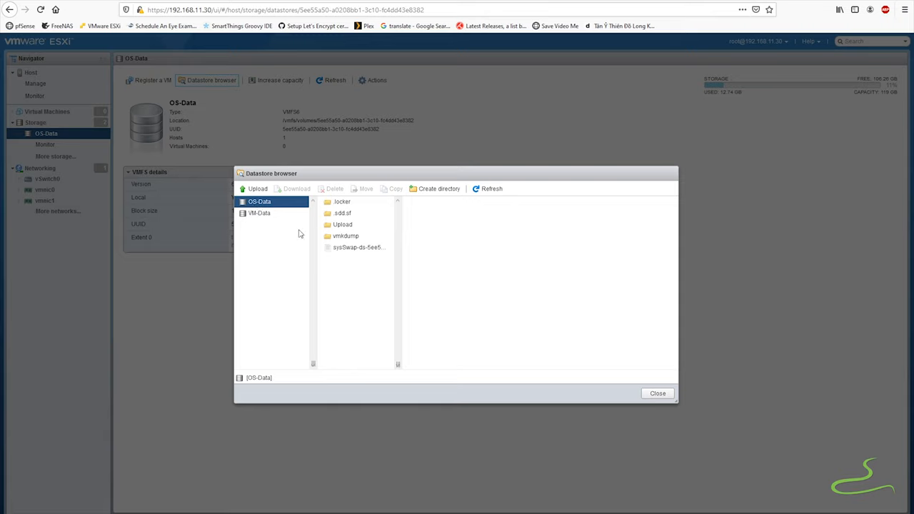
click(260, 213)
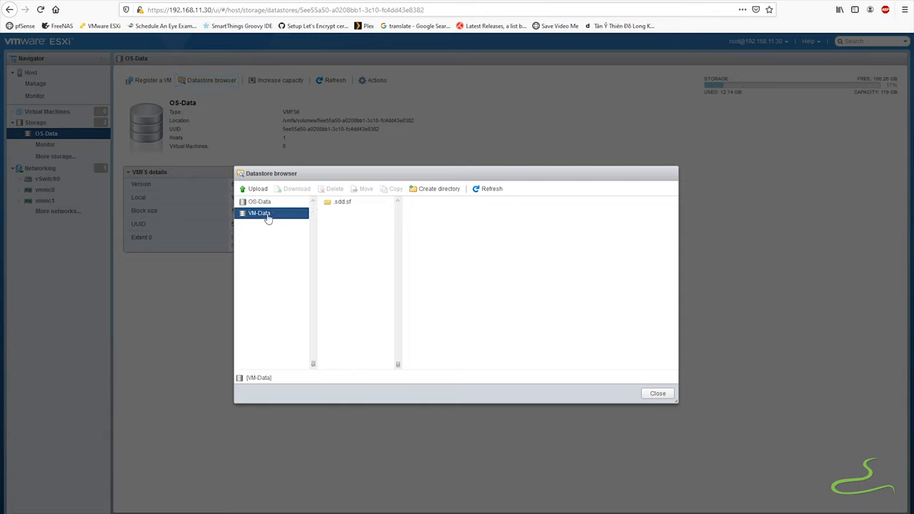
click(260, 202)
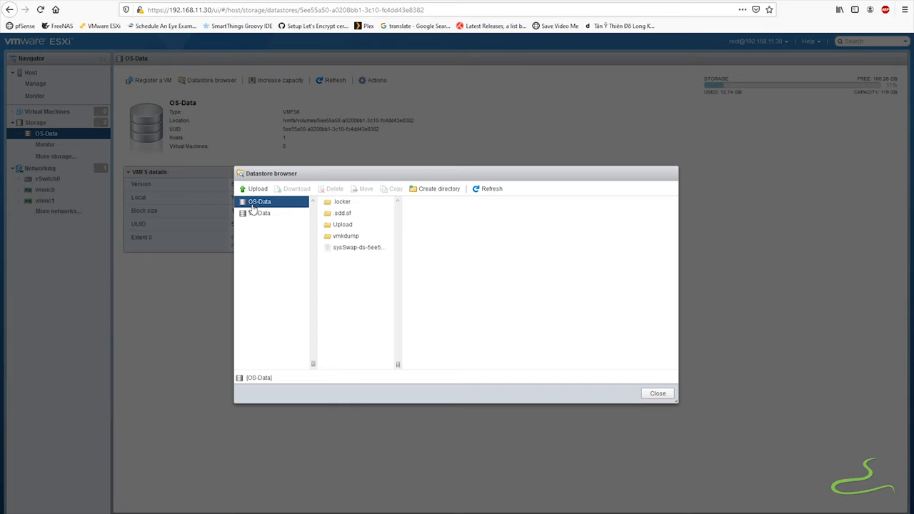
click(343, 225)
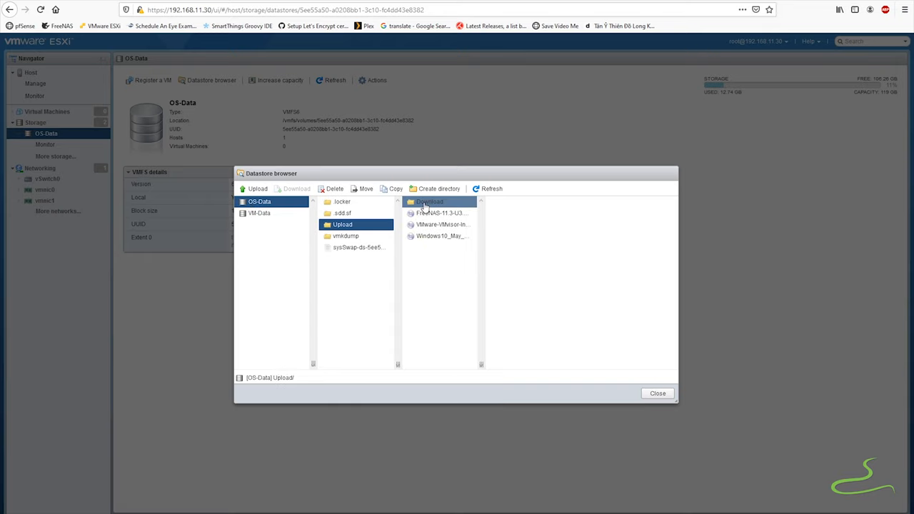
click(429, 201)
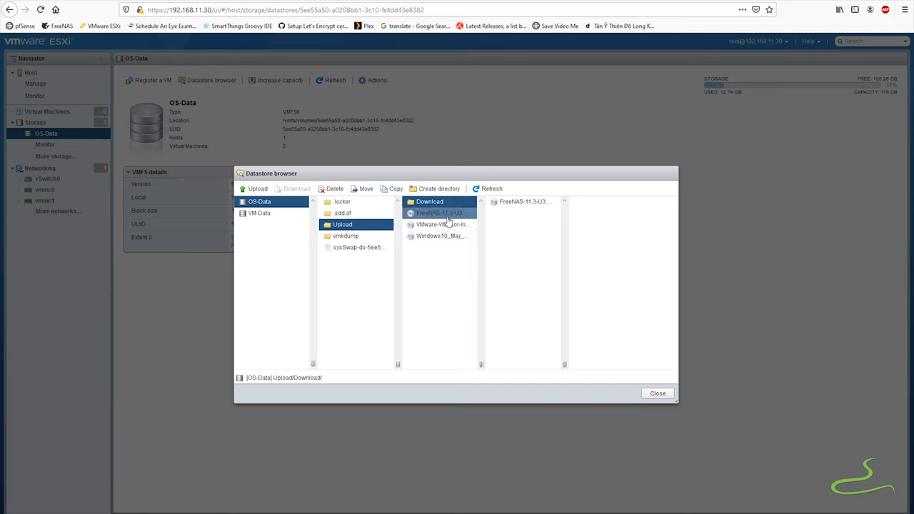
mouse_move(448, 216)
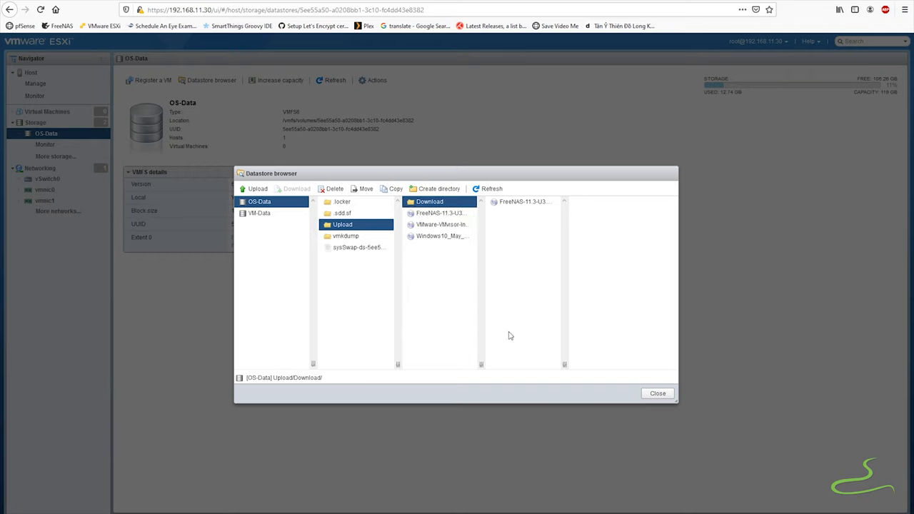
click(430, 202)
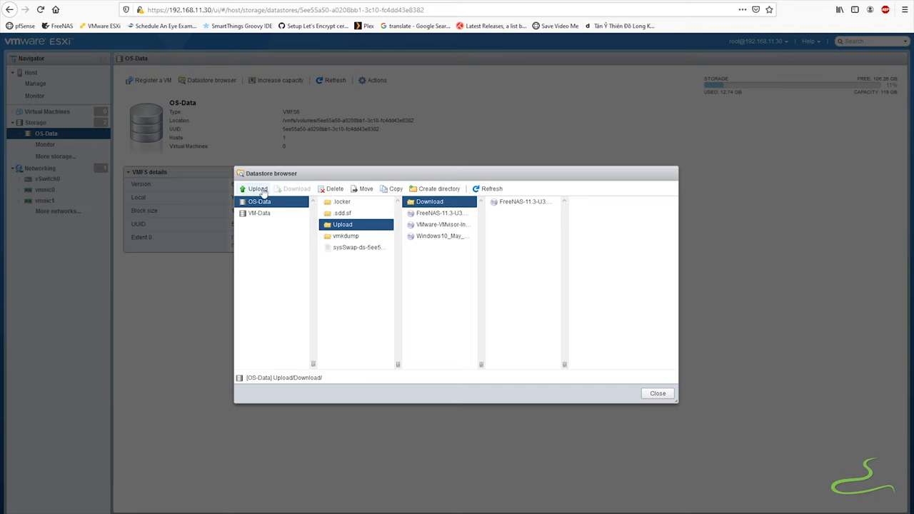
mouse_move(183, 58)
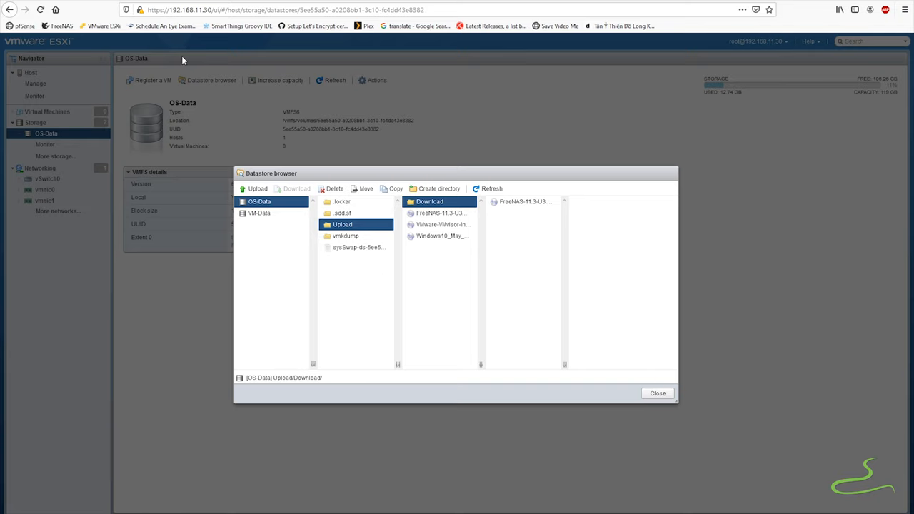
mouse_move(466, 320)
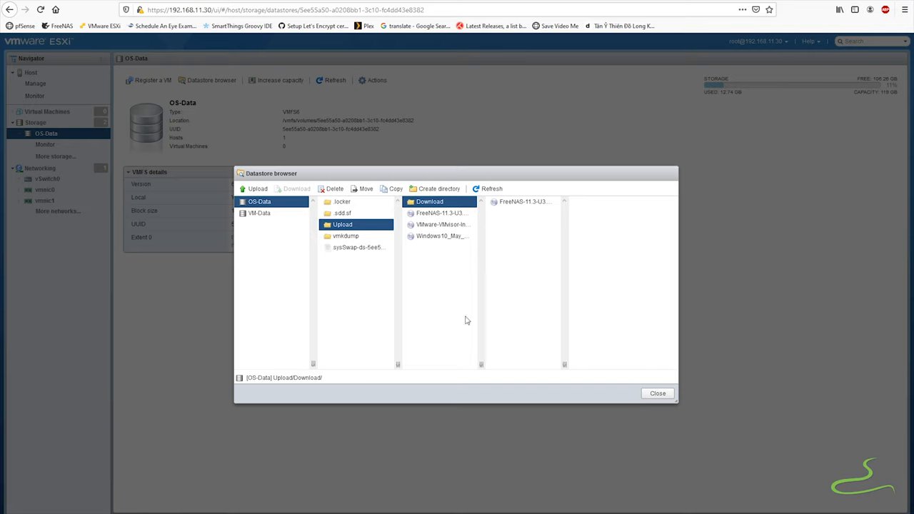
mouse_move(526, 280)
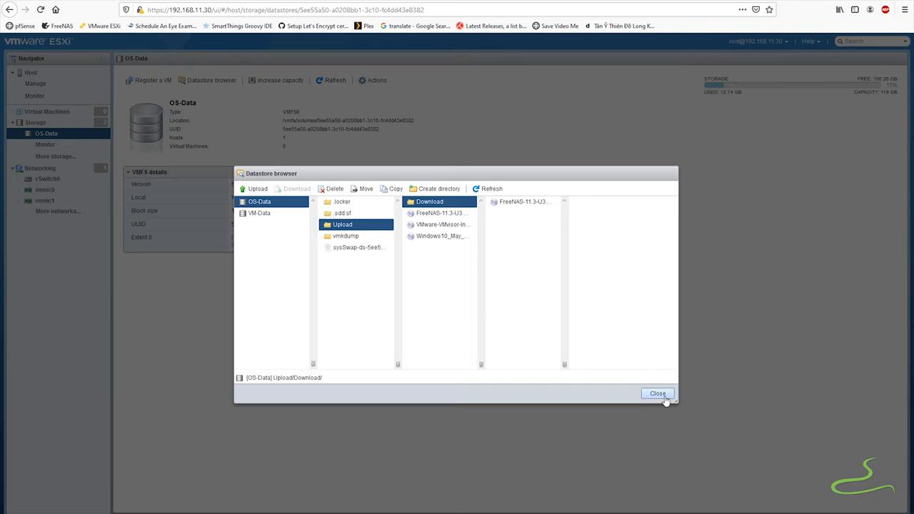
click(657, 394)
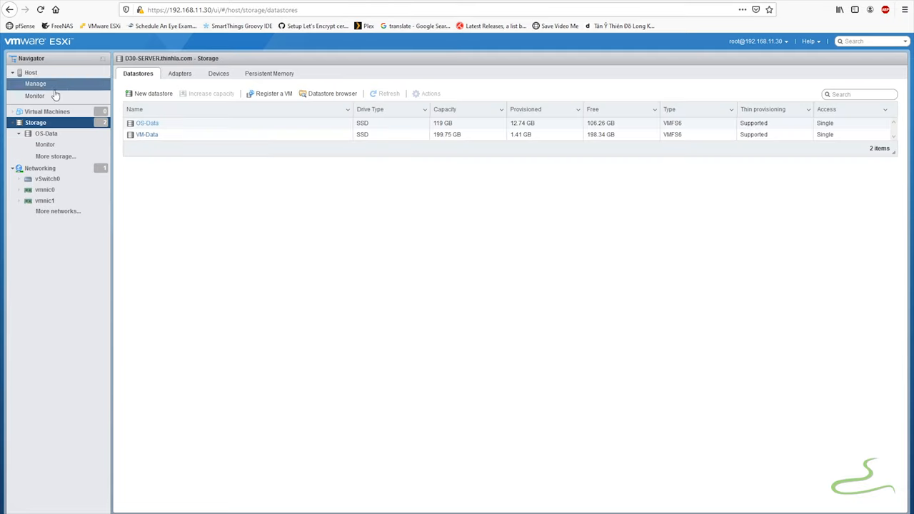
Step: Start creating a new virtual machine and name it FreeNAS
click(47, 112)
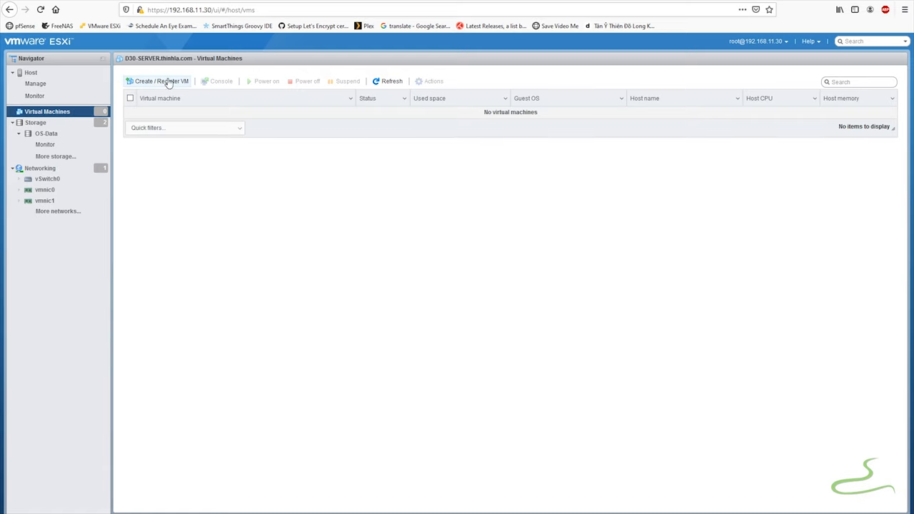
click(160, 80)
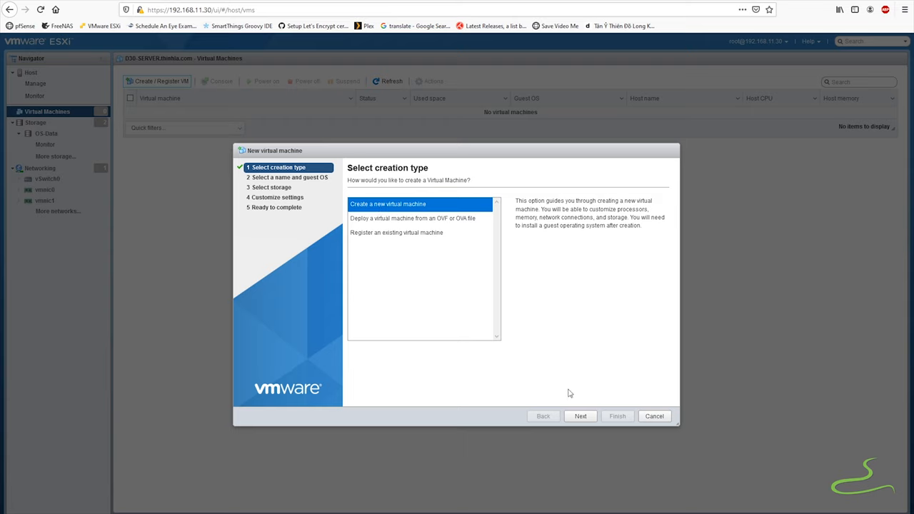
click(580, 416)
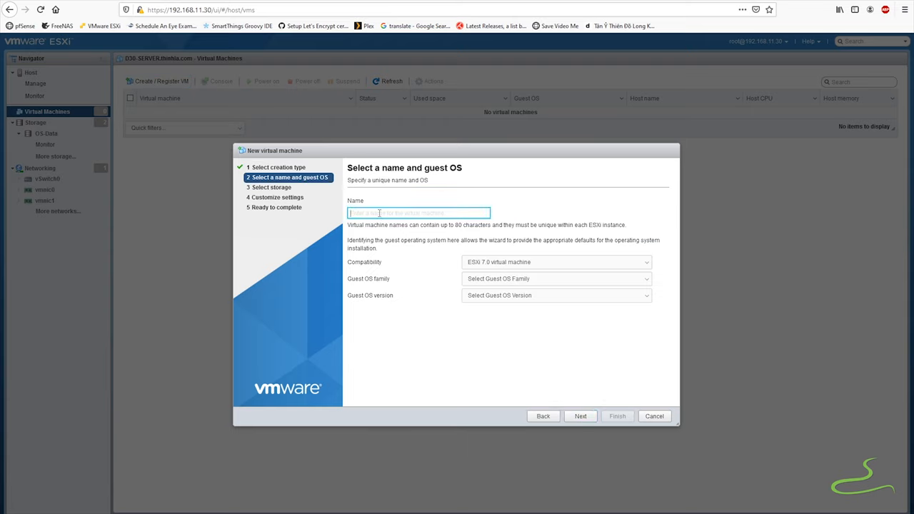
text(Fre)
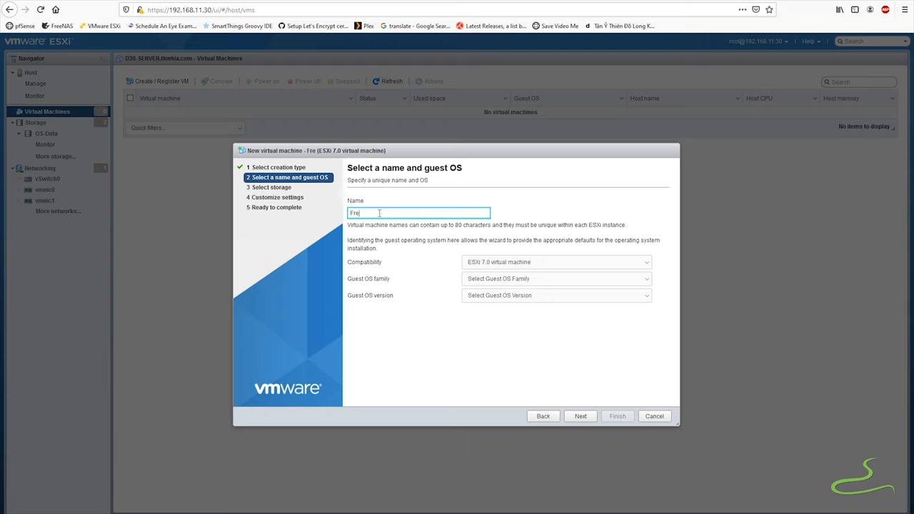
text(eNAS)
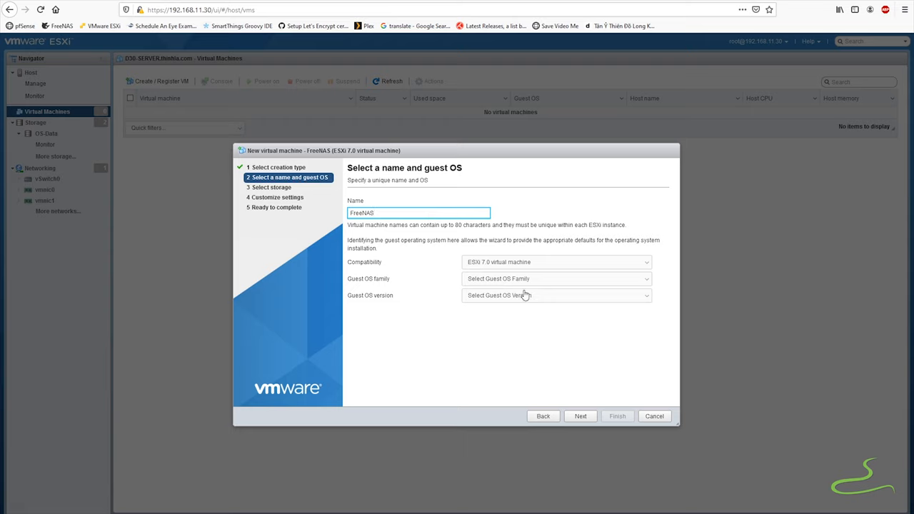
mouse_move(495, 263)
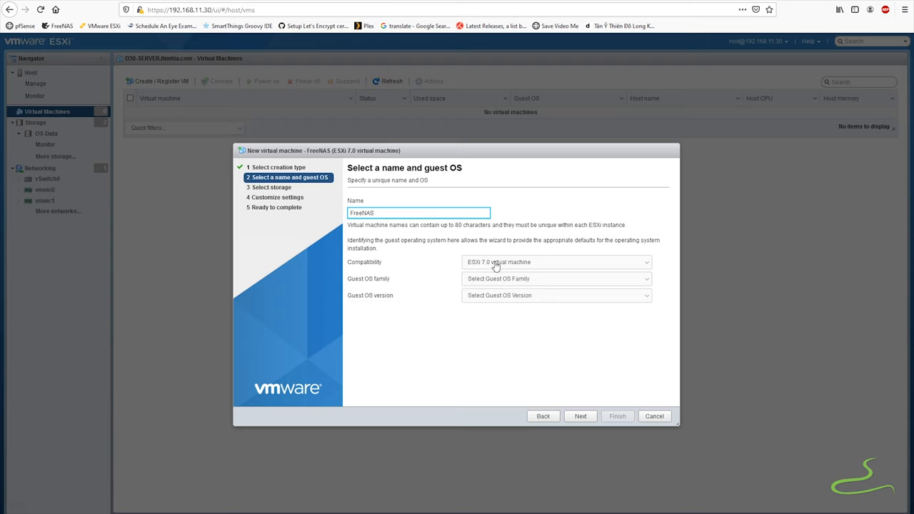
mouse_move(389, 269)
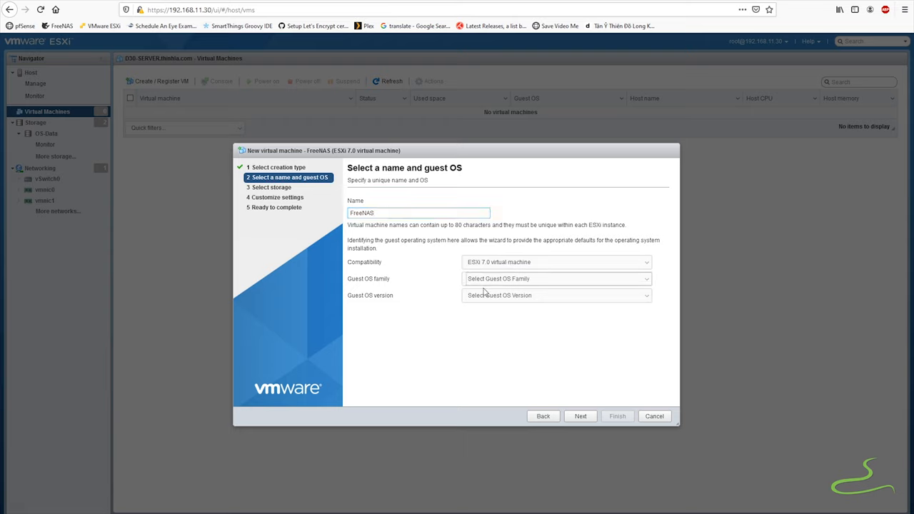
mouse_move(491, 322)
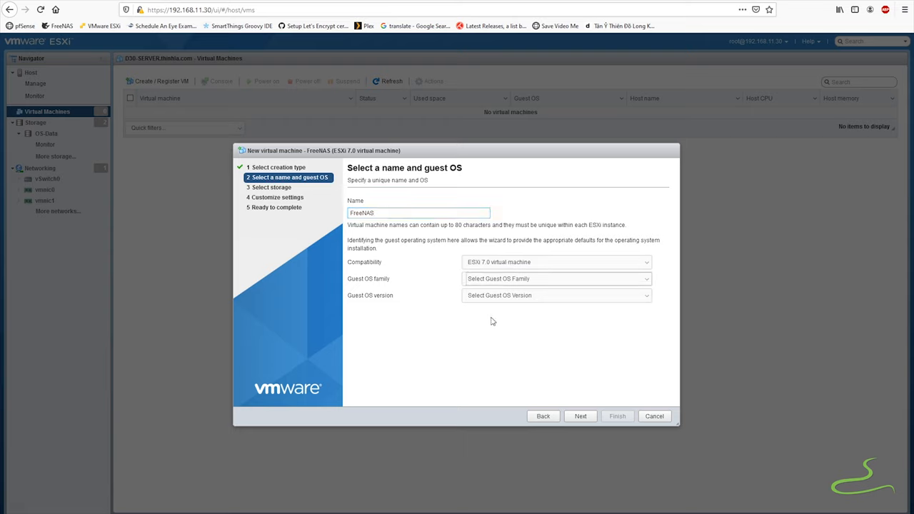
Step: Set the guest OS to Other / FreeBSD 11 (64-bit) and continue to storage selection
click(557, 278)
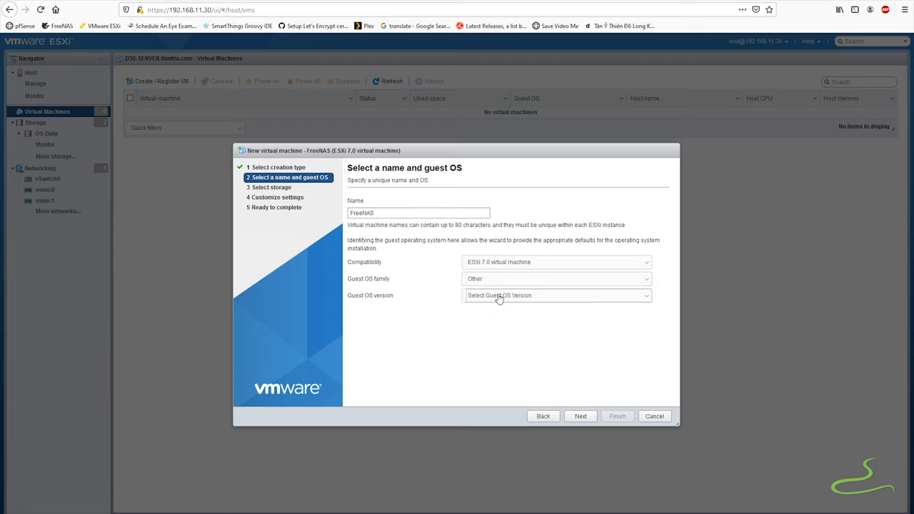
mouse_move(494, 357)
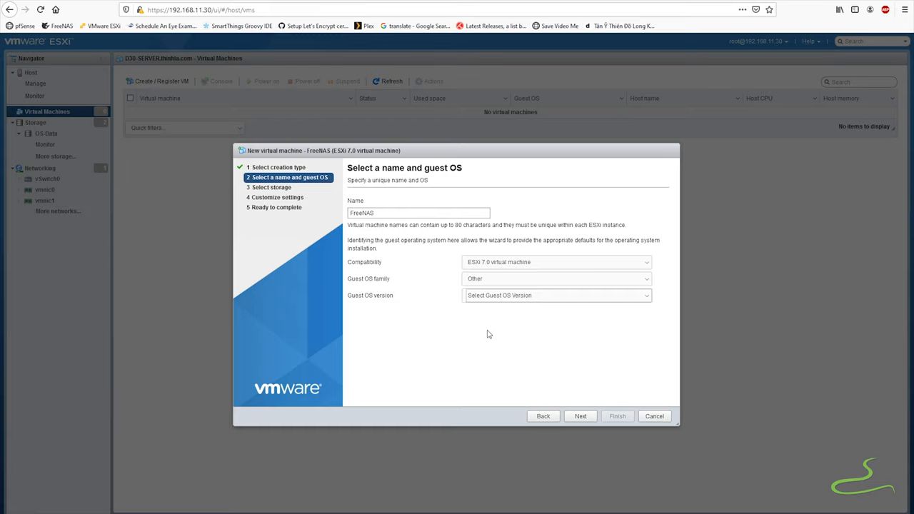
click(557, 294)
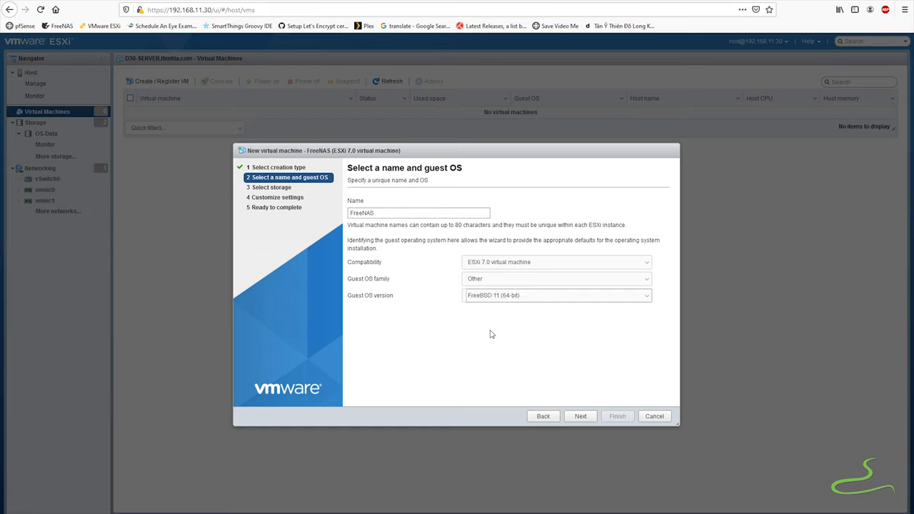
mouse_move(579, 417)
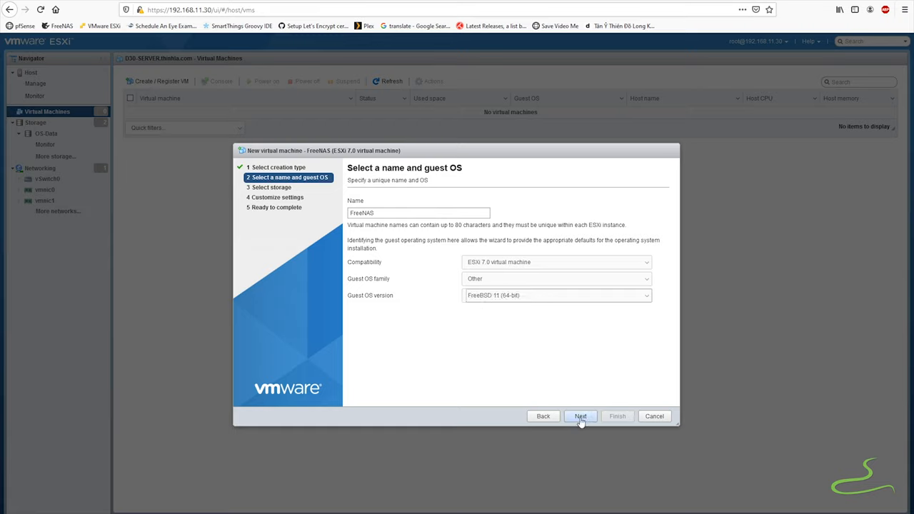
click(580, 417)
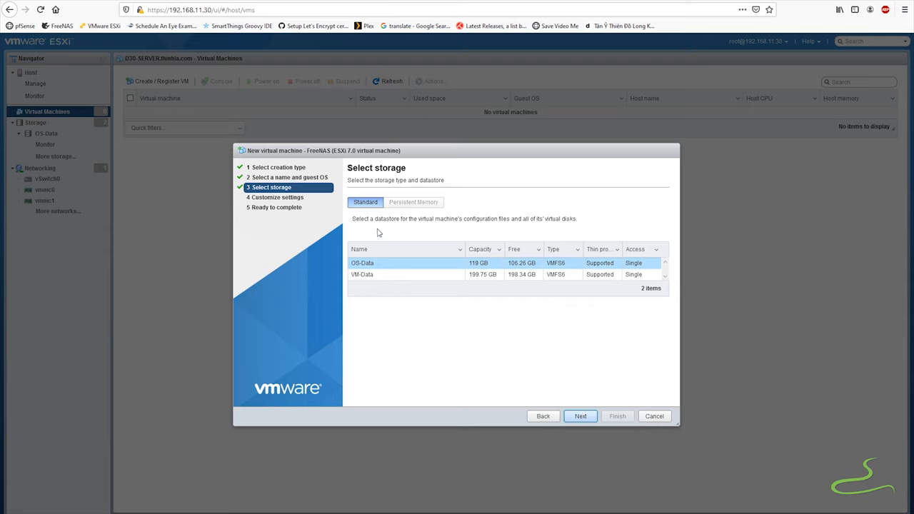
mouse_move(312, 211)
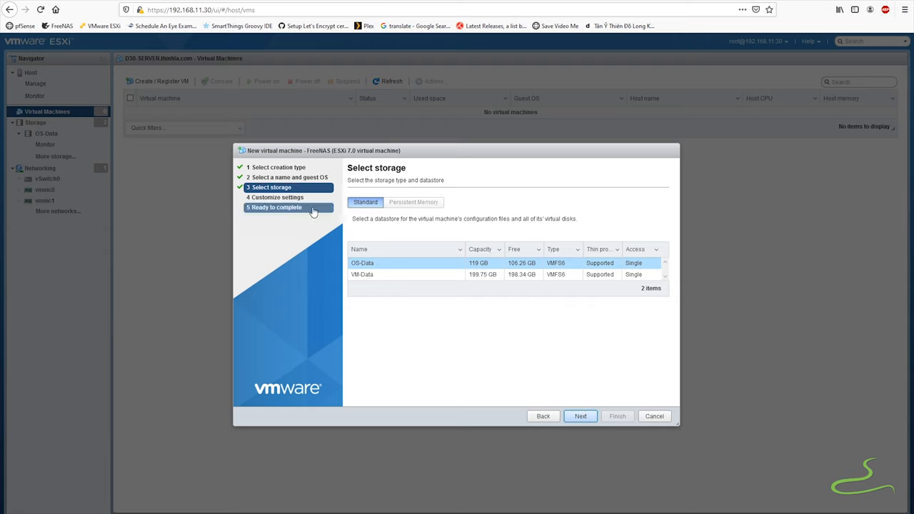
mouse_move(321, 215)
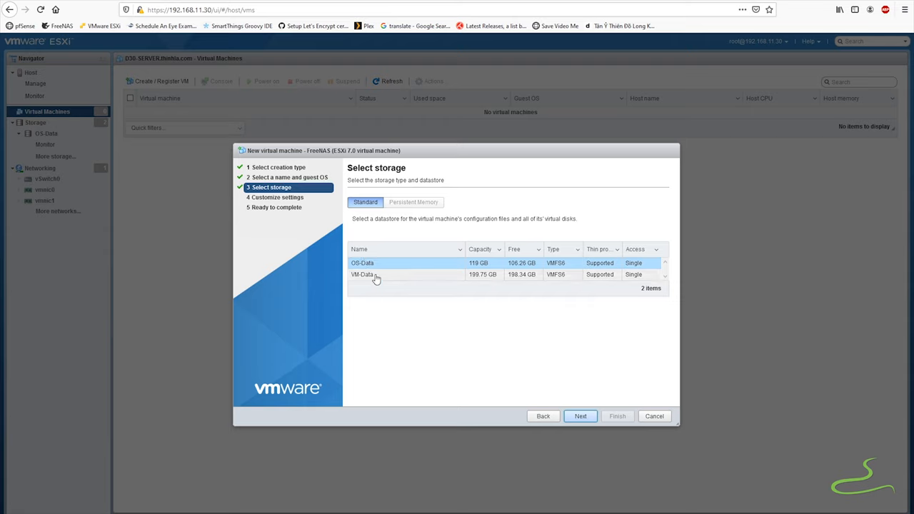
Step: Store the VM on VM-Data and give it 10 CPUs as 5 cores per socket
click(362, 274)
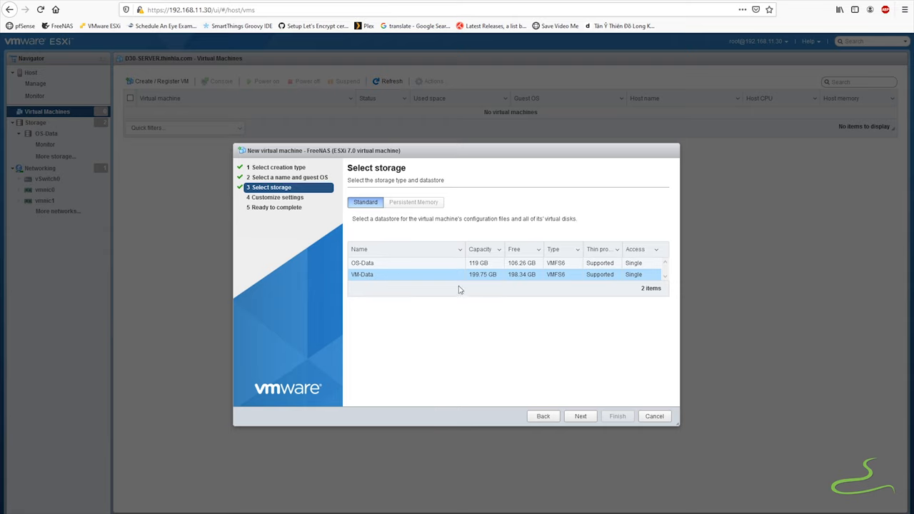
click(580, 417)
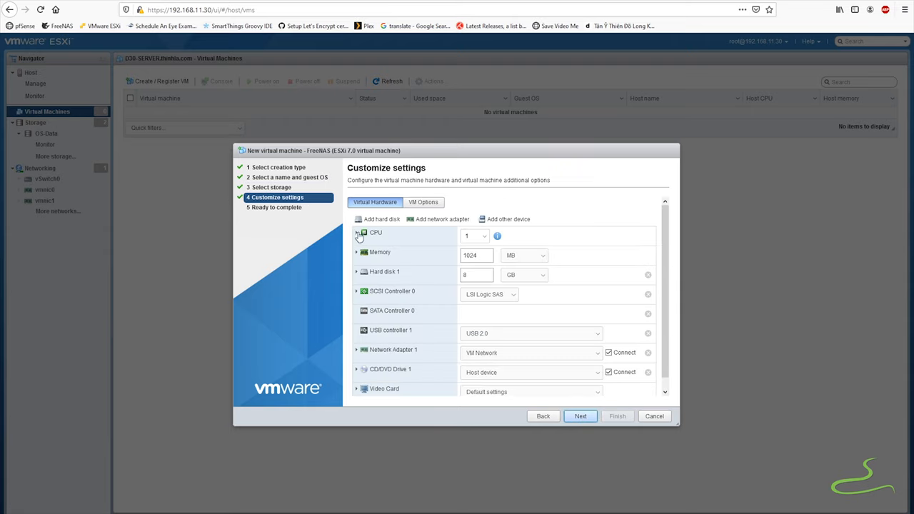
click(357, 231)
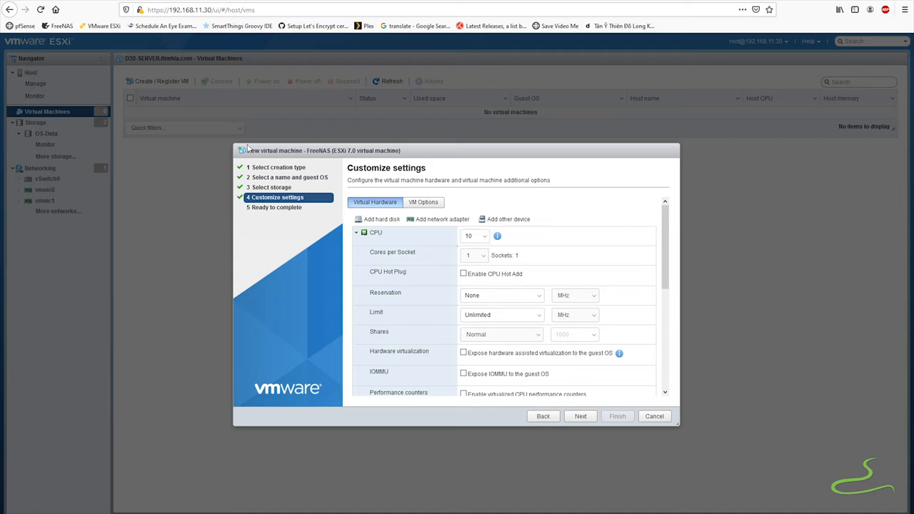
mouse_move(233, 283)
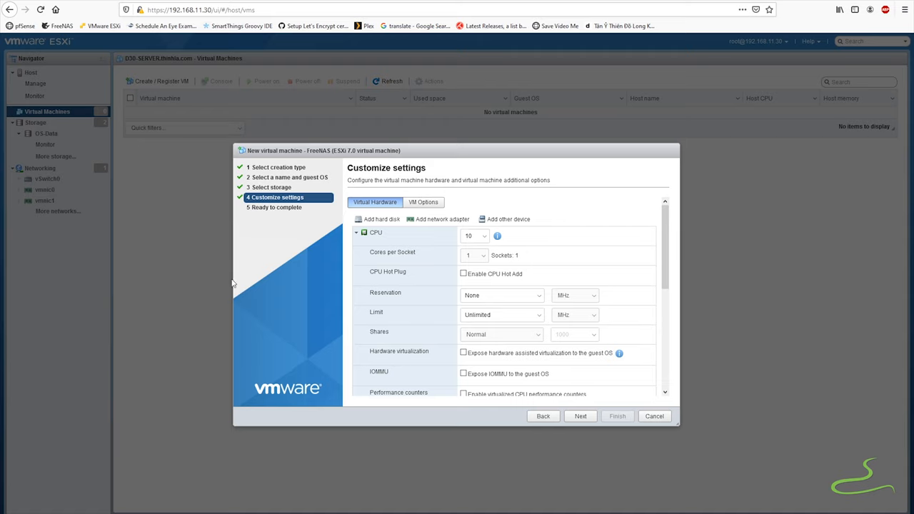
mouse_move(472, 149)
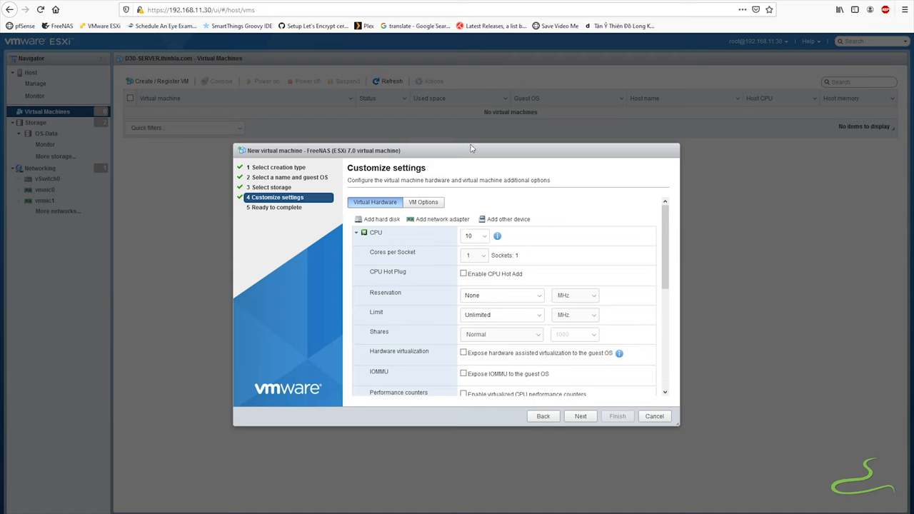
mouse_move(475, 237)
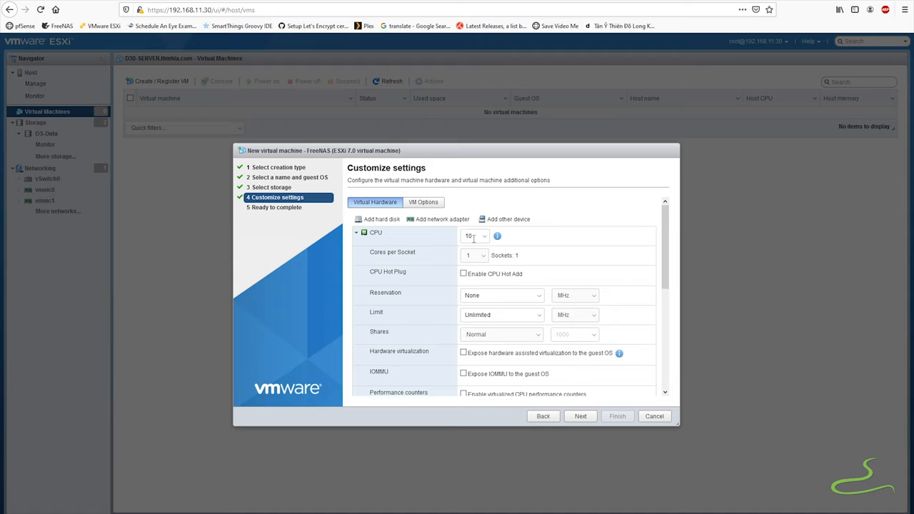
mouse_move(474, 246)
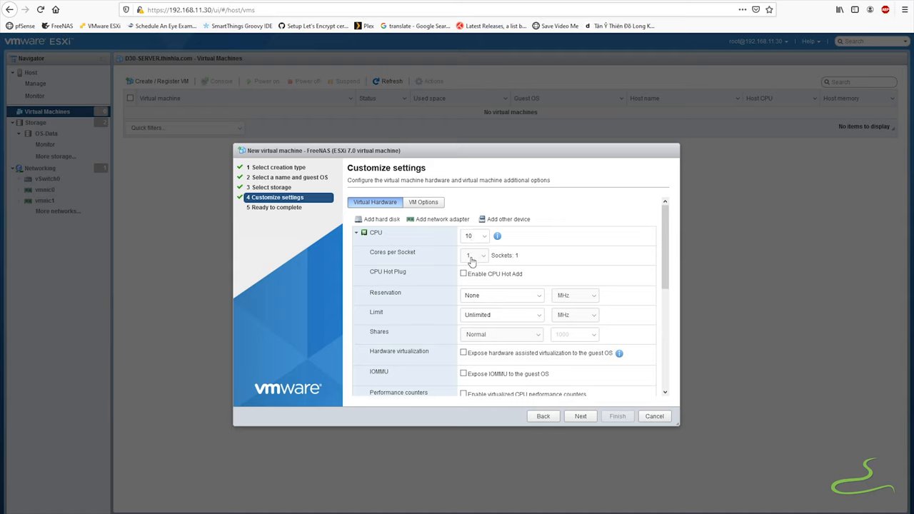
click(469, 254)
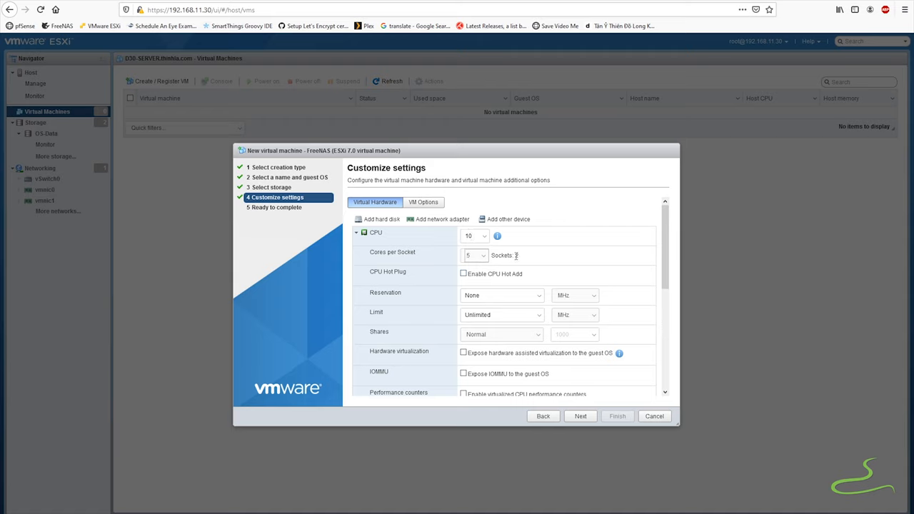
mouse_move(645, 286)
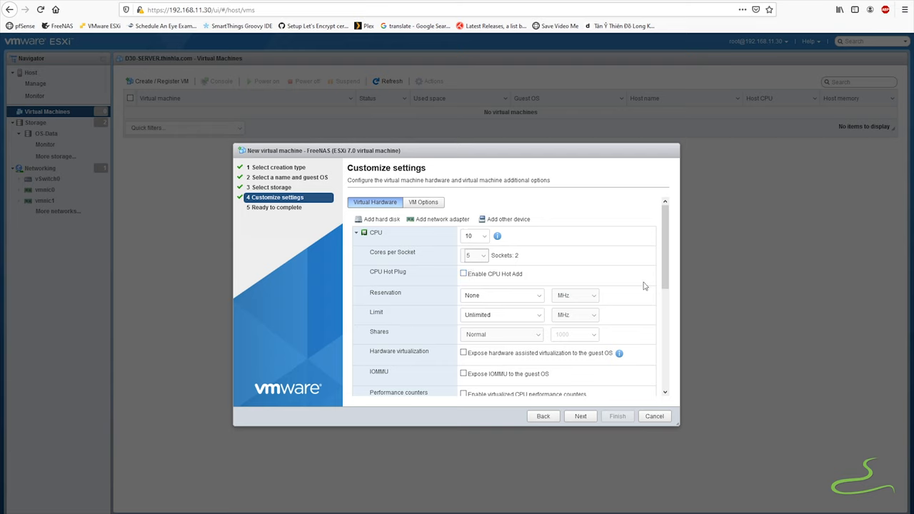
scroll(down, 3)
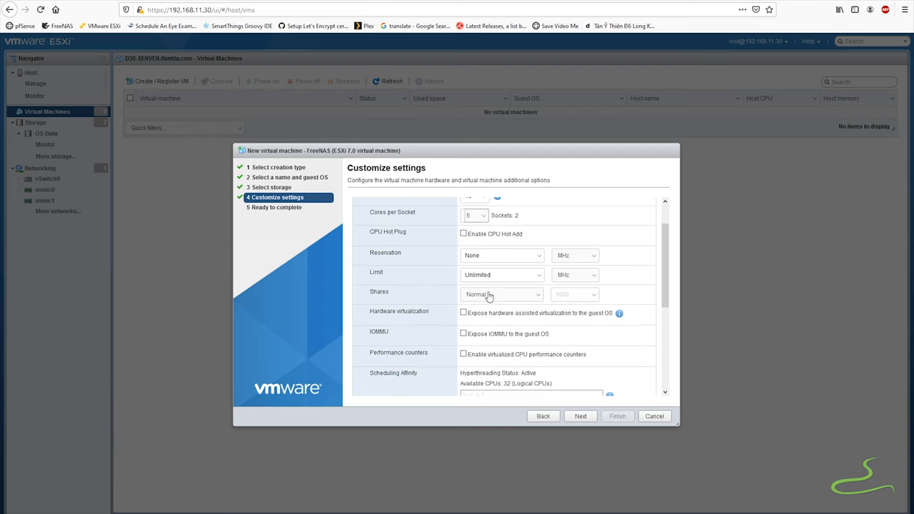
scroll(down, 3)
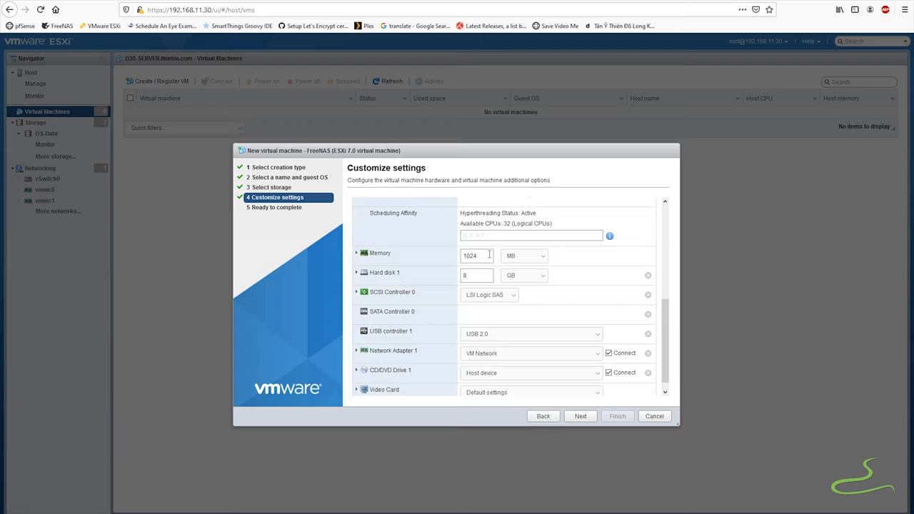
Step: Set the VM's memory to 20 GB and reserve all guest memory
triple_click(477, 256)
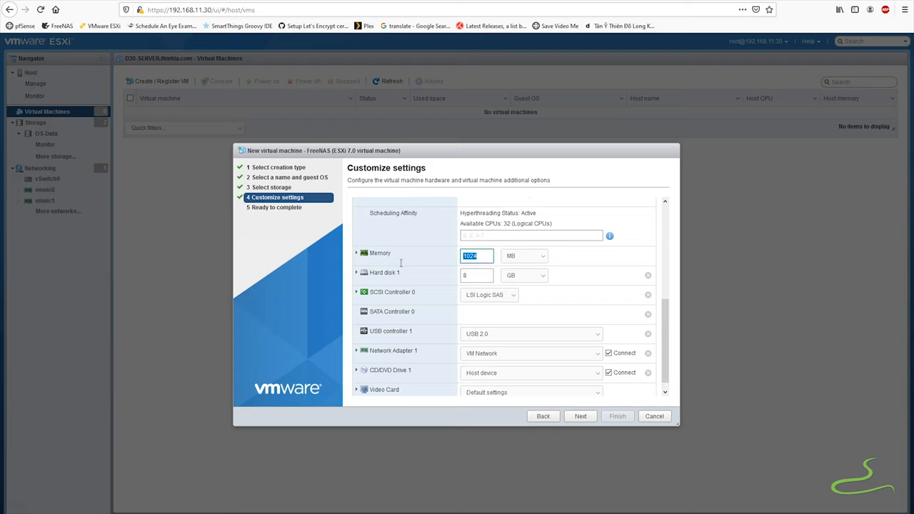
mouse_move(401, 267)
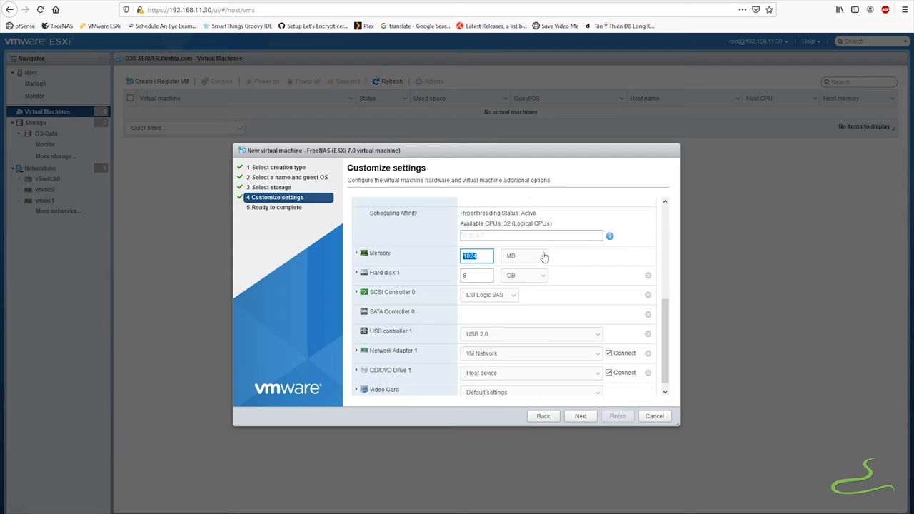
click(525, 256)
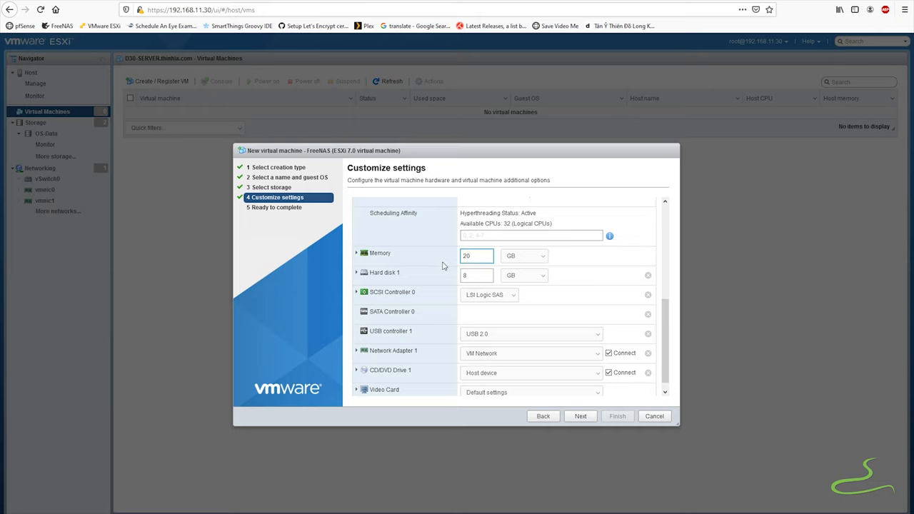
click(357, 253)
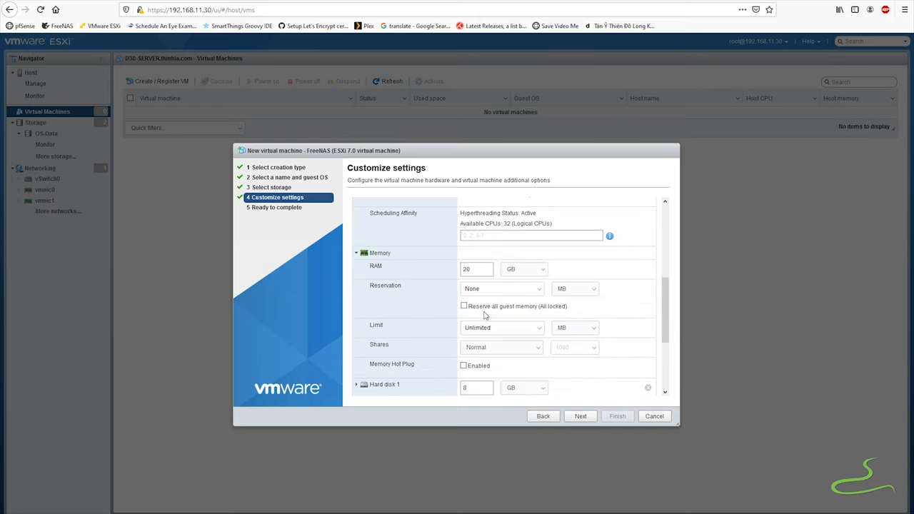
mouse_move(534, 313)
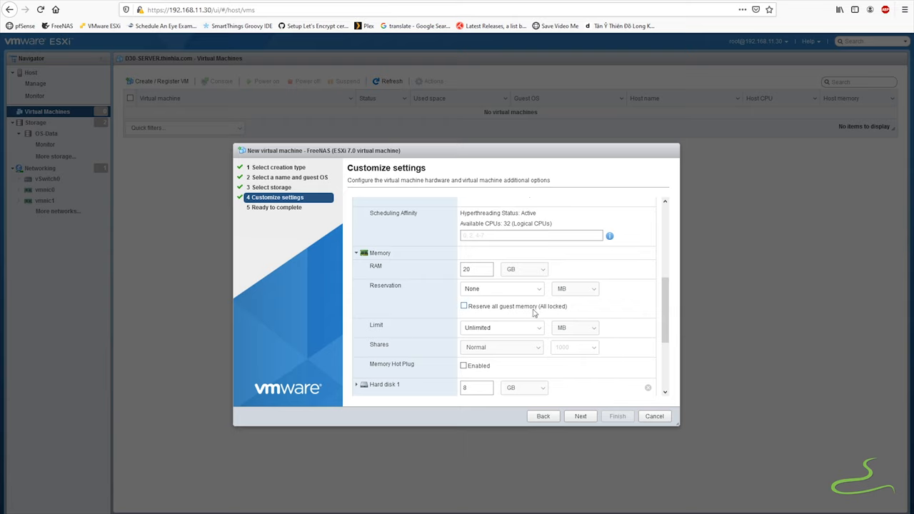
click(463, 306)
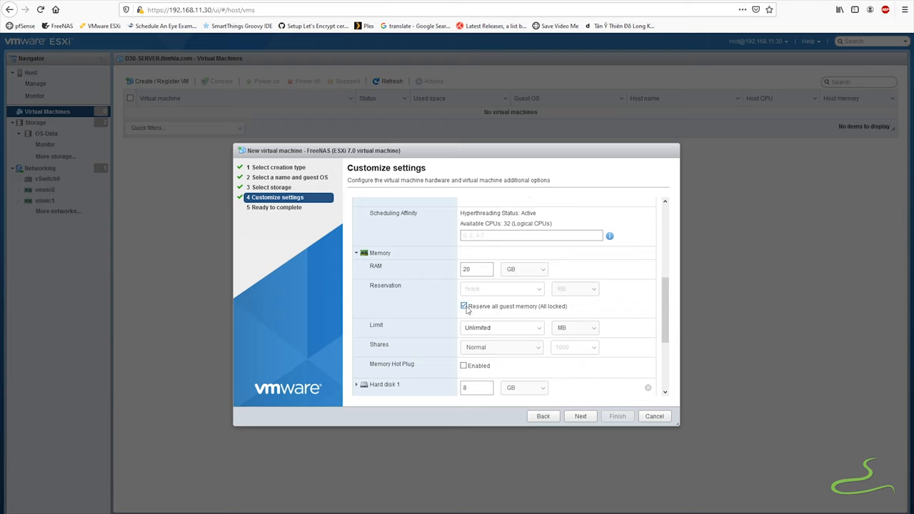
click(463, 306)
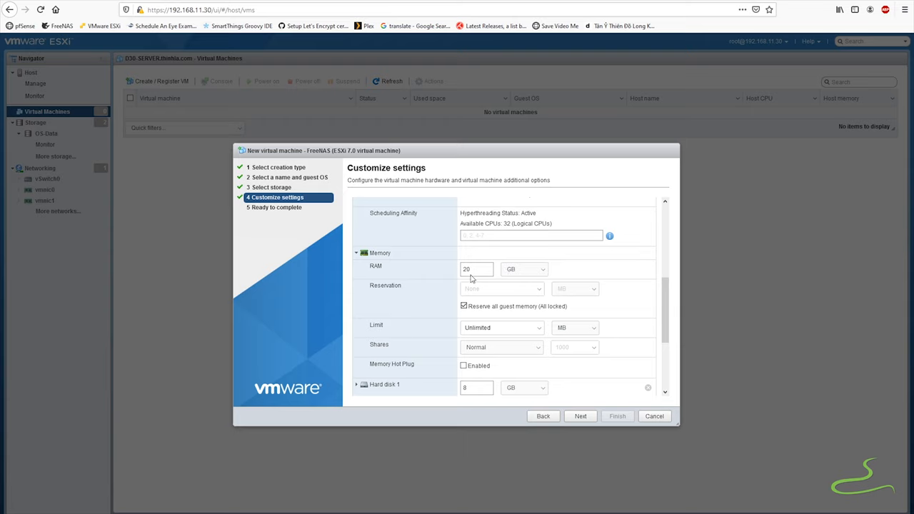
mouse_move(483, 293)
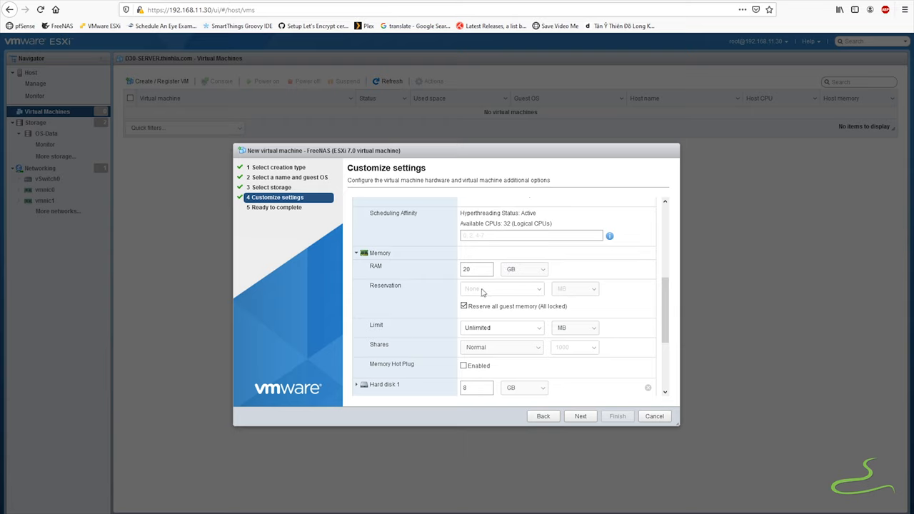
click(462, 306)
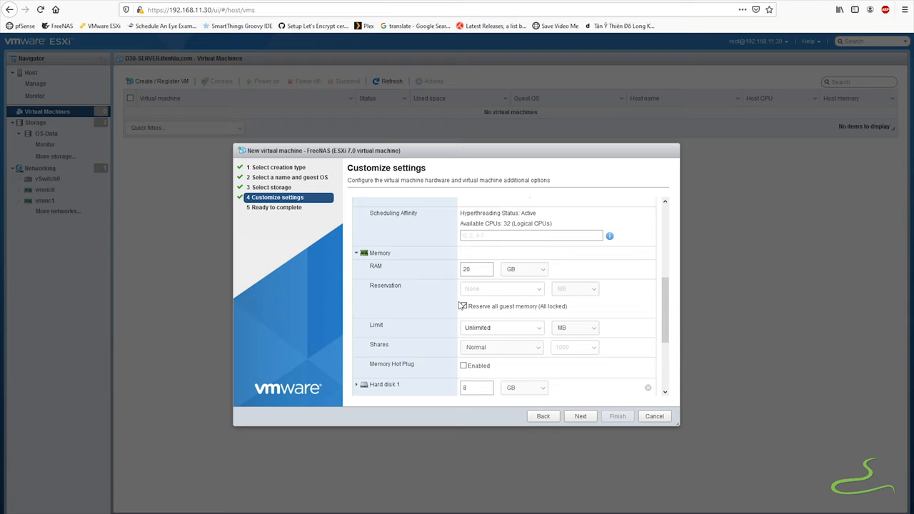
click(463, 305)
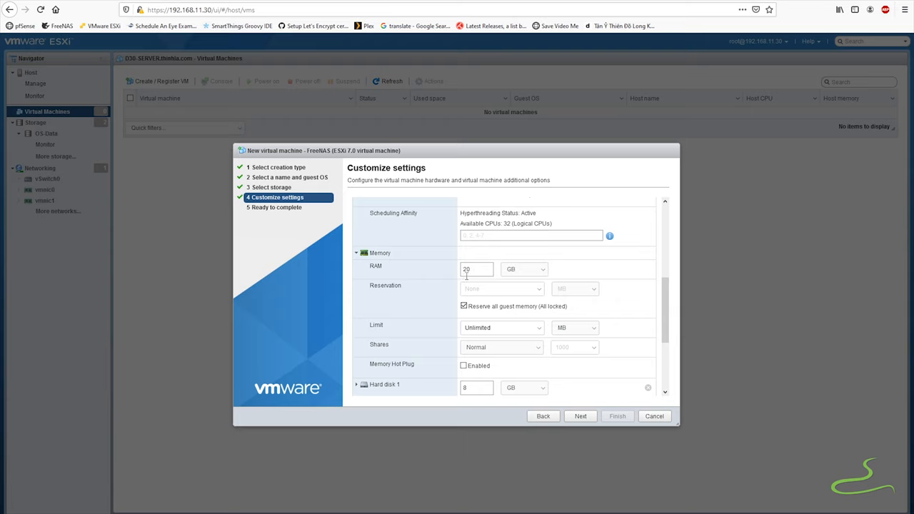
mouse_move(458, 269)
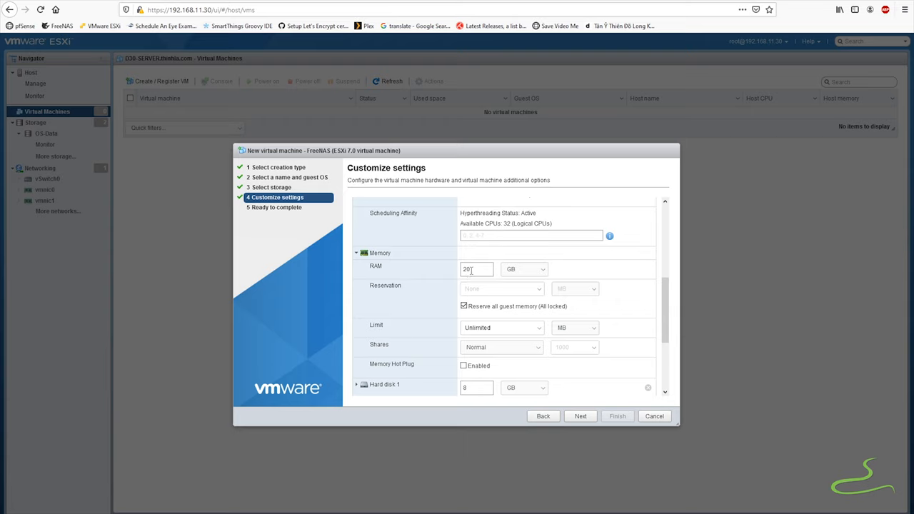
key(Backspace)
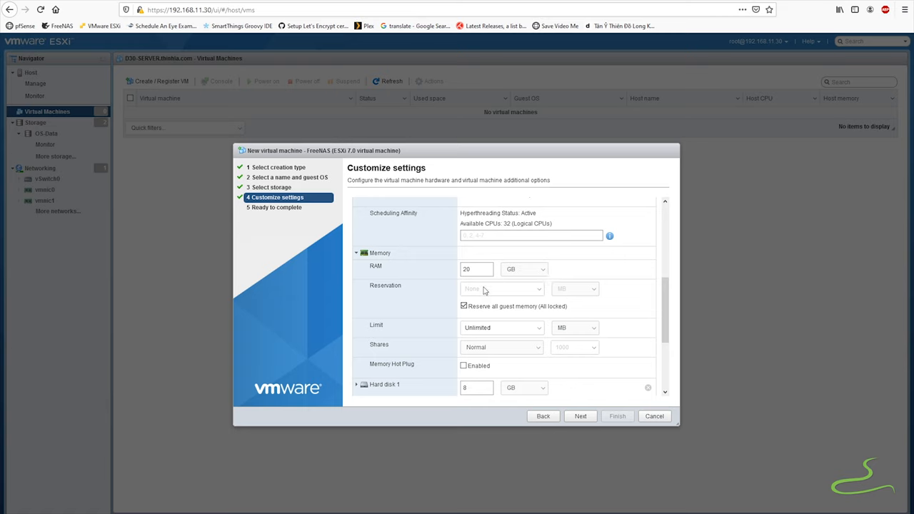
Step: Raise the VM's memory shares to High
scroll(down, 3)
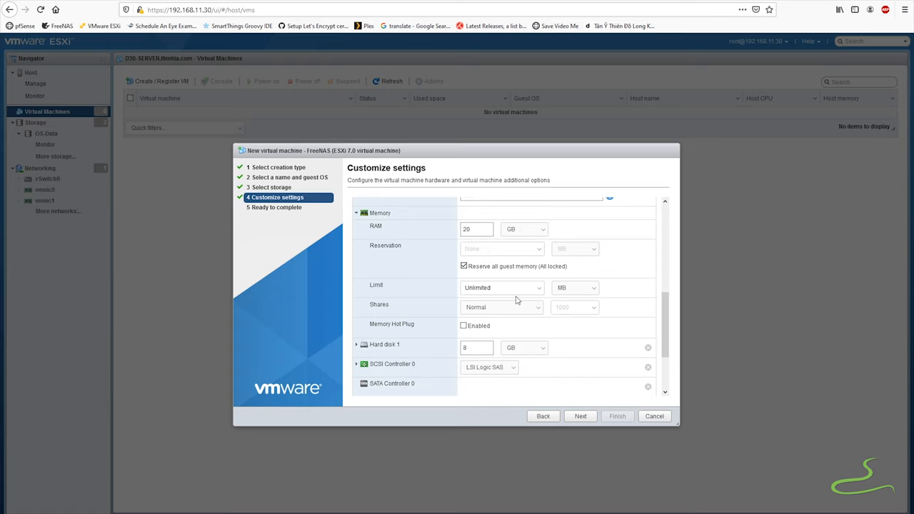
mouse_move(496, 311)
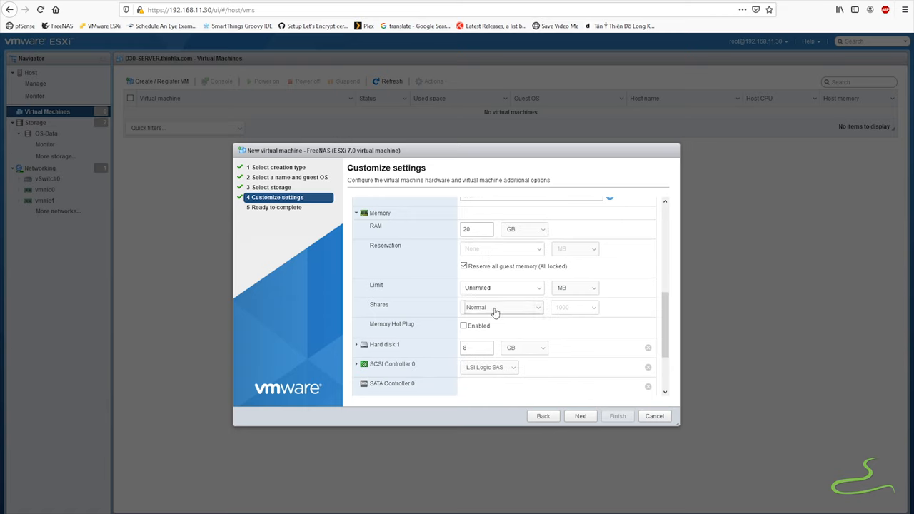
click(503, 307)
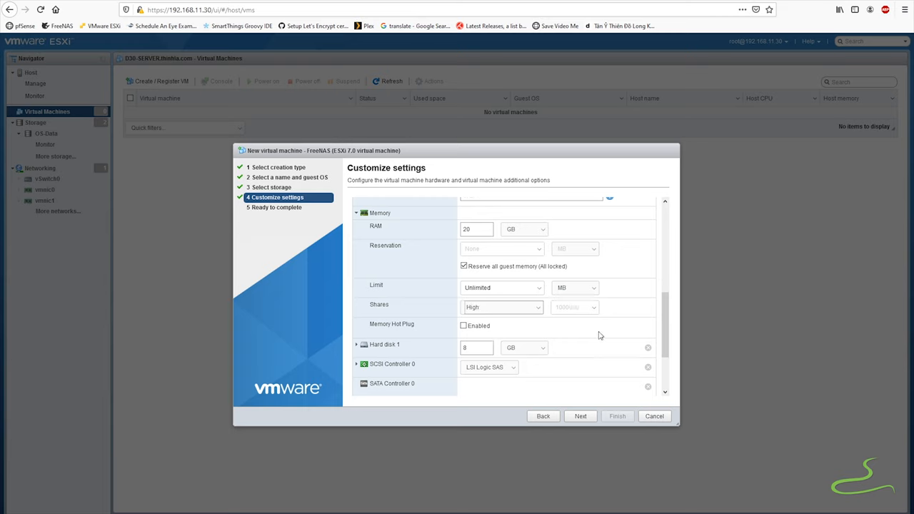
scroll(down, 3)
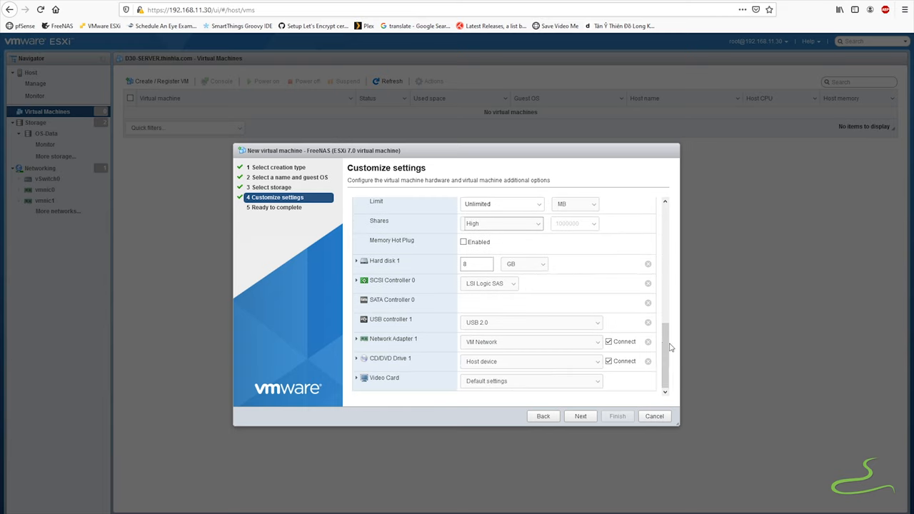
mouse_move(357, 267)
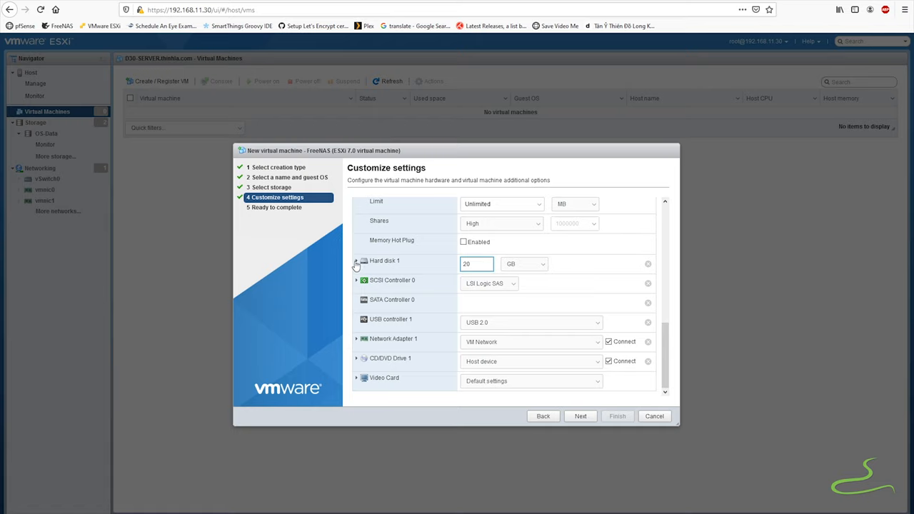
Step: Make Hard disk 1 (20 GB on VM-Data) thick provisioned, eagerly zeroed
click(357, 260)
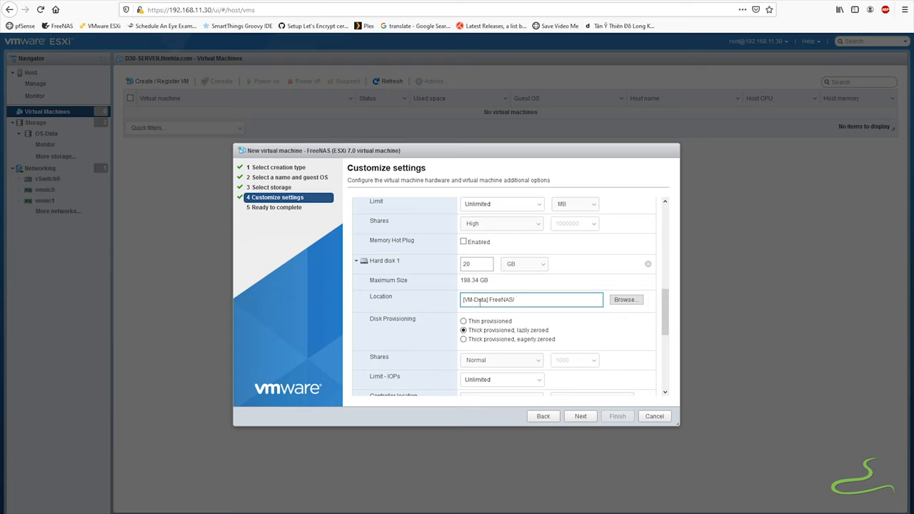
scroll(down, 3)
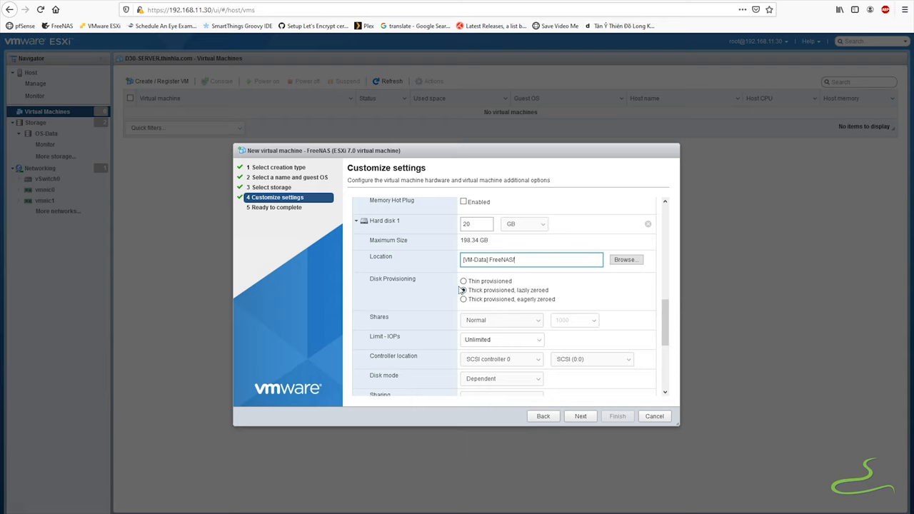
click(463, 290)
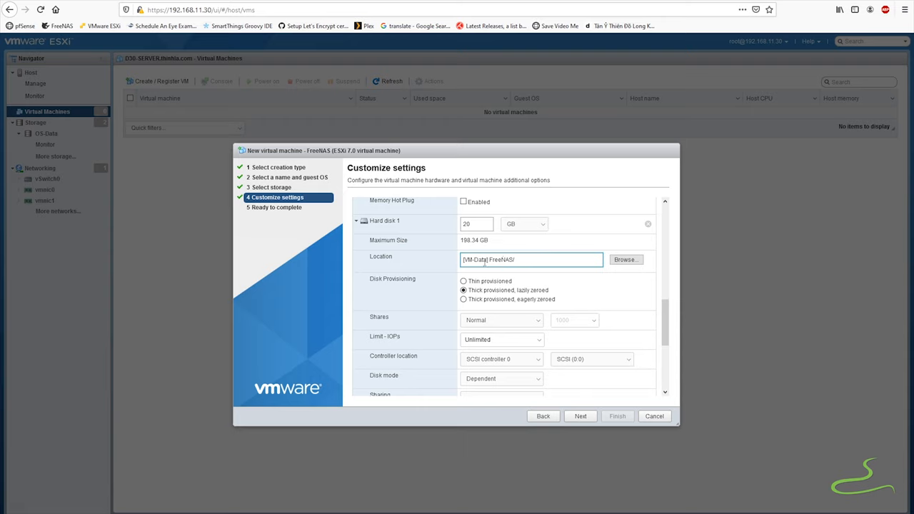
mouse_move(540, 273)
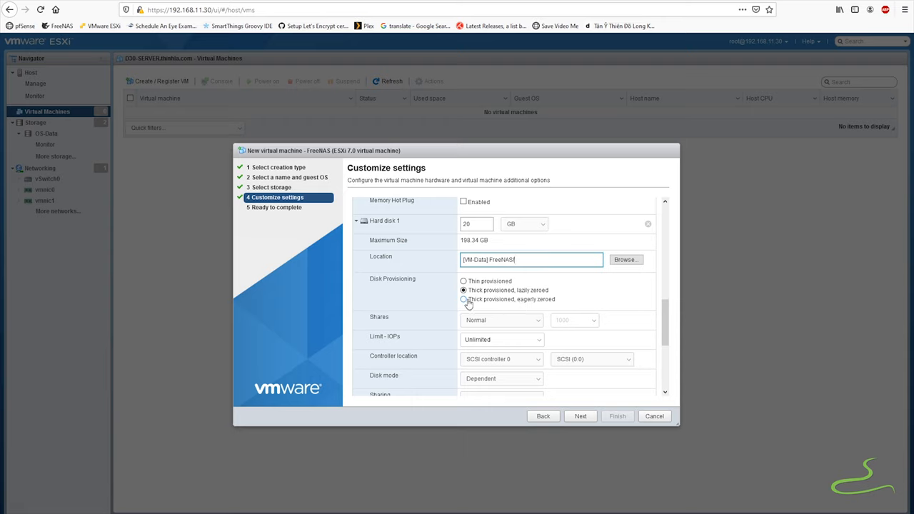
click(462, 300)
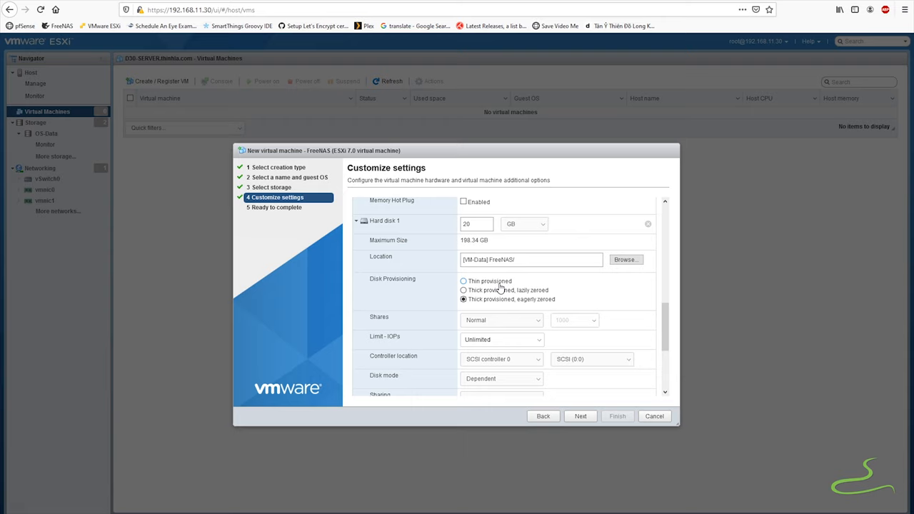
scroll(down, 3)
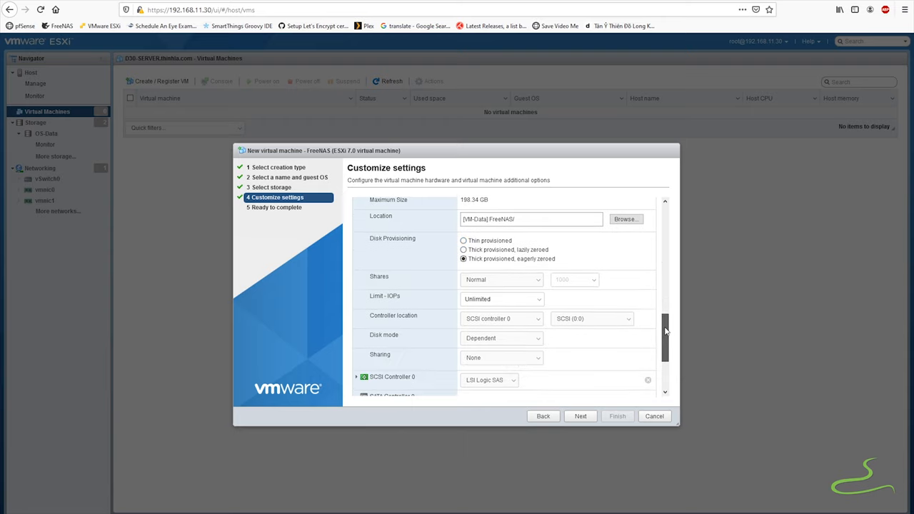
scroll(down, 3)
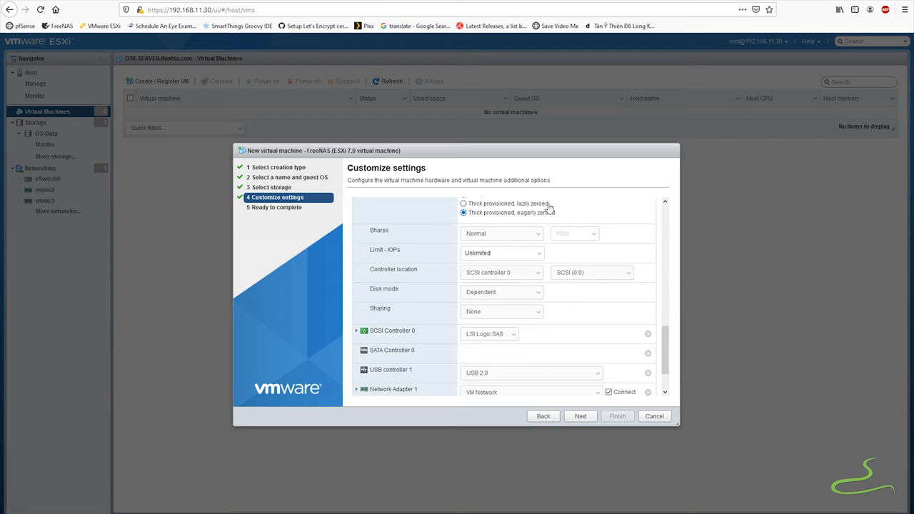
scroll(up, 3)
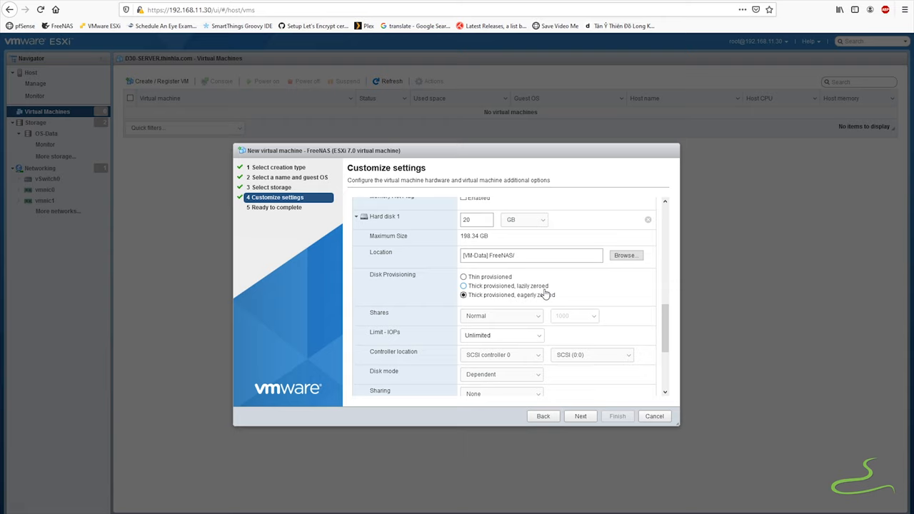
mouse_move(534, 295)
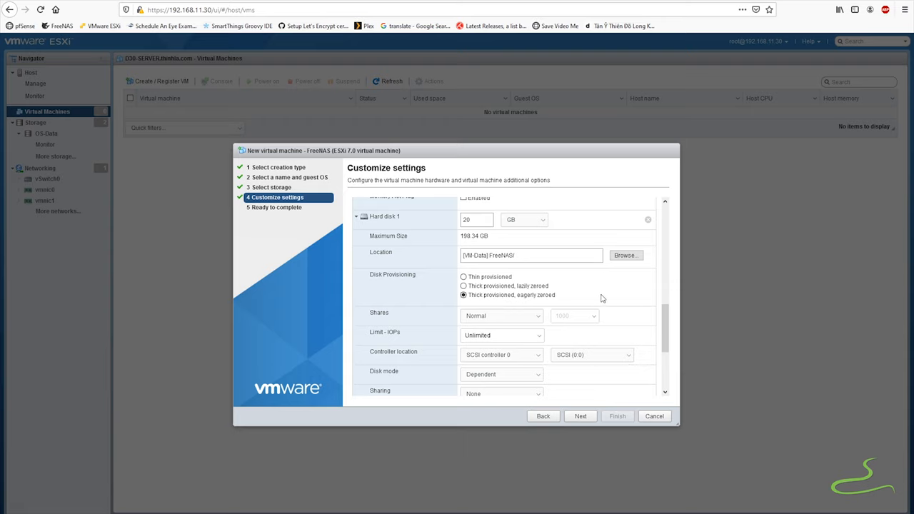
mouse_move(561, 300)
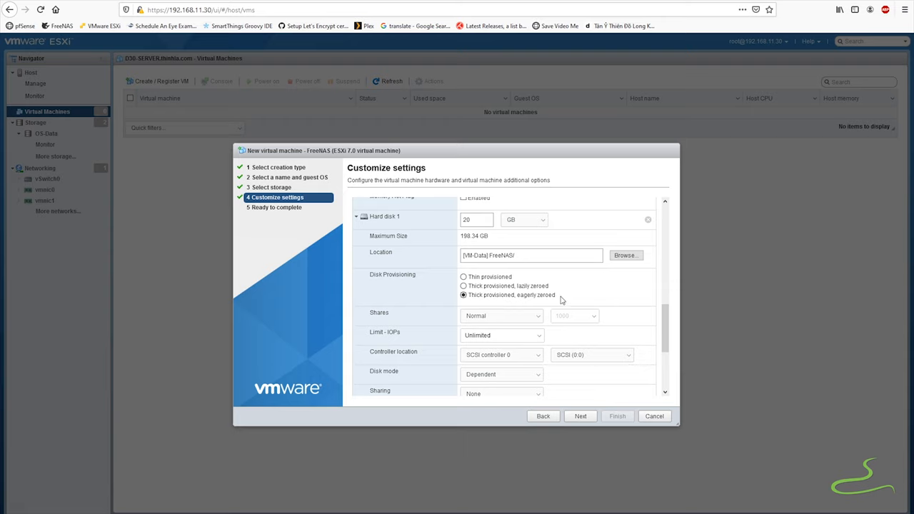
scroll(down, 3)
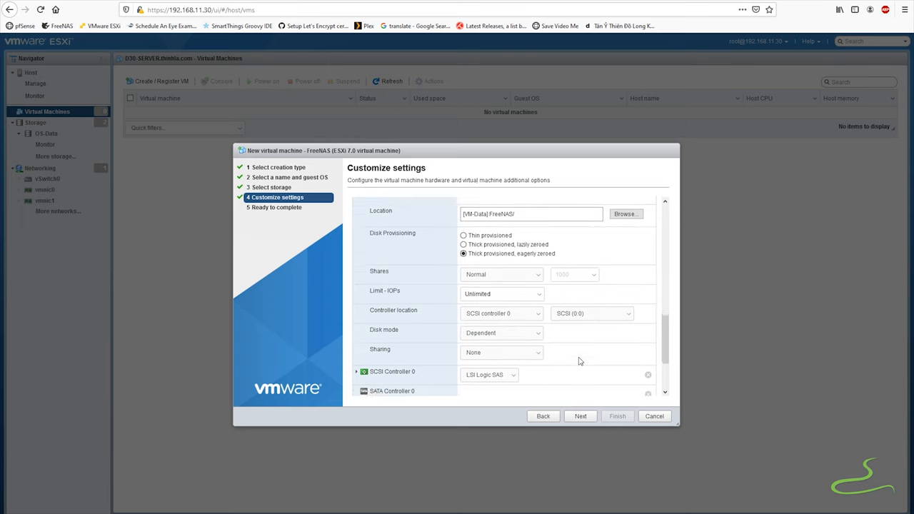
Step: Browse into the Upload folder of the OS-Data datastore for the CD drive's ISO
scroll(down, 3)
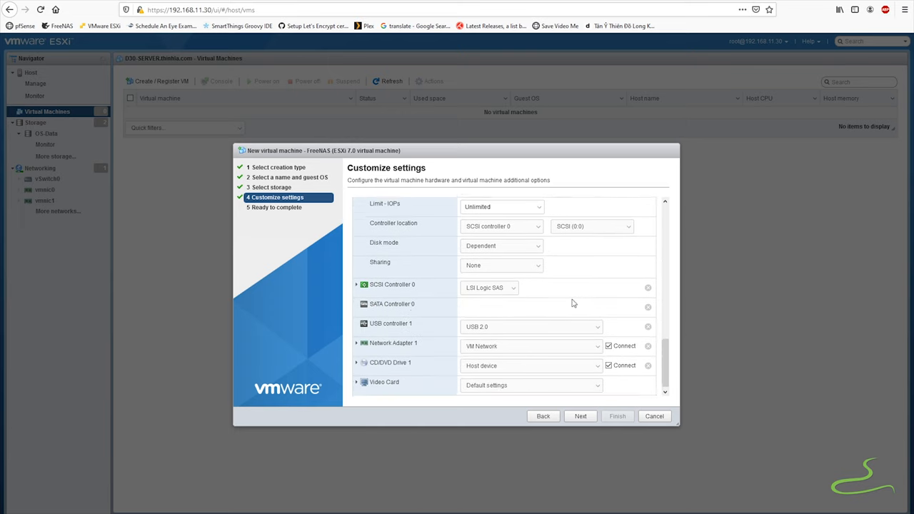
scroll(up, 3)
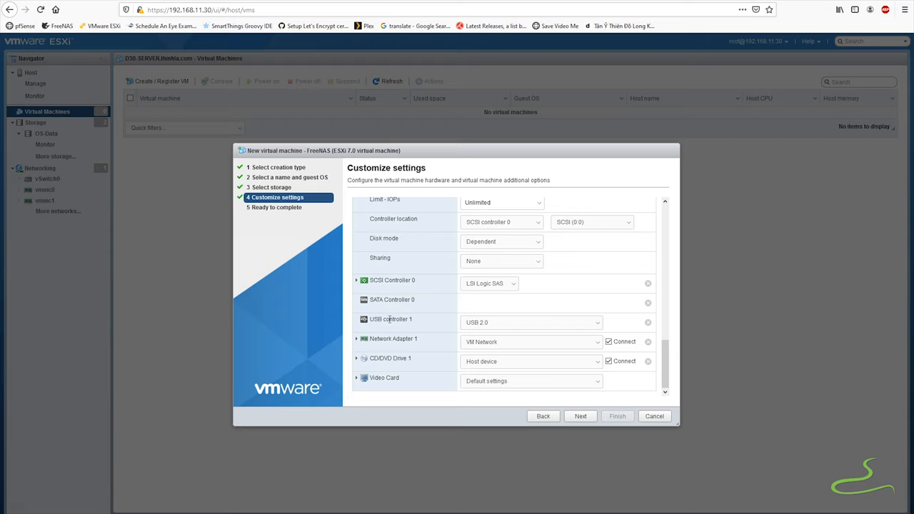
mouse_move(531, 343)
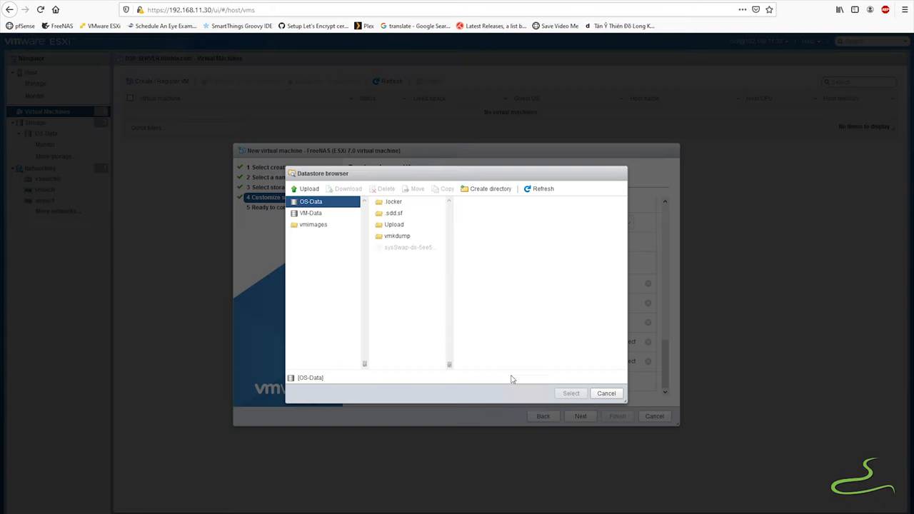
click(394, 225)
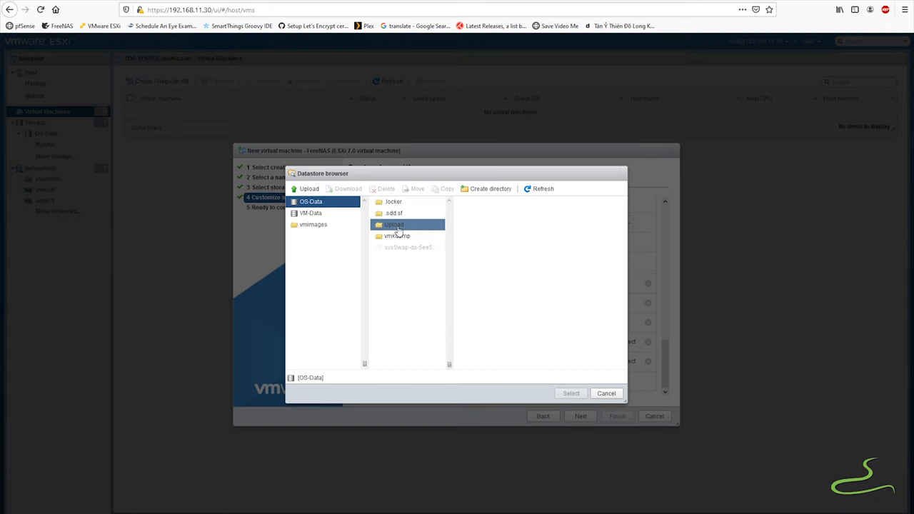
double_click(394, 224)
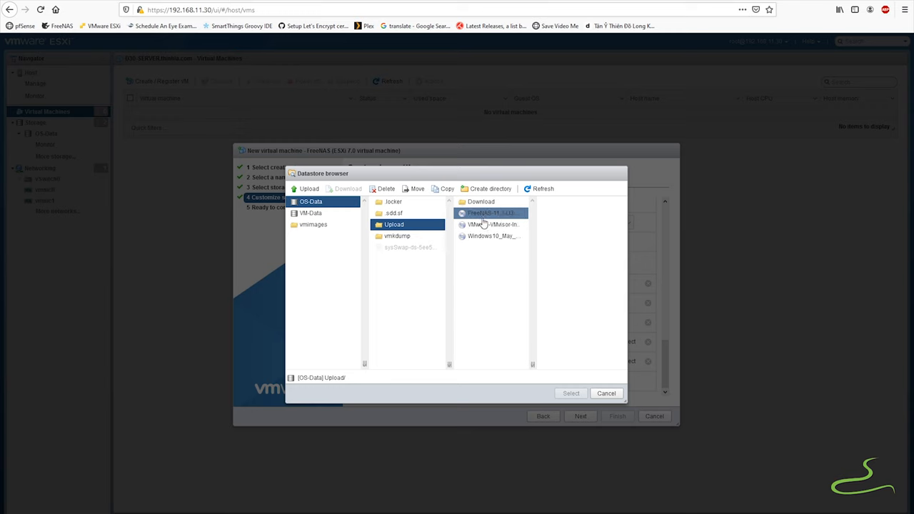
Step: Attach the FreeNAS 11.3 ISO to CD/DVD Drive 1 and reach the Ready to complete summary
click(605, 395)
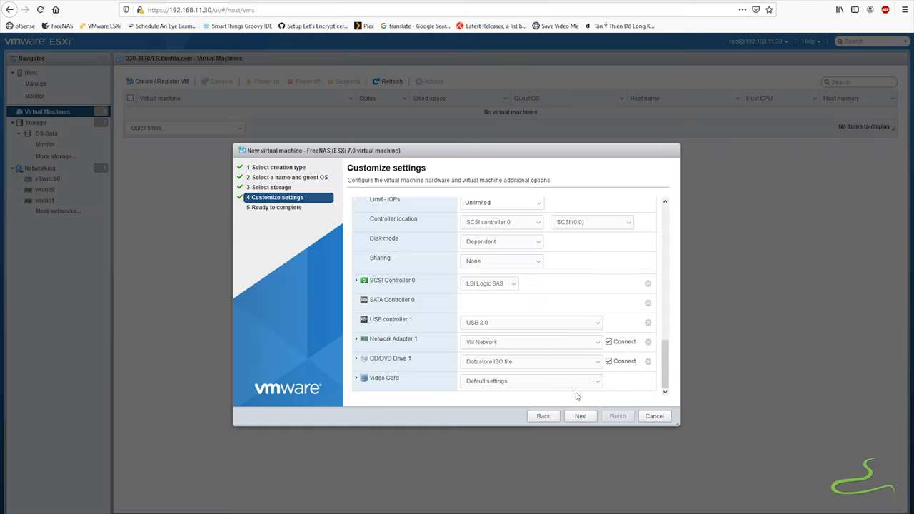
mouse_move(500, 323)
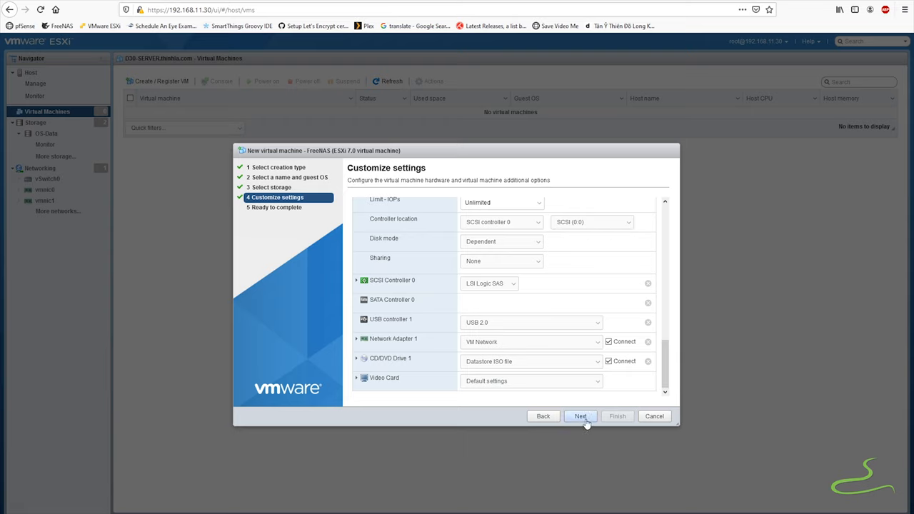
click(580, 417)
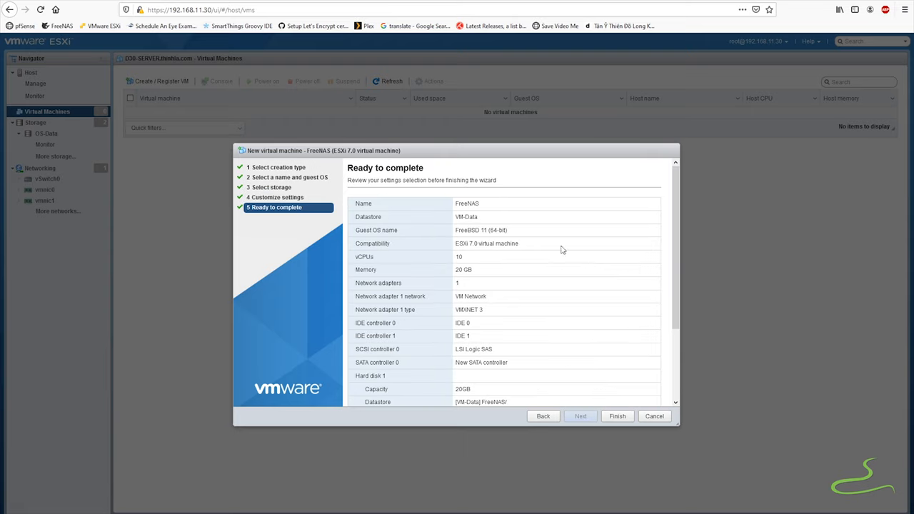
scroll(down, 3)
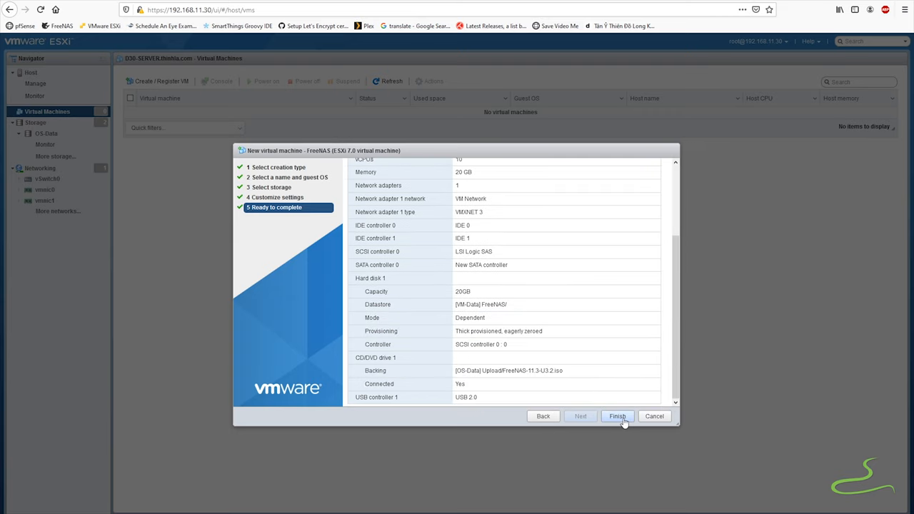
Step: Finish the wizard to create the FreeNAS virtual machine
click(617, 417)
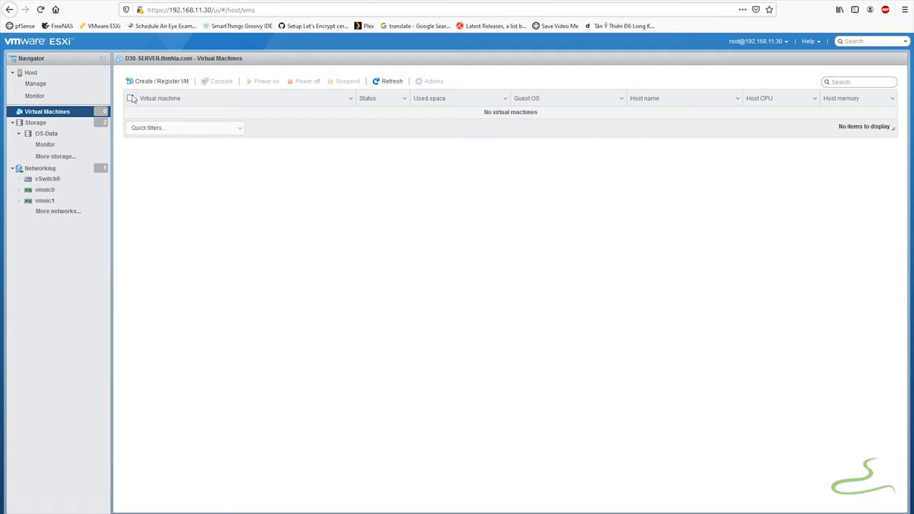
mouse_move(731, 209)
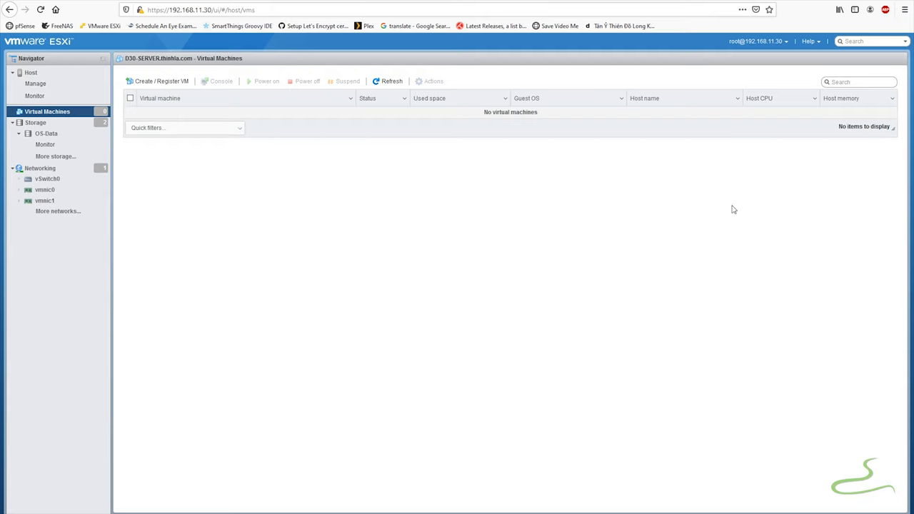
mouse_move(203, 122)
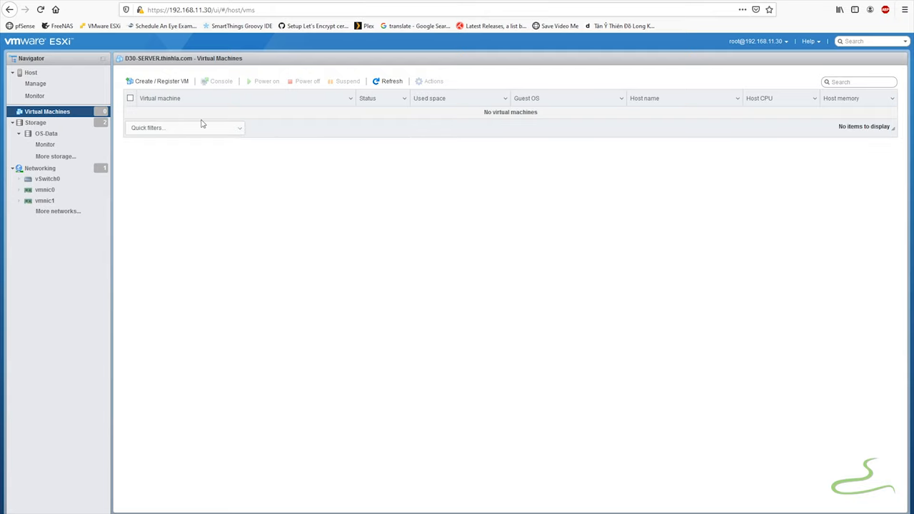
mouse_move(425, 294)
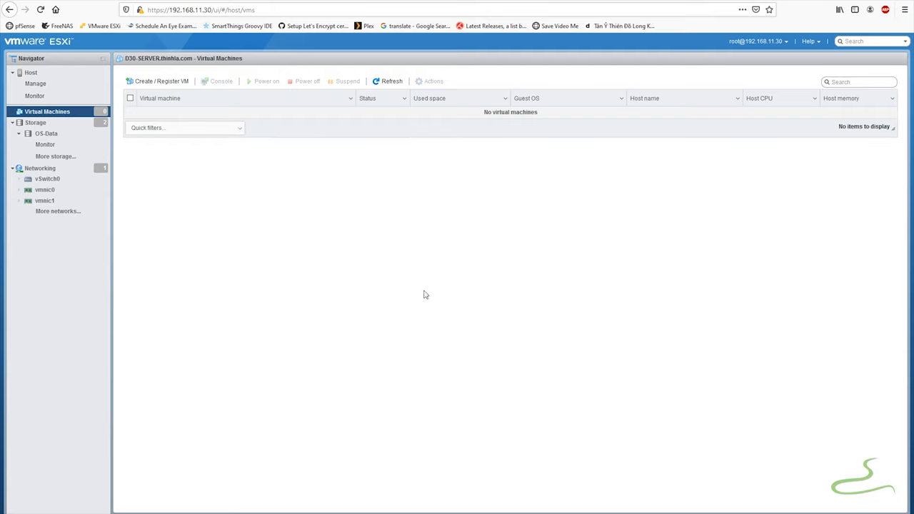
mouse_move(457, 277)
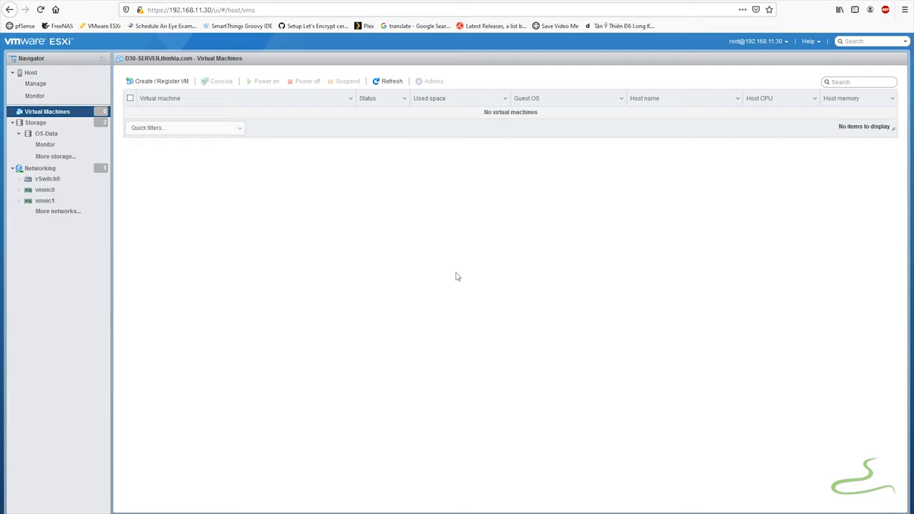
mouse_move(443, 277)
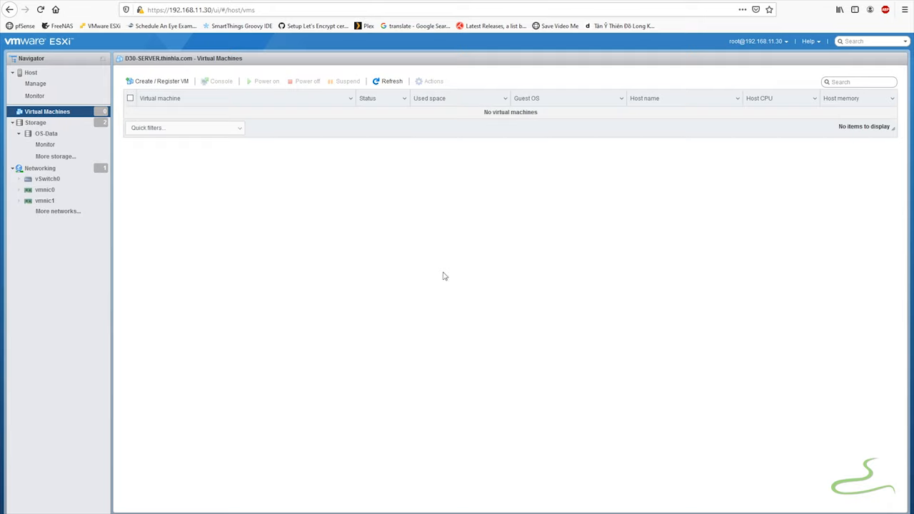
mouse_move(389, 168)
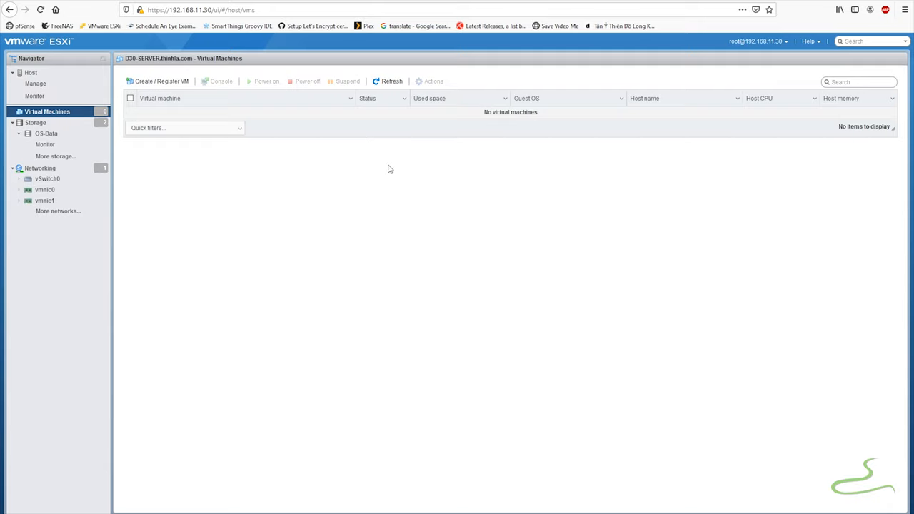
mouse_move(366, 200)
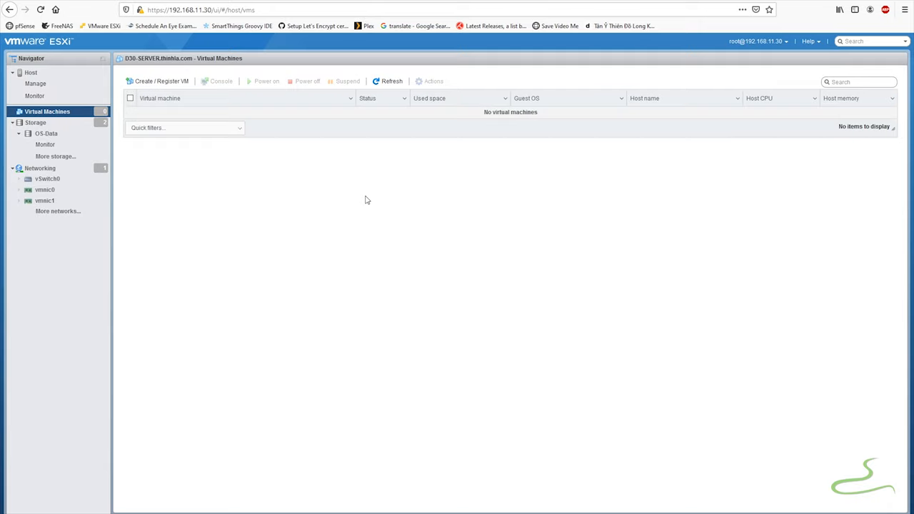
mouse_move(348, 279)
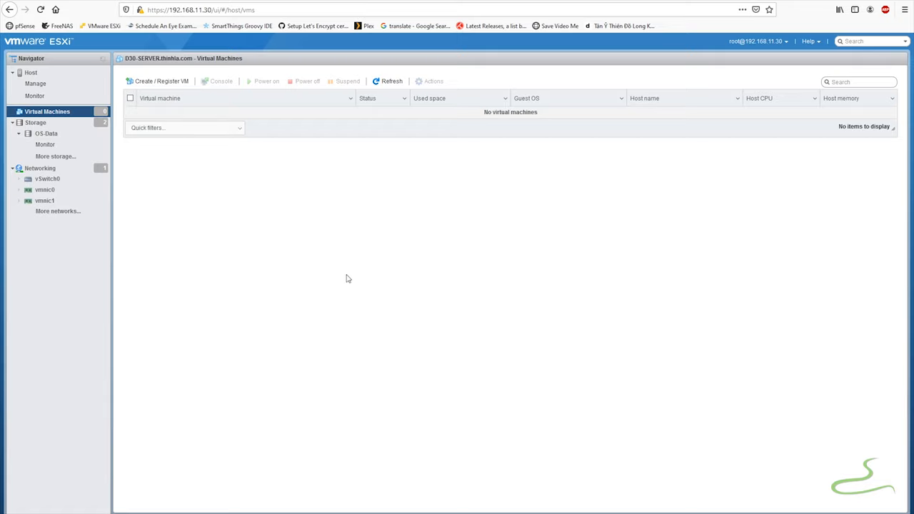
mouse_move(106, 68)
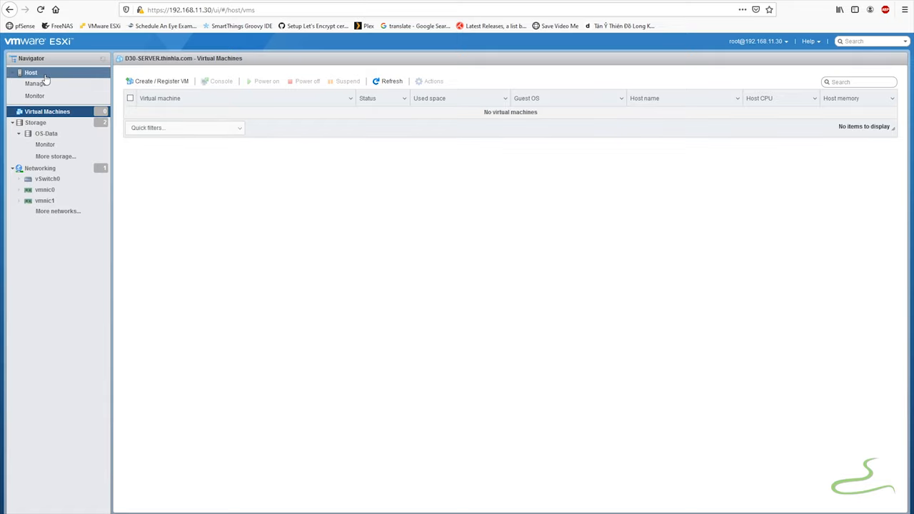
Step: Show the ESXi host's summary page from the Navigator
click(31, 71)
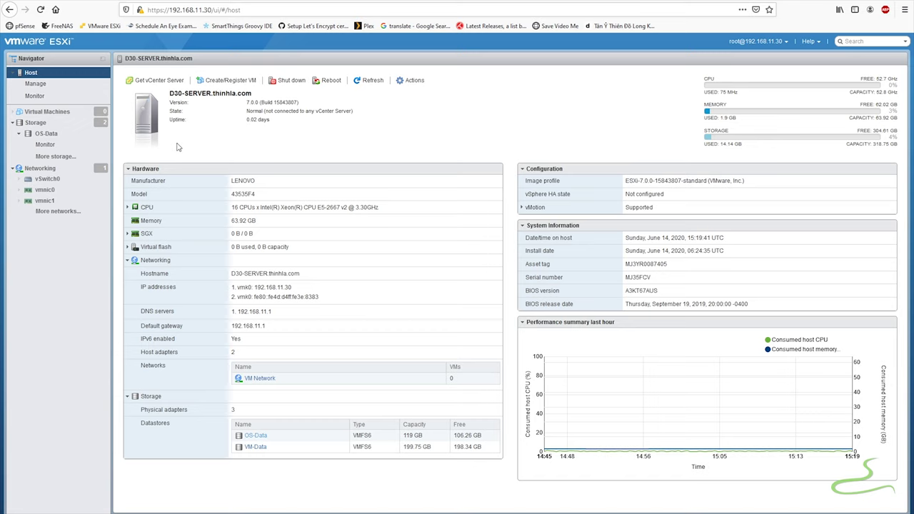
mouse_move(210, 183)
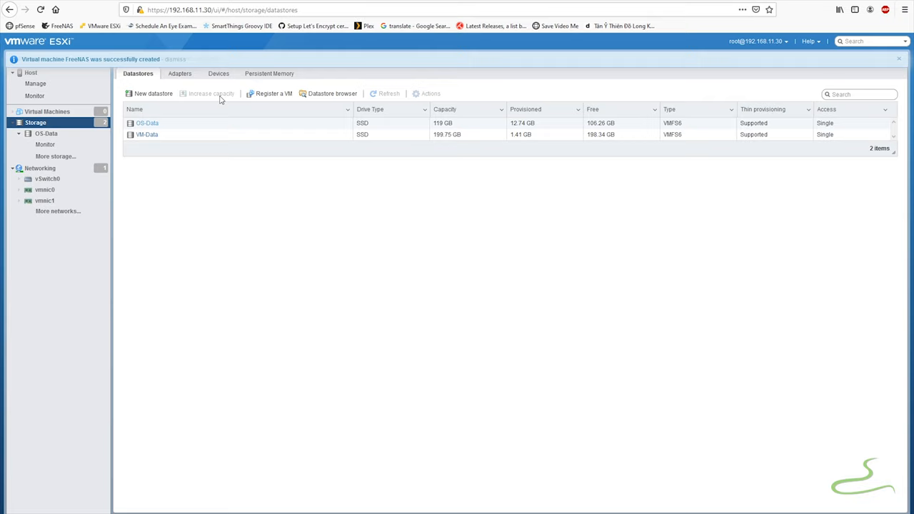
Step: List the host's storage adapters and then its eight storage devices
click(180, 75)
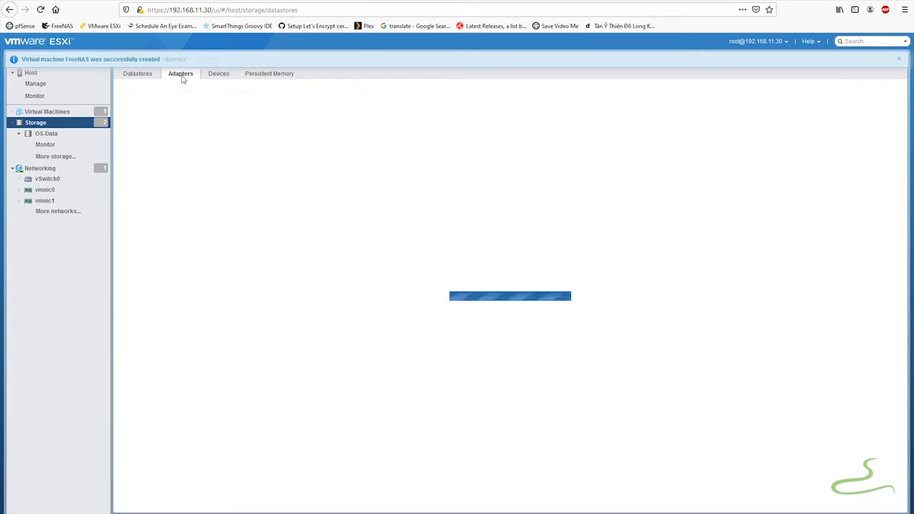
click(180, 75)
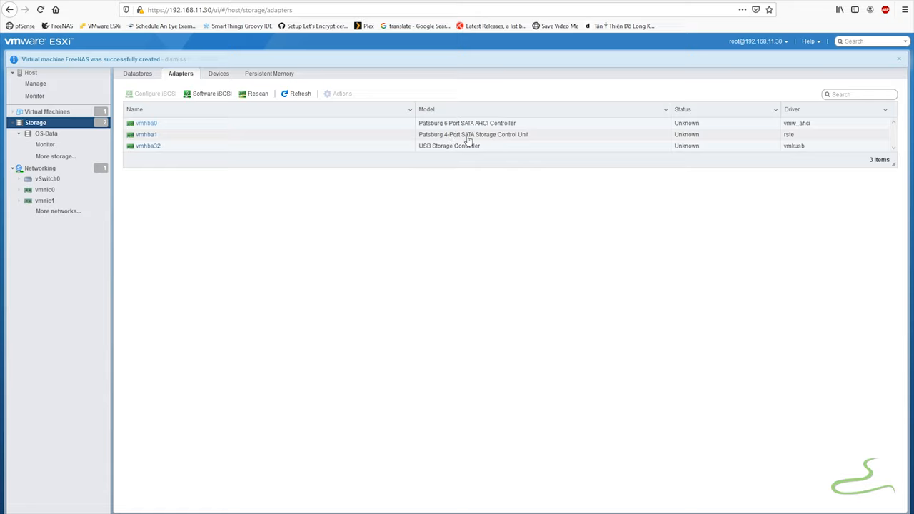
mouse_move(519, 142)
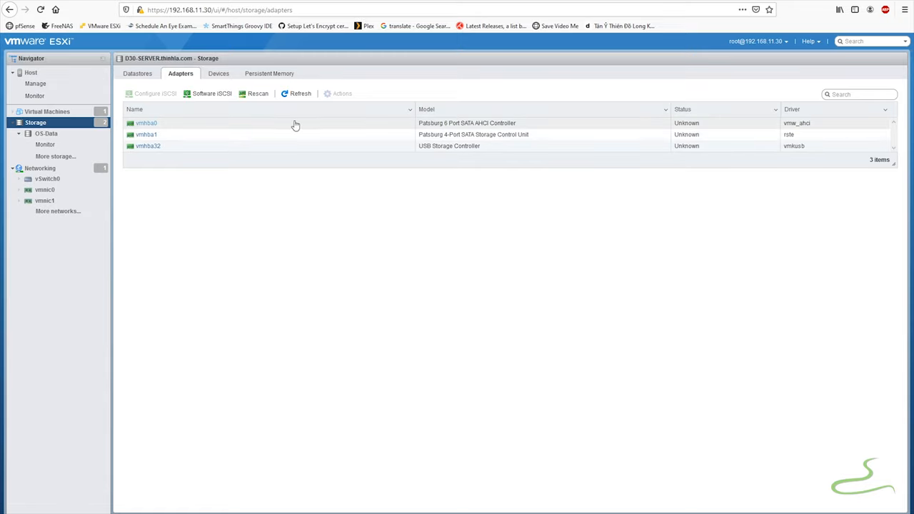
click(219, 73)
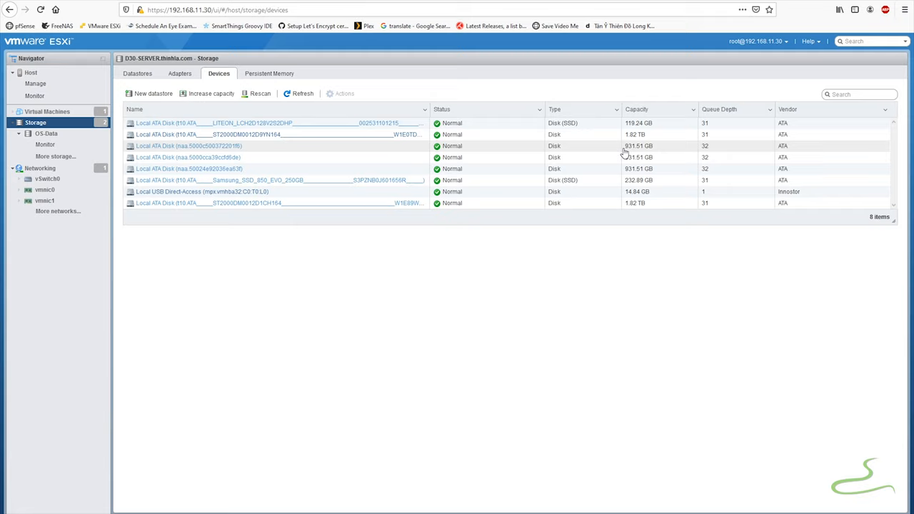
mouse_move(270, 106)
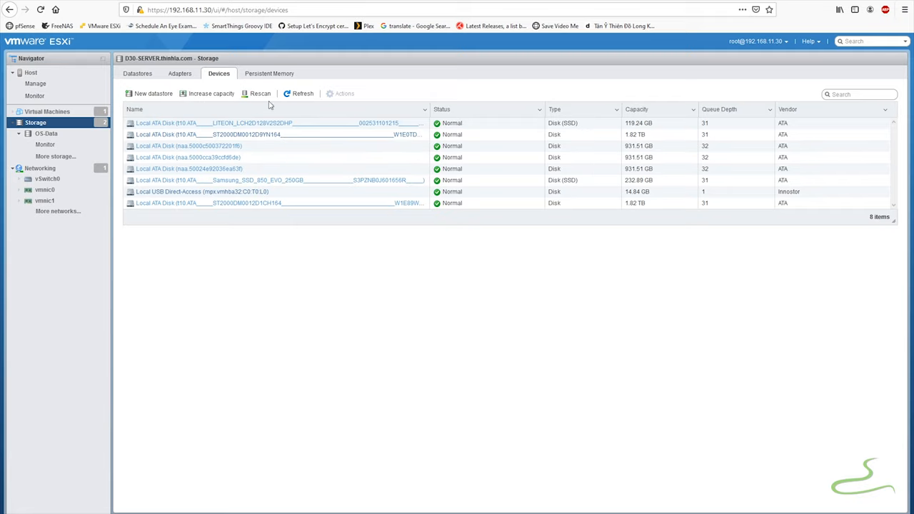
click(180, 73)
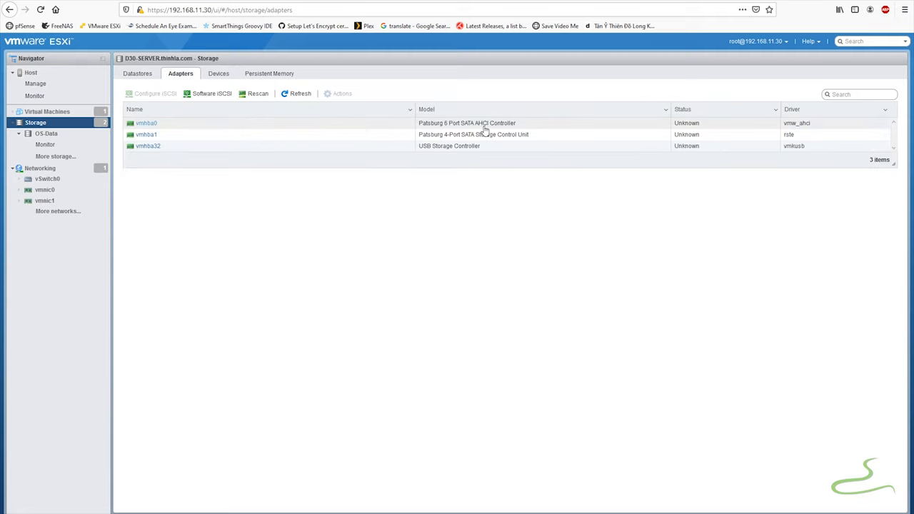
mouse_move(446, 128)
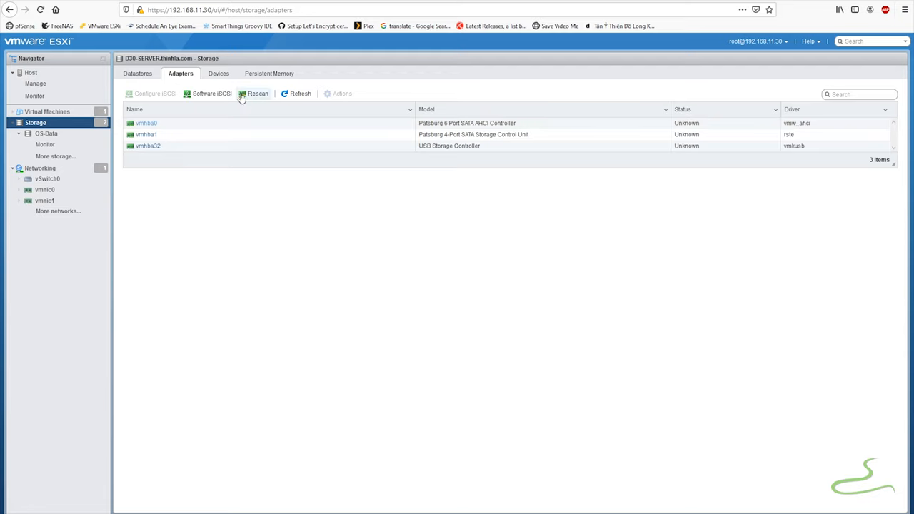
click(218, 73)
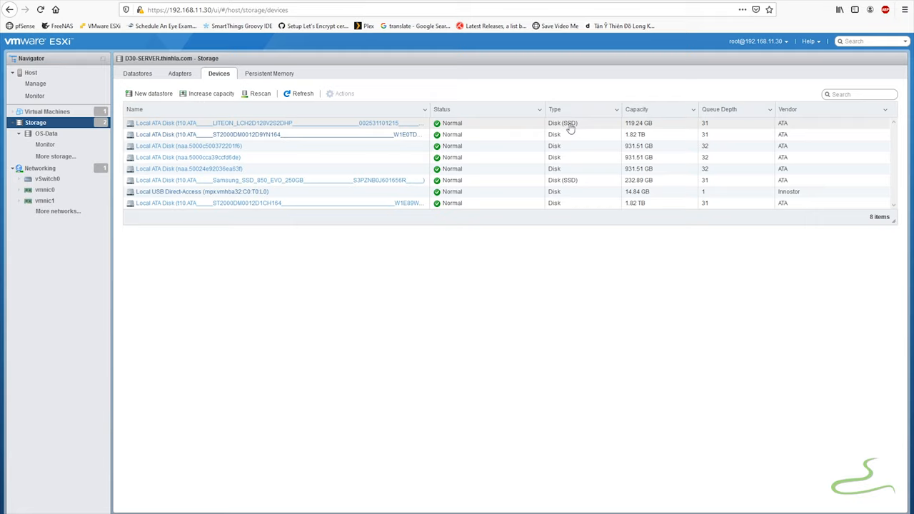
mouse_move(588, 200)
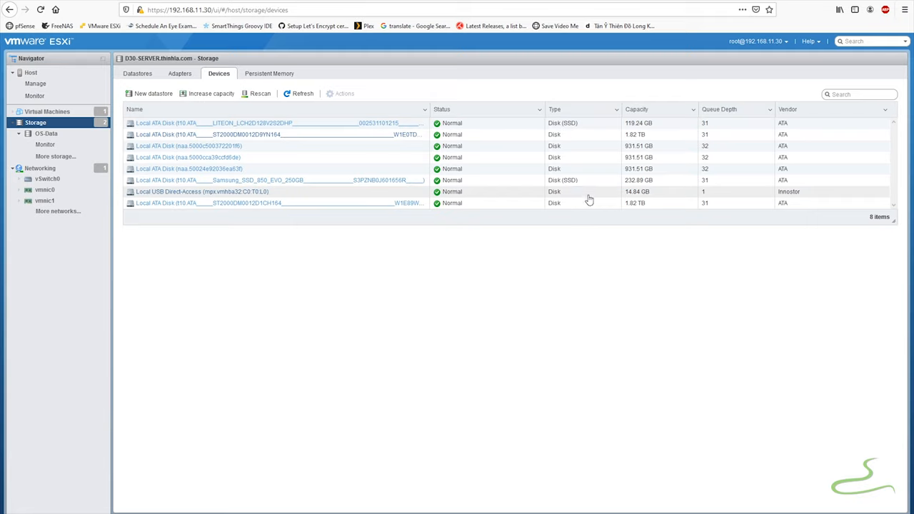
mouse_move(640, 167)
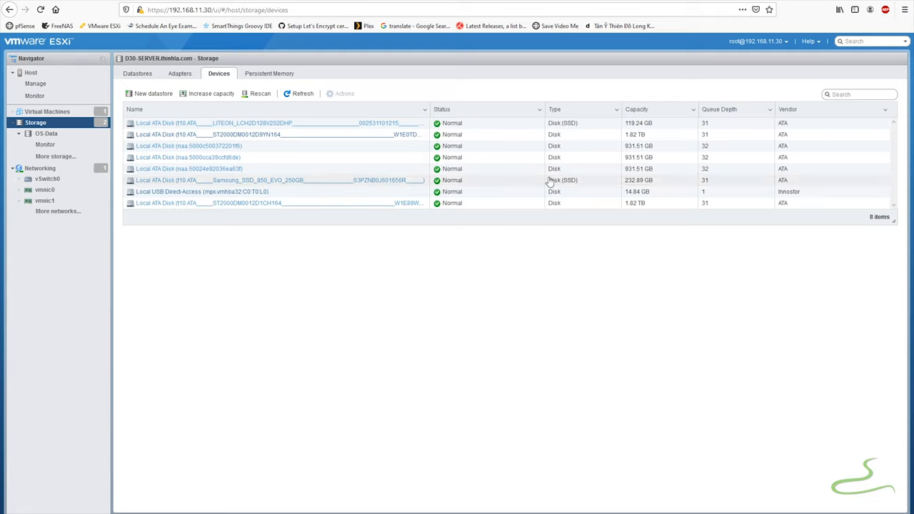
click(45, 134)
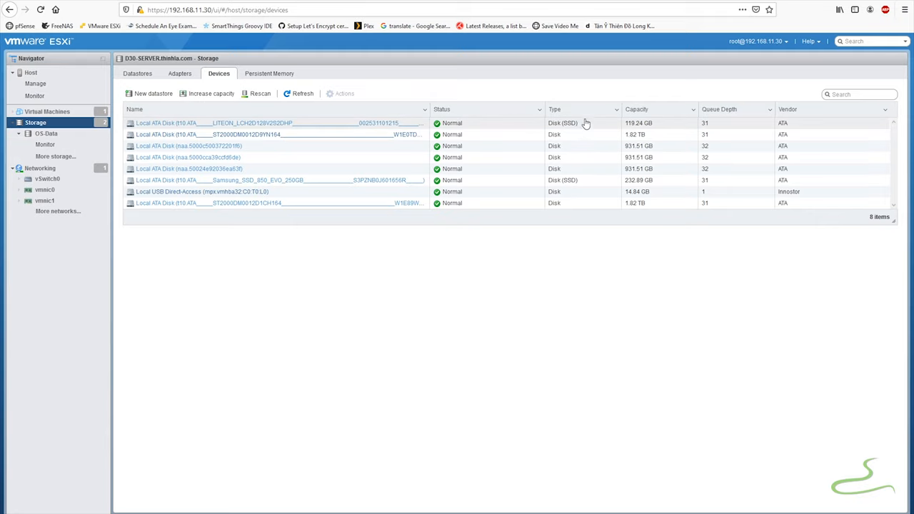
mouse_move(536, 126)
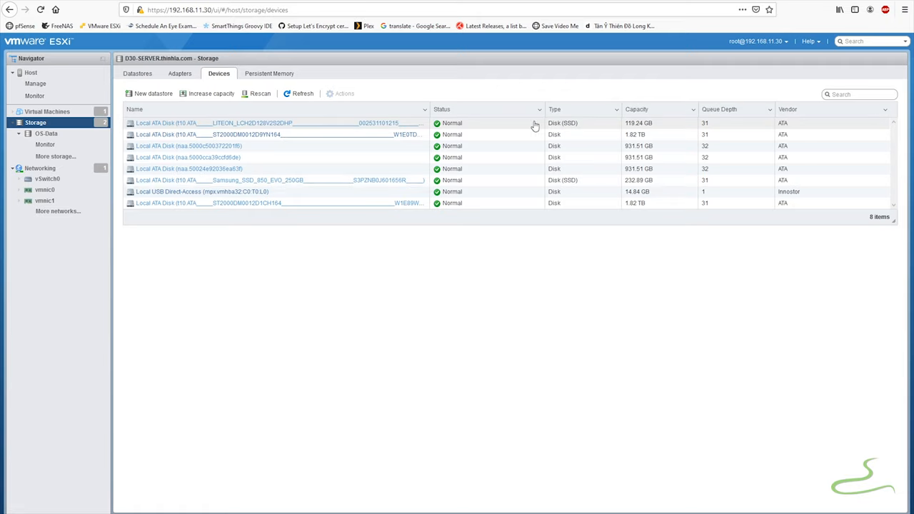
mouse_move(543, 129)
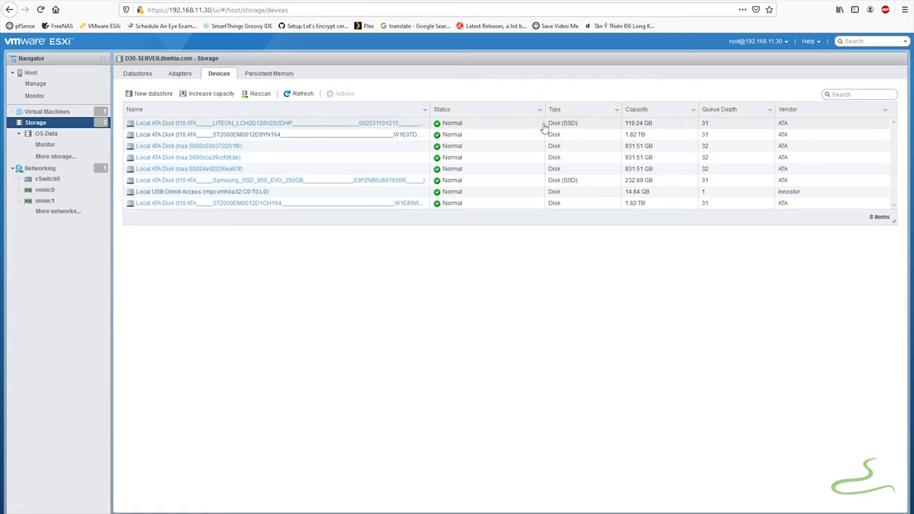
mouse_move(547, 126)
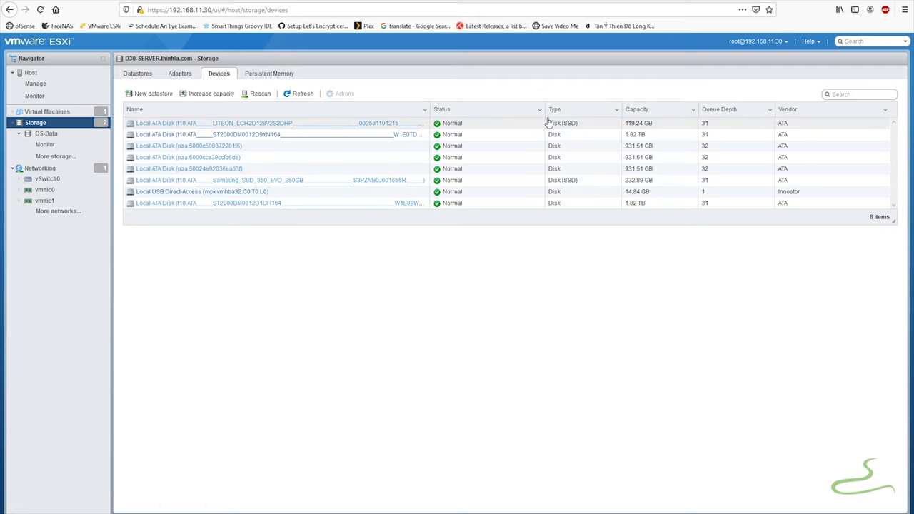
mouse_move(521, 156)
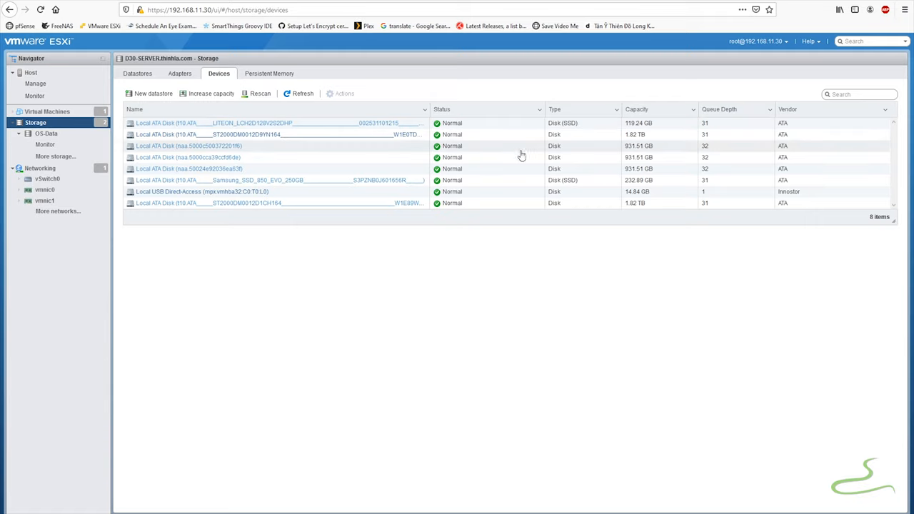
mouse_move(540, 180)
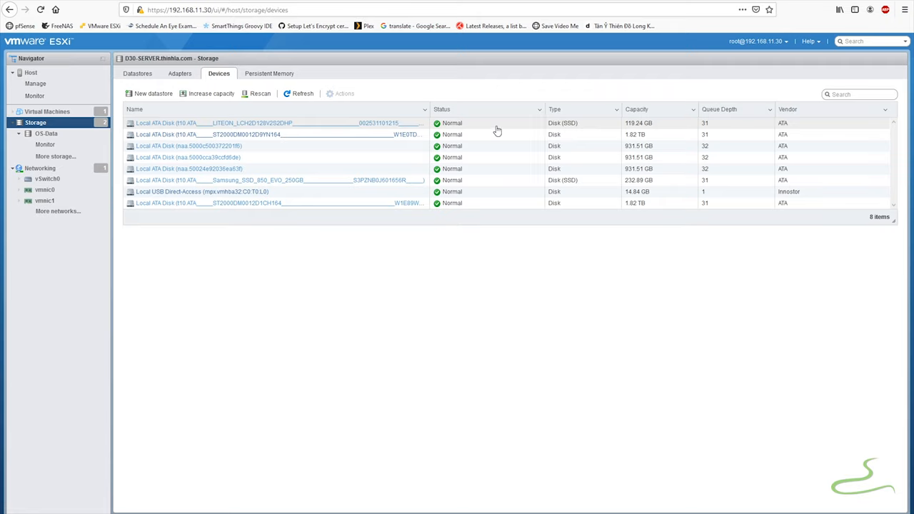
mouse_move(512, 194)
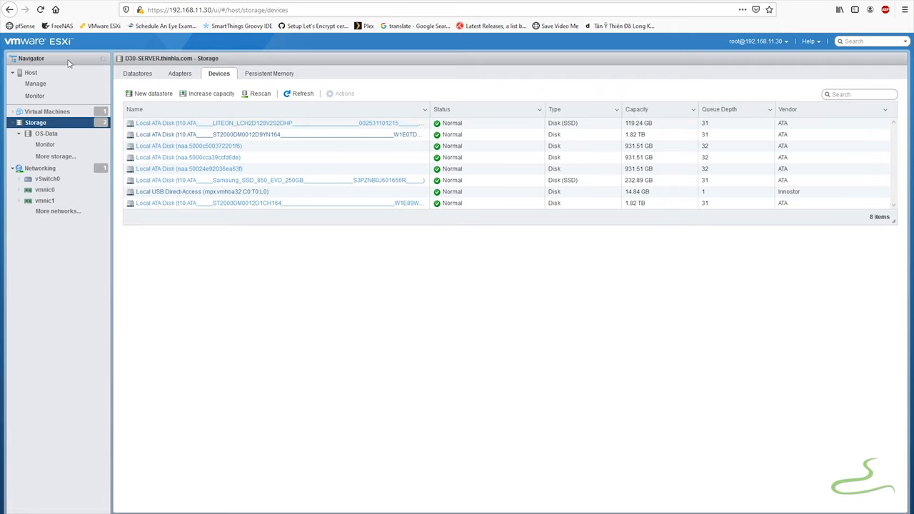
mouse_move(611, 123)
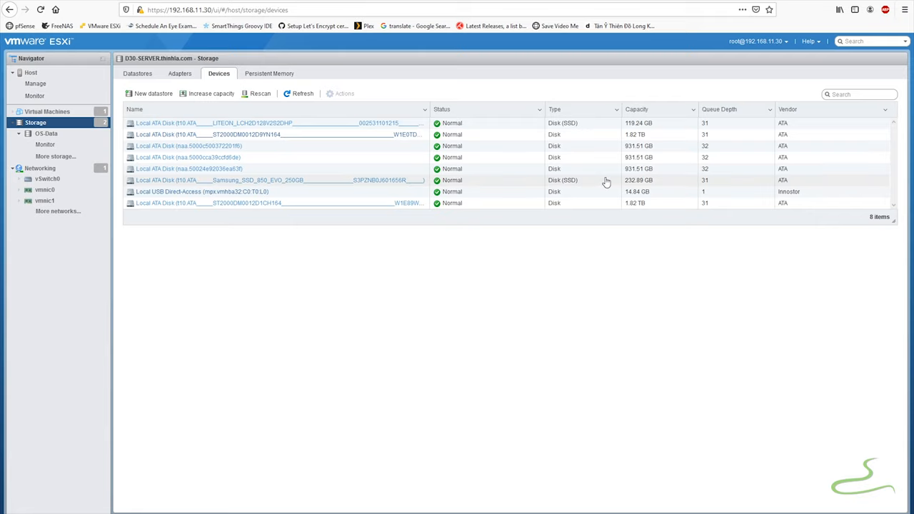
mouse_move(621, 192)
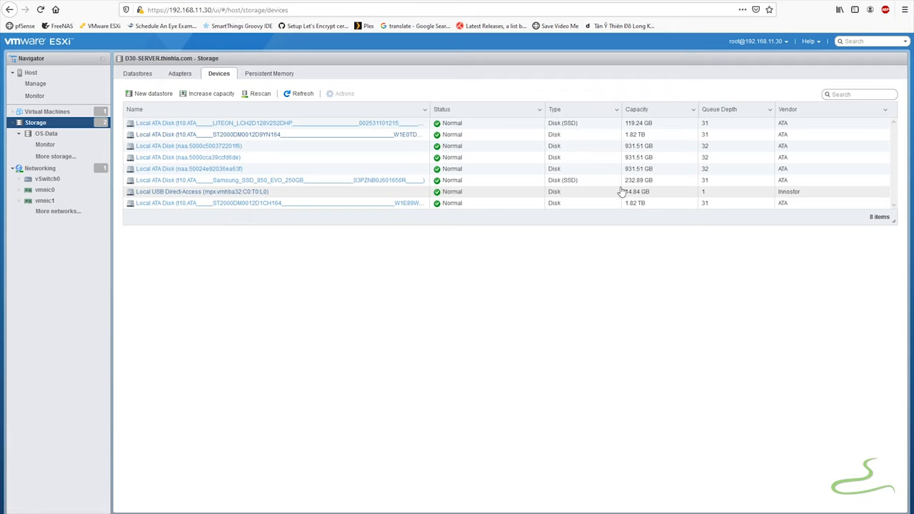
mouse_move(574, 128)
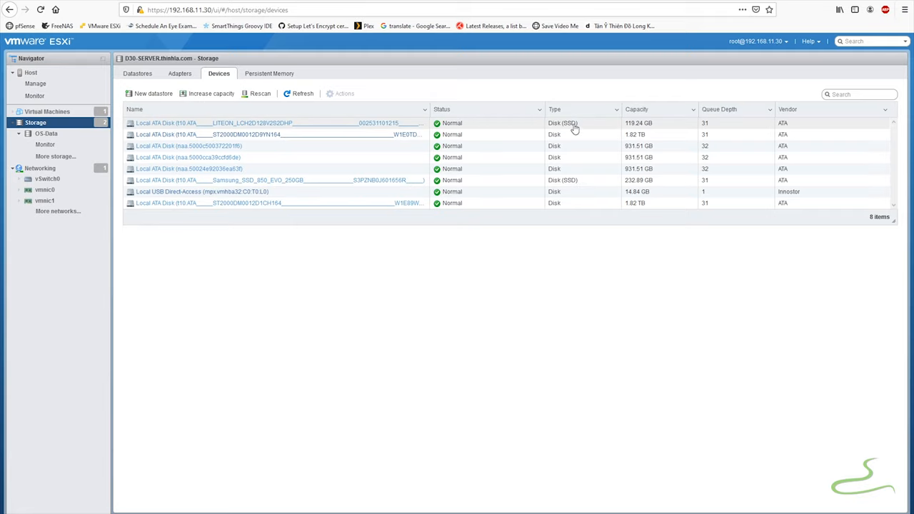
mouse_move(56, 48)
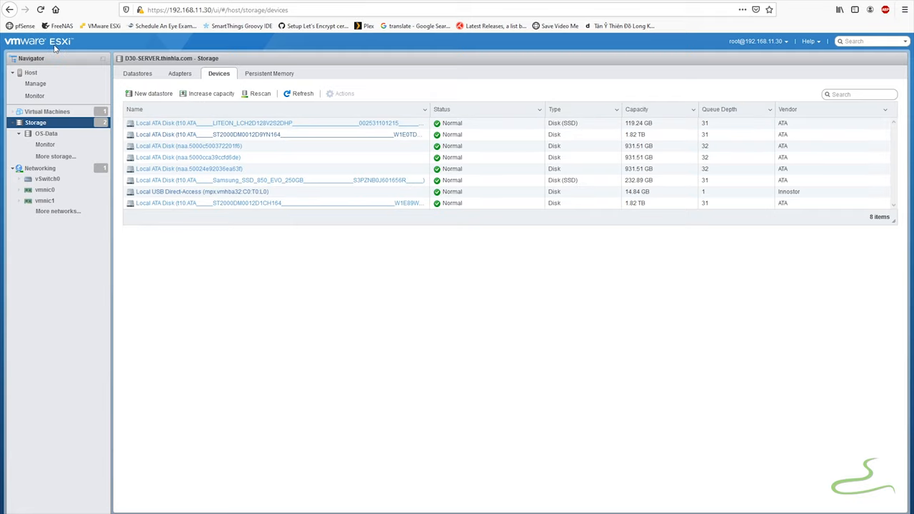
mouse_move(564, 147)
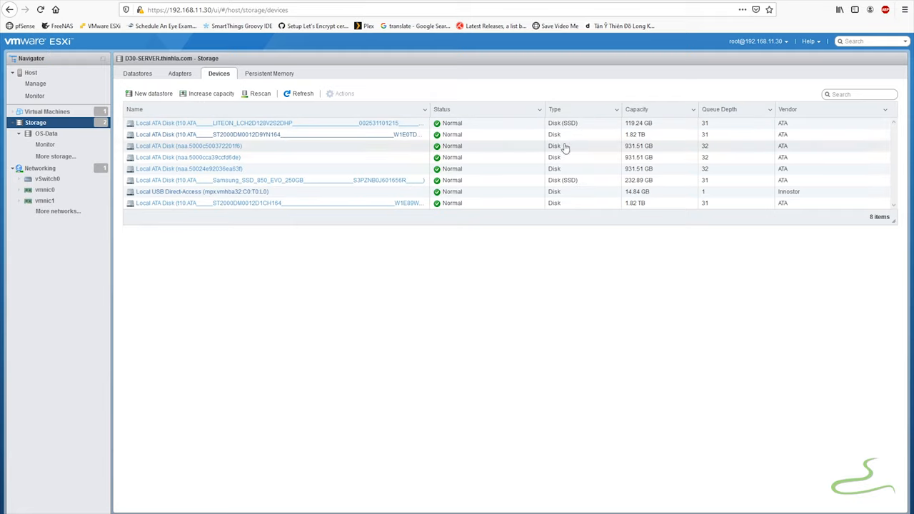
mouse_move(641, 152)
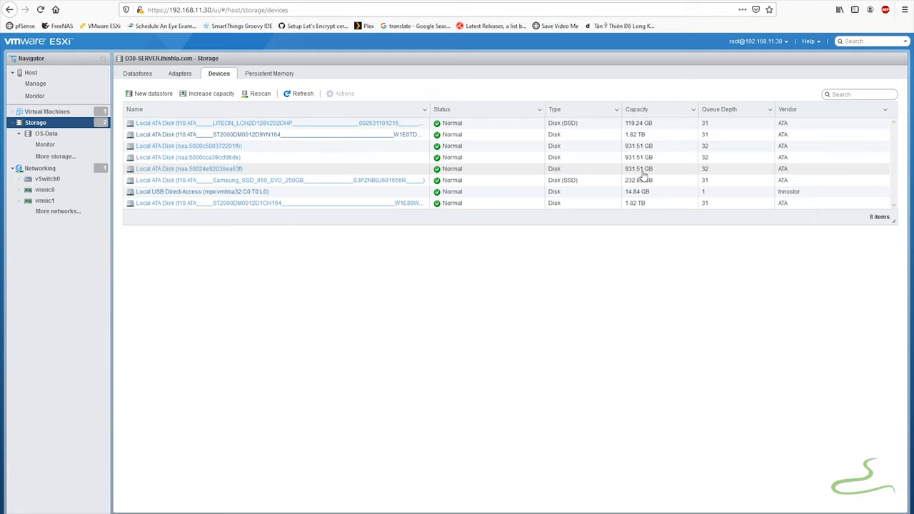
Step: Enable passthrough for the Intel Patsburg 4-Port SATA Storage Control Unit under Manage > Hardware
click(180, 74)
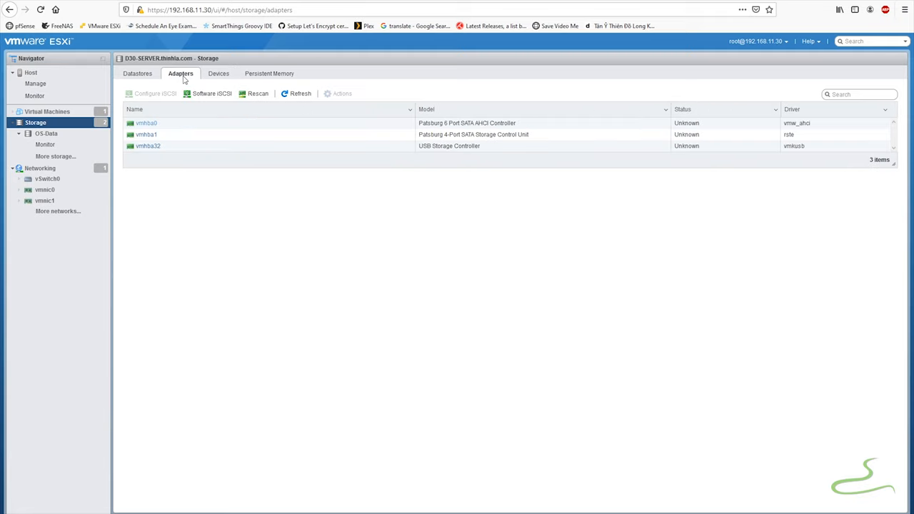
mouse_move(517, 134)
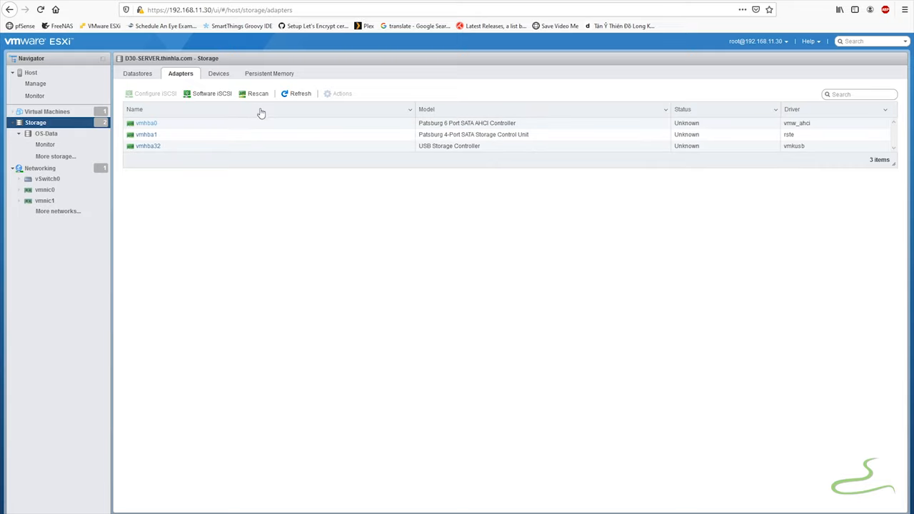
mouse_move(159, 78)
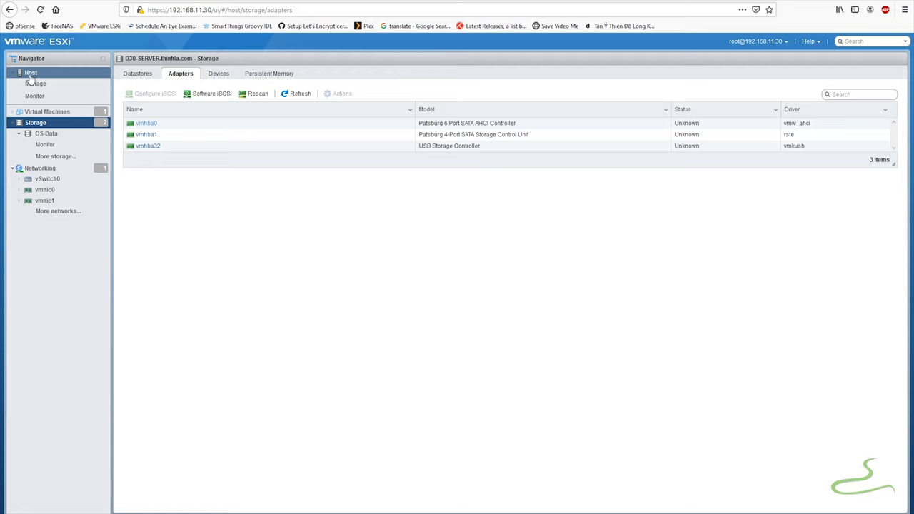
click(31, 72)
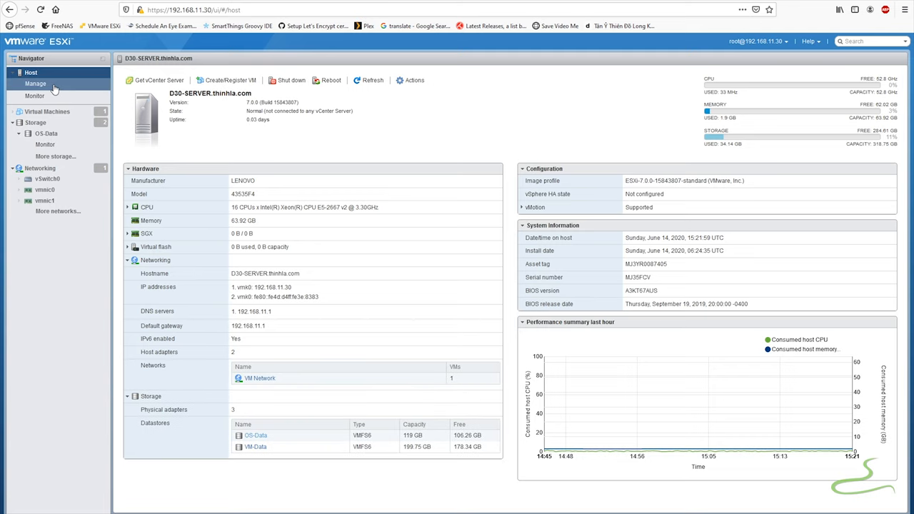
click(35, 83)
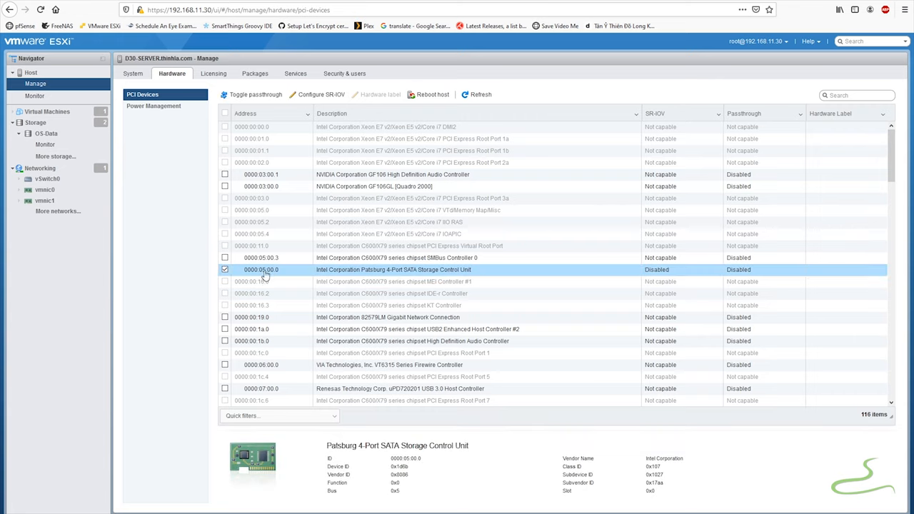
mouse_move(248, 94)
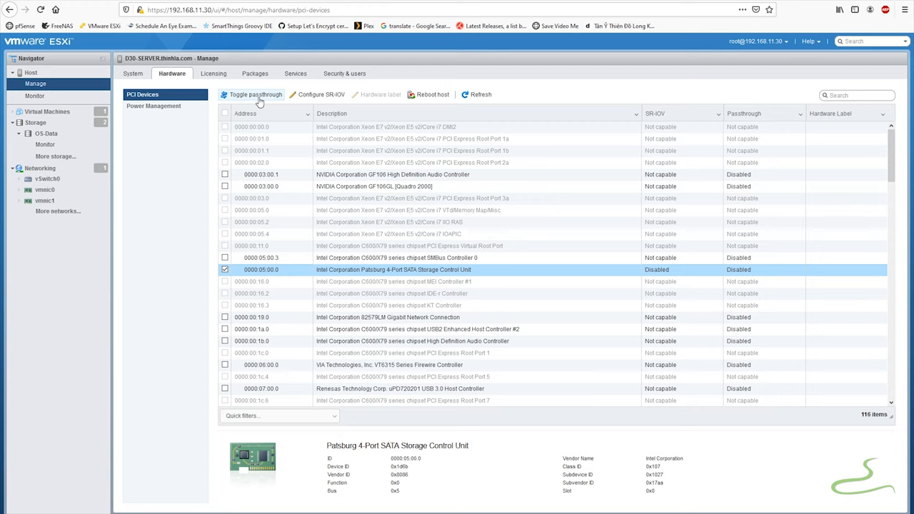
click(255, 94)
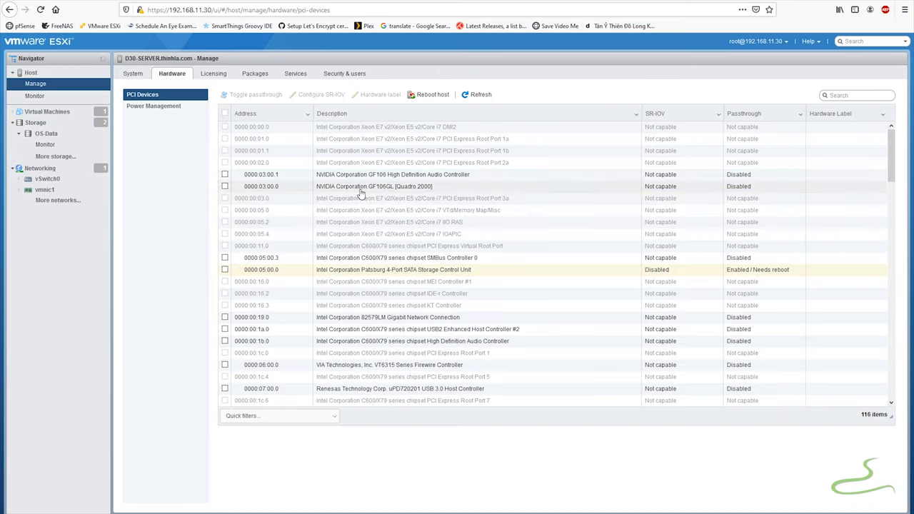
mouse_move(759, 276)
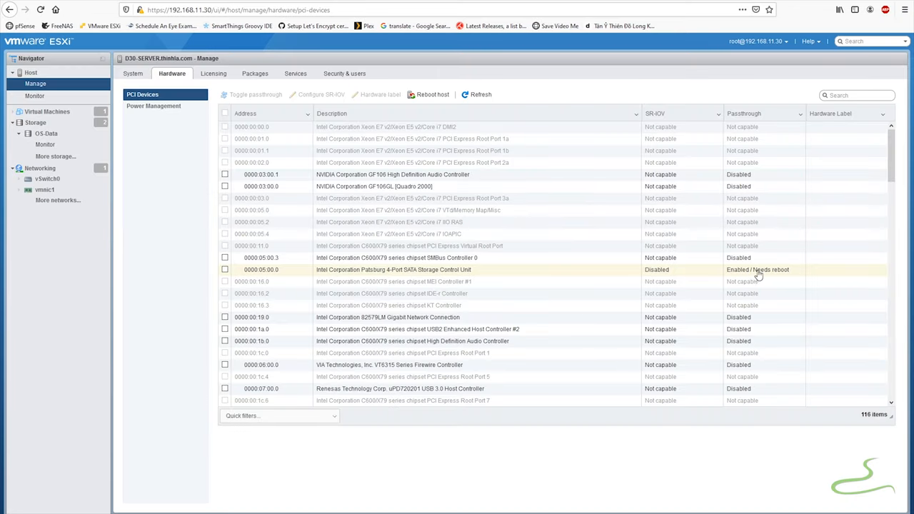
mouse_move(778, 274)
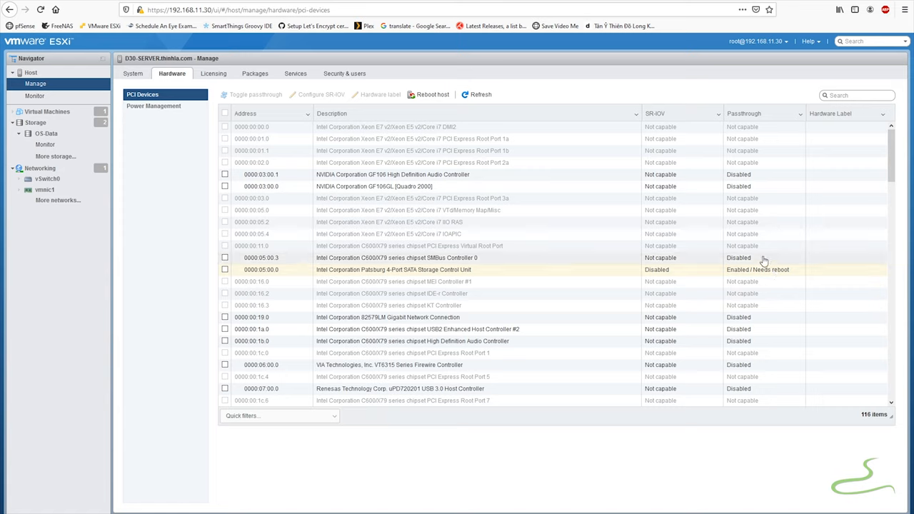
mouse_move(726, 246)
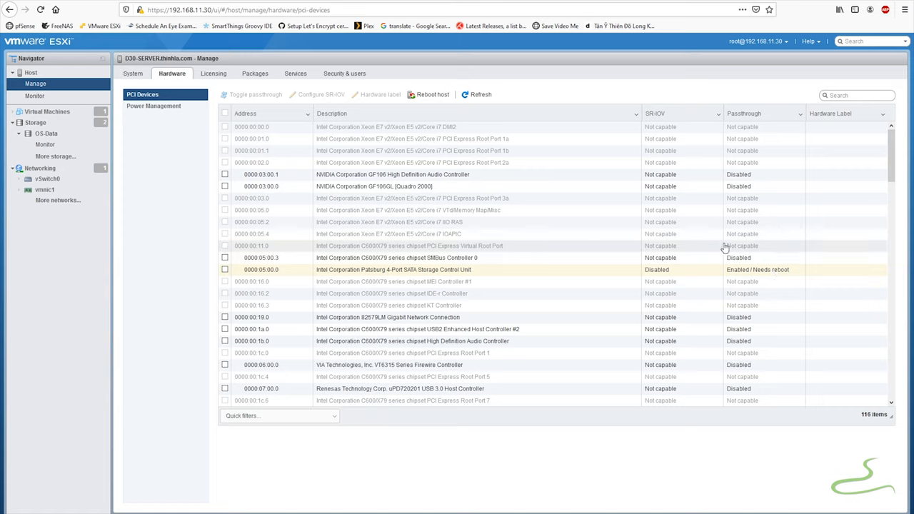
mouse_move(403, 185)
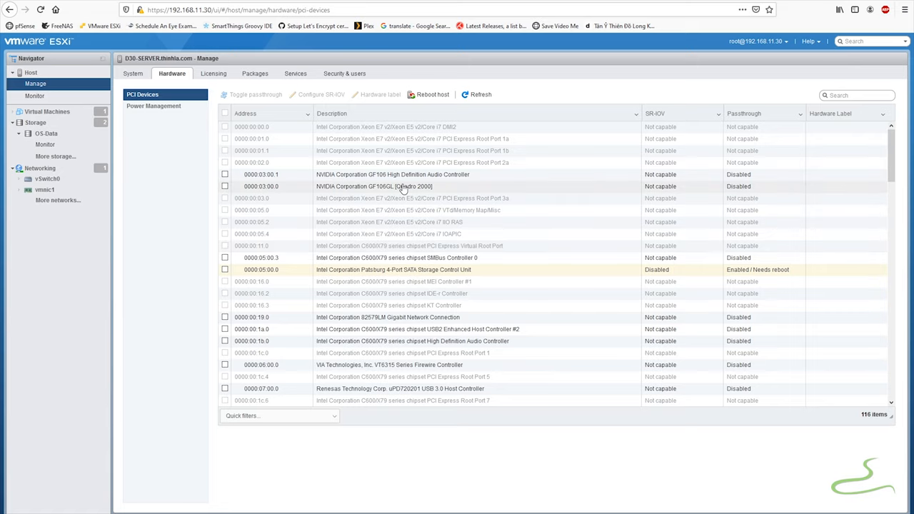
Step: Compare physical NICs with the PCI device list, then show vmnic1's adapter details
click(40, 169)
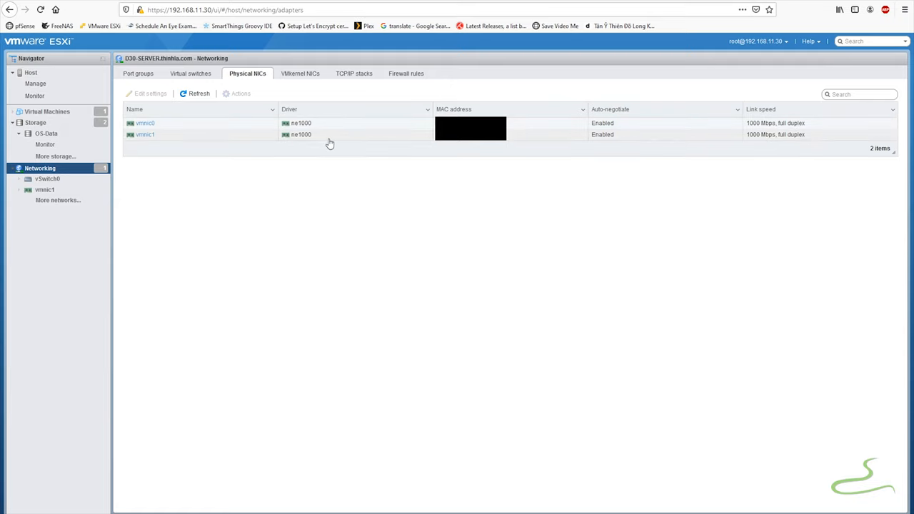
mouse_move(144, 134)
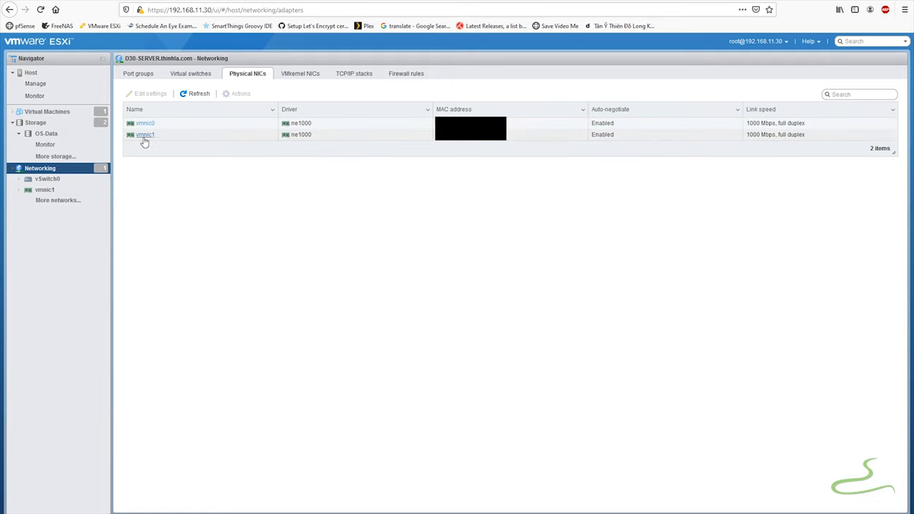
mouse_move(65, 49)
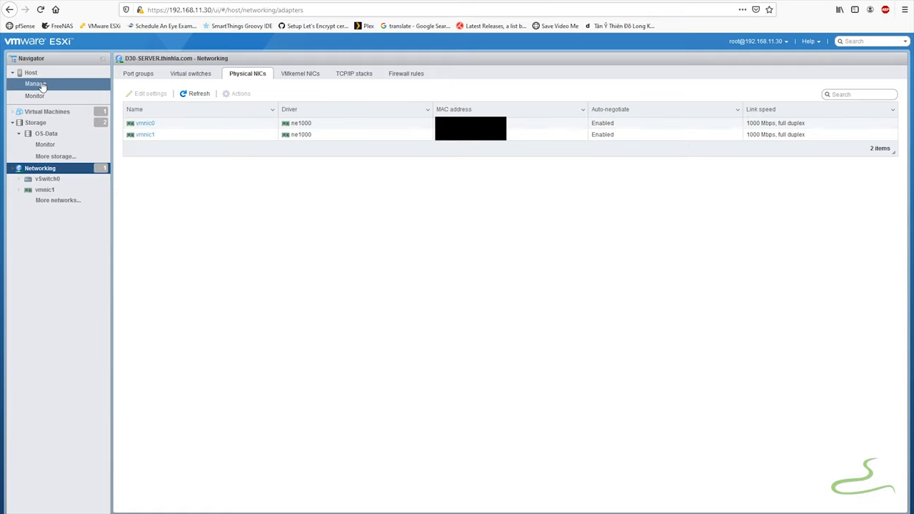
click(35, 83)
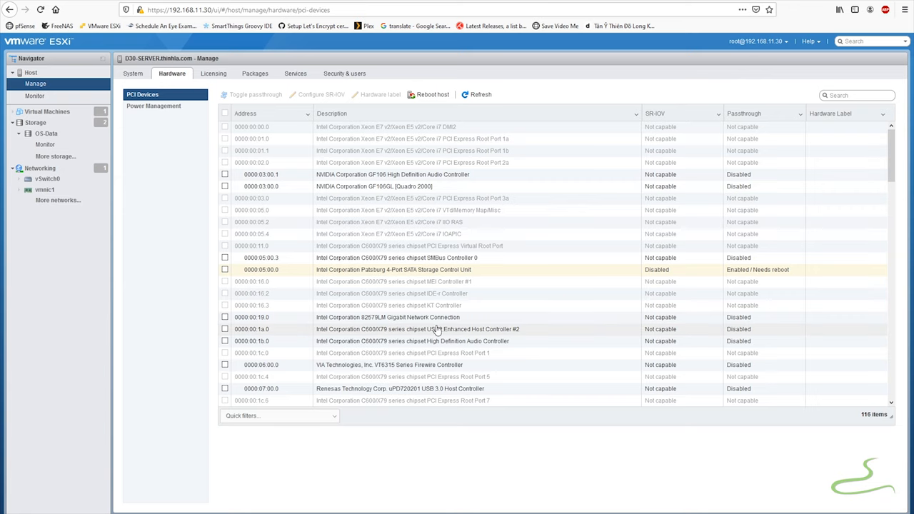
scroll(down, 3)
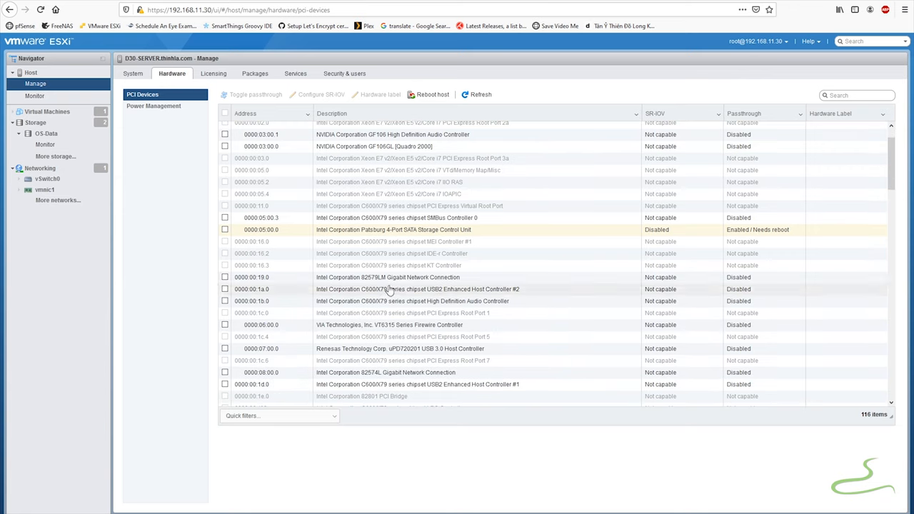
mouse_move(469, 280)
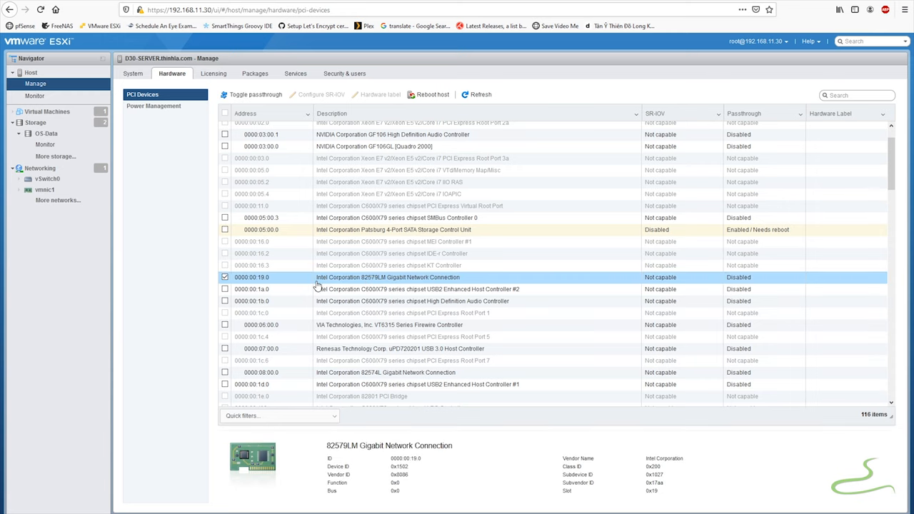
scroll(down, 3)
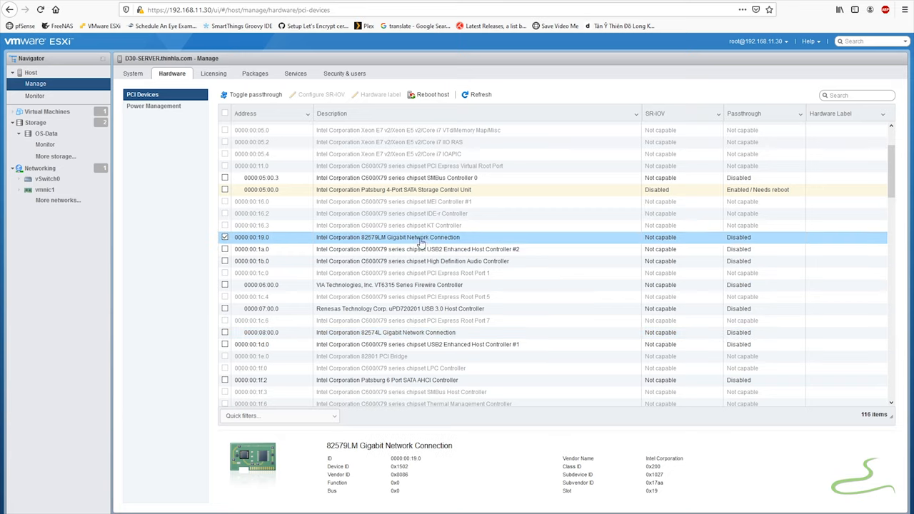
click(386, 331)
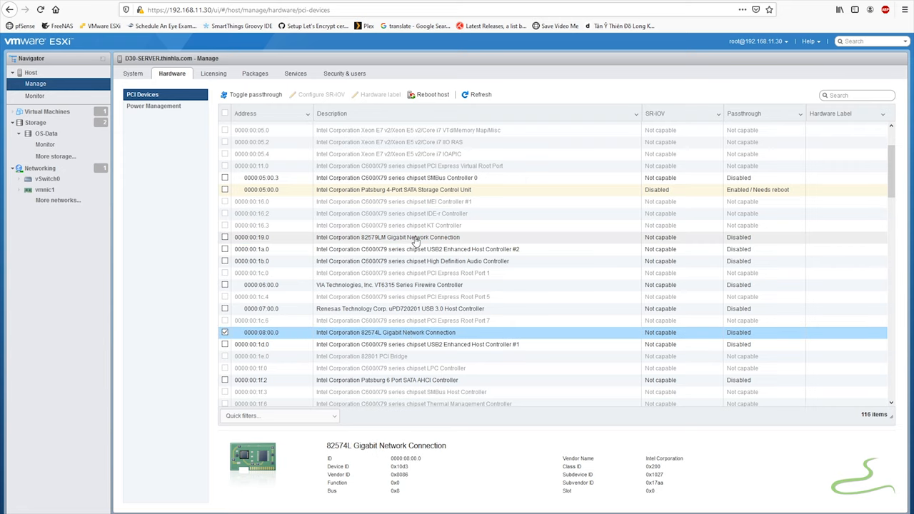
click(44, 188)
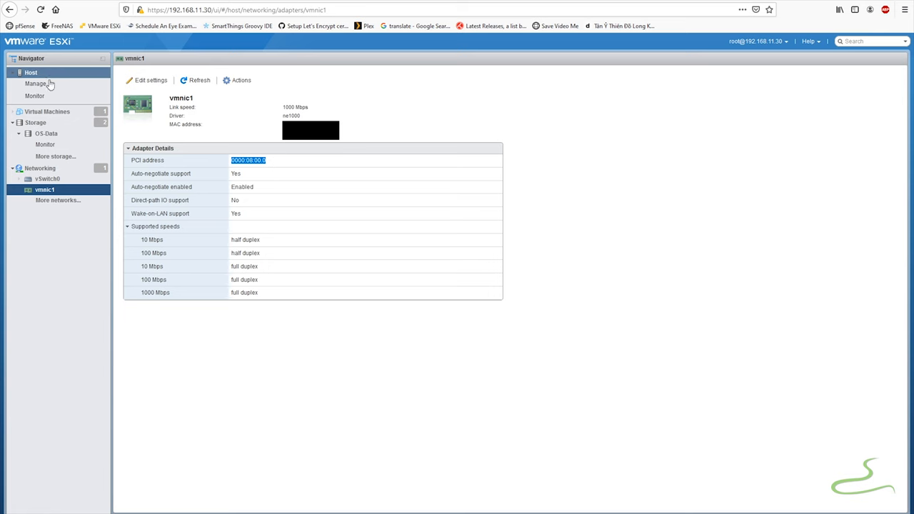
Step: Enable passthrough for the Intel 82579LM Gigabit Network Connection in PCI Devices
click(34, 83)
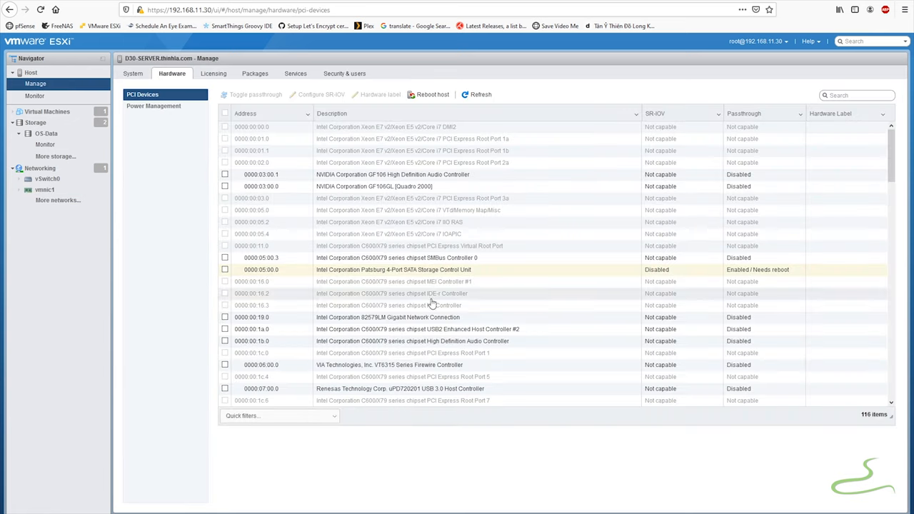
mouse_move(448, 339)
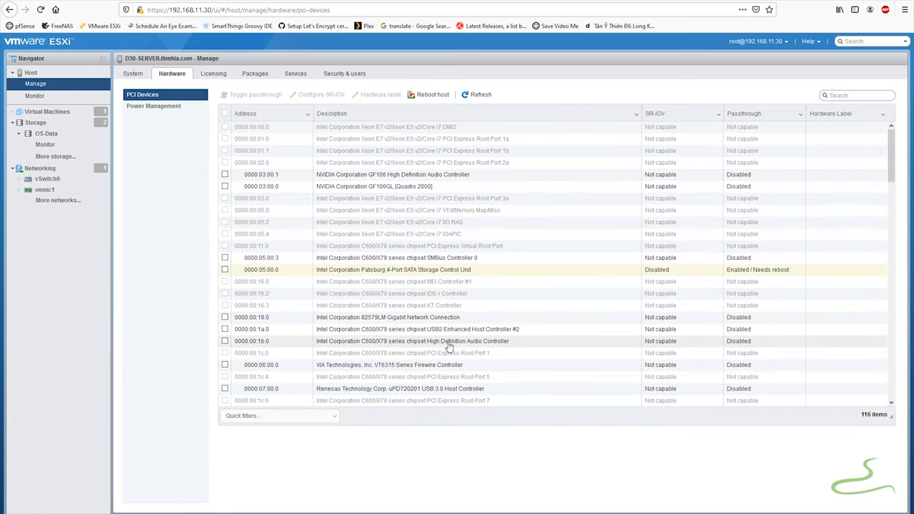
mouse_move(254, 317)
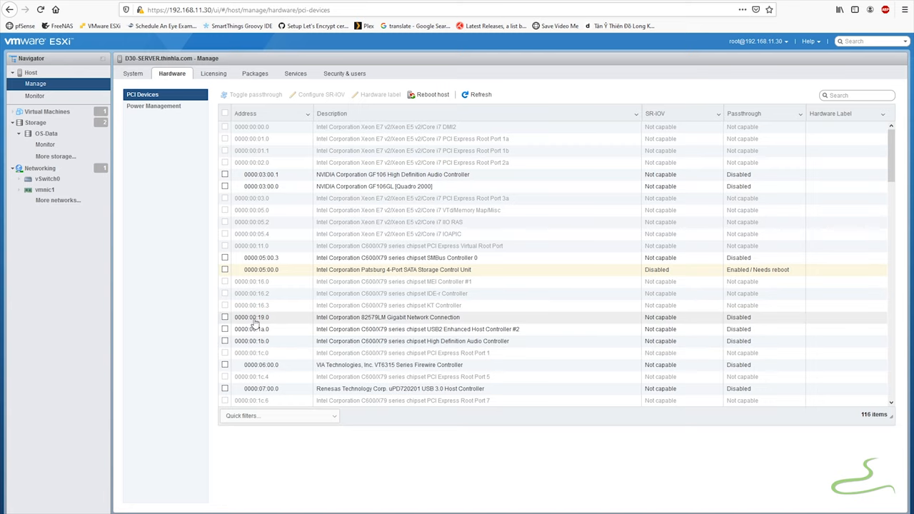
scroll(down, 3)
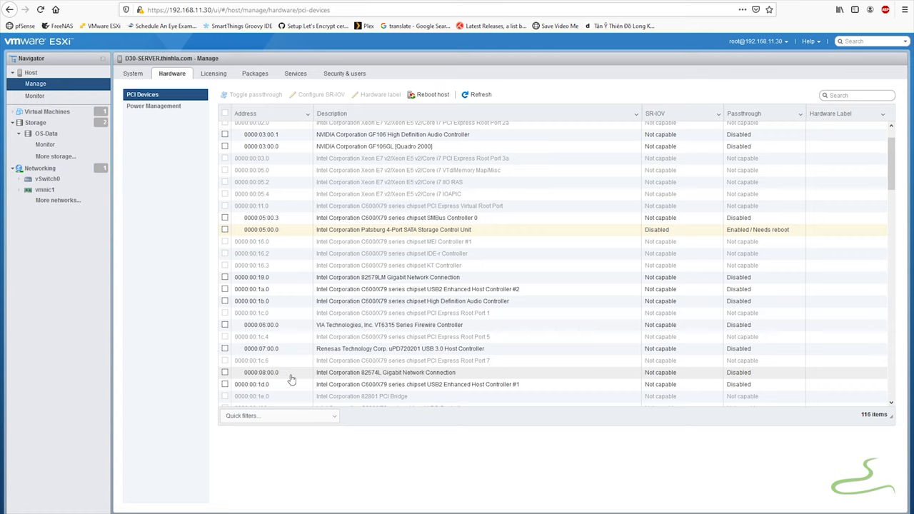
mouse_move(349, 379)
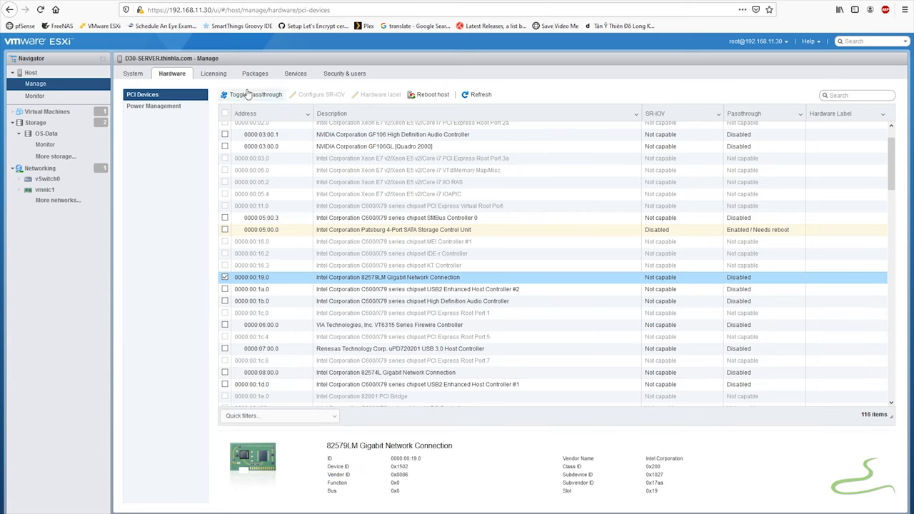
mouse_move(277, 78)
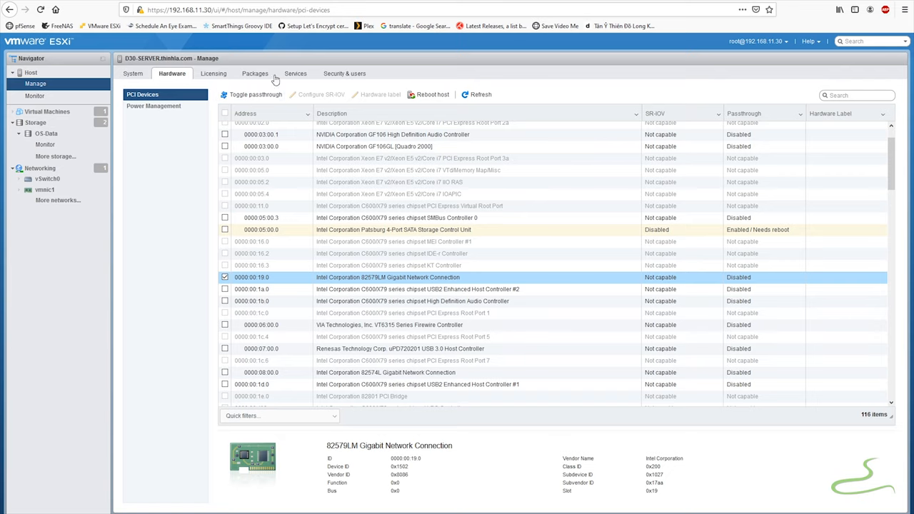
mouse_move(255, 95)
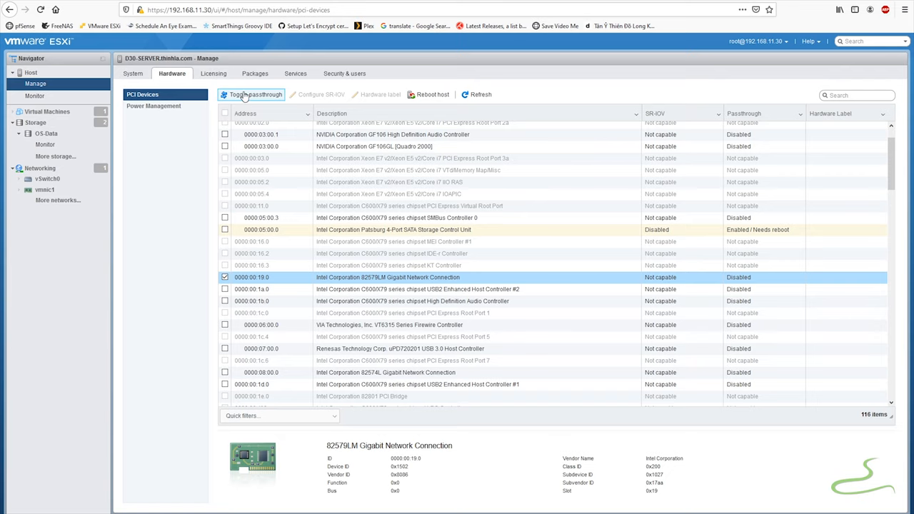
click(254, 94)
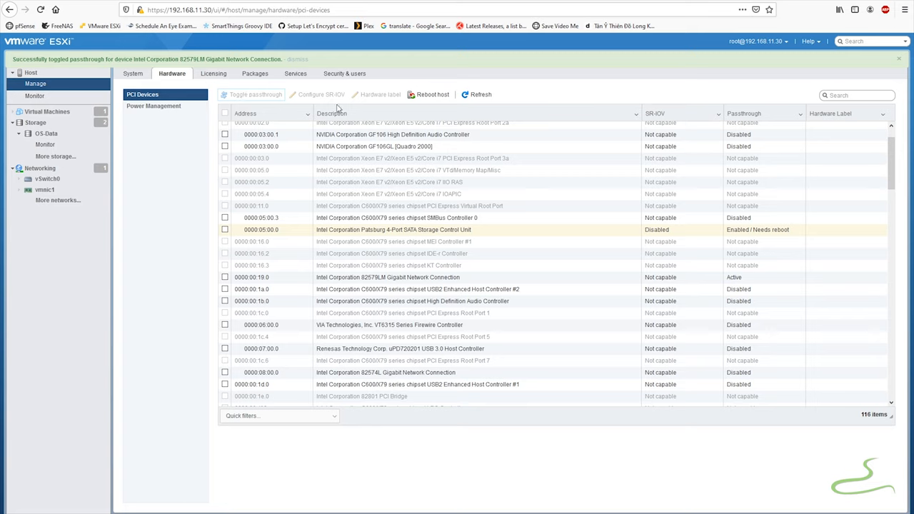
mouse_move(494, 256)
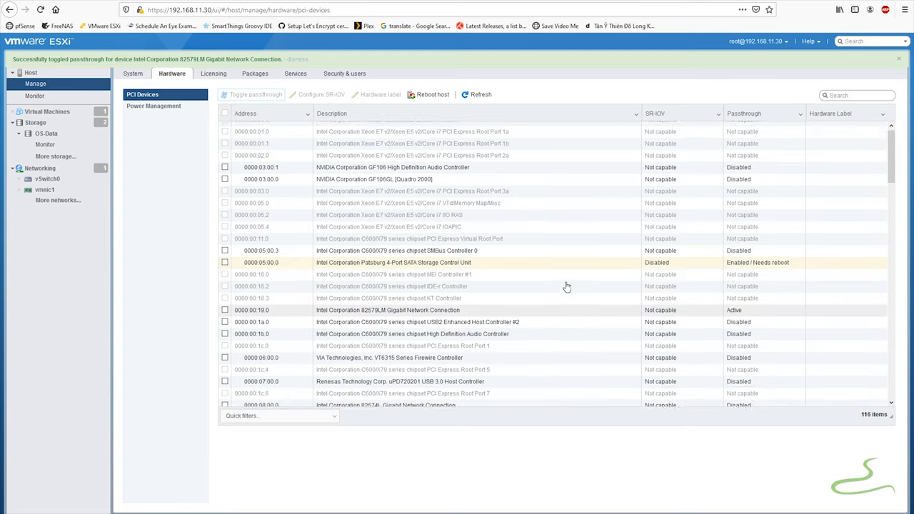
scroll(down, 3)
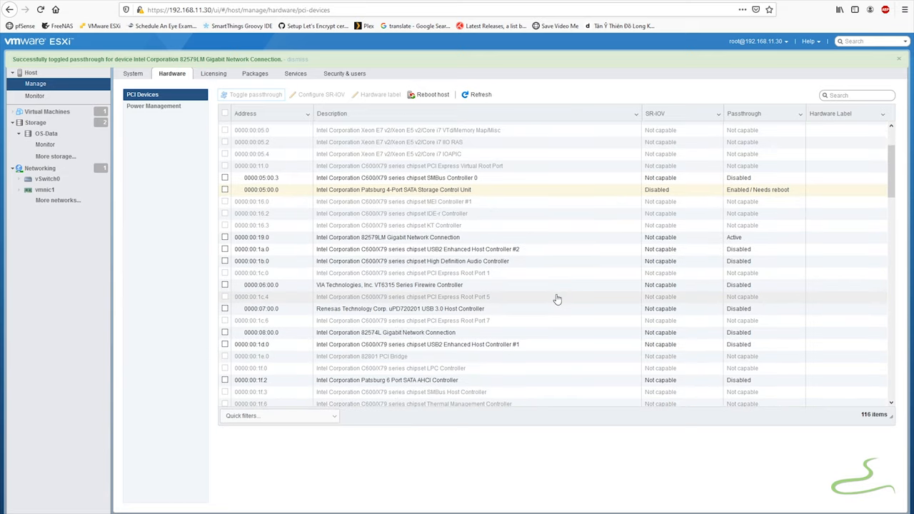
mouse_move(531, 371)
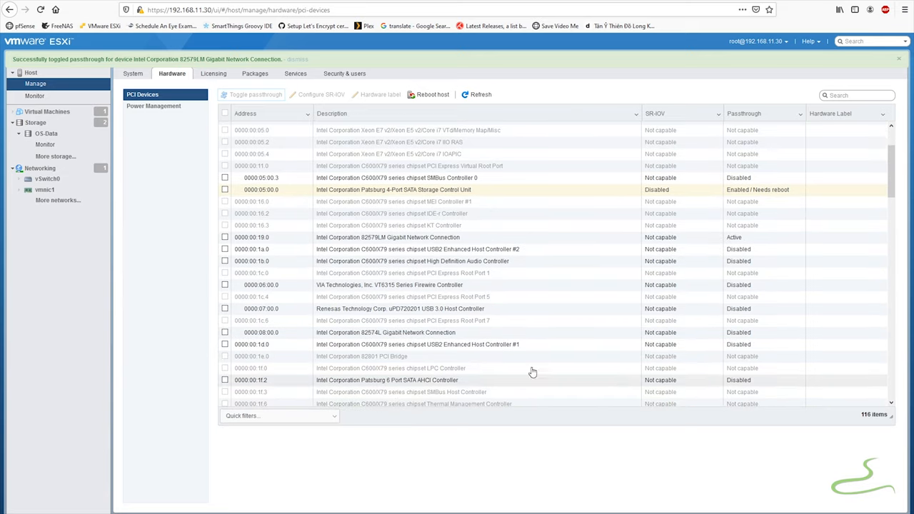
scroll(down, 3)
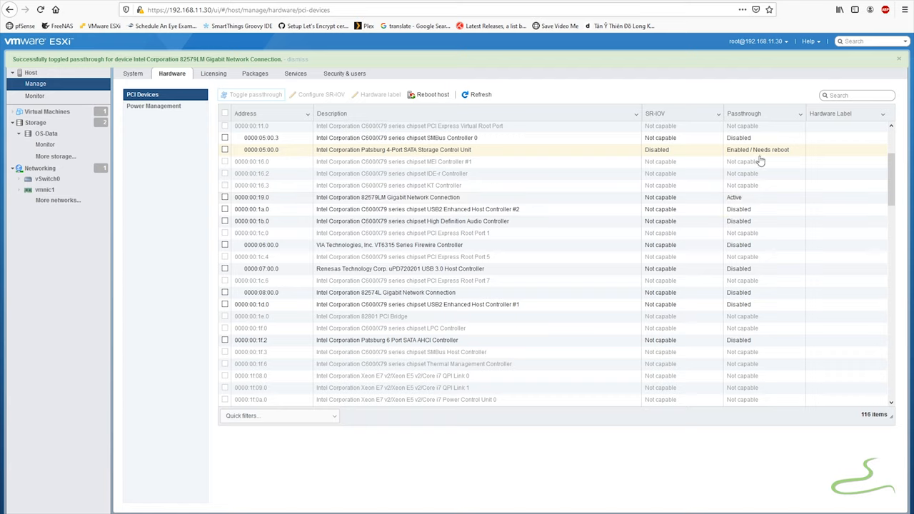
mouse_move(774, 154)
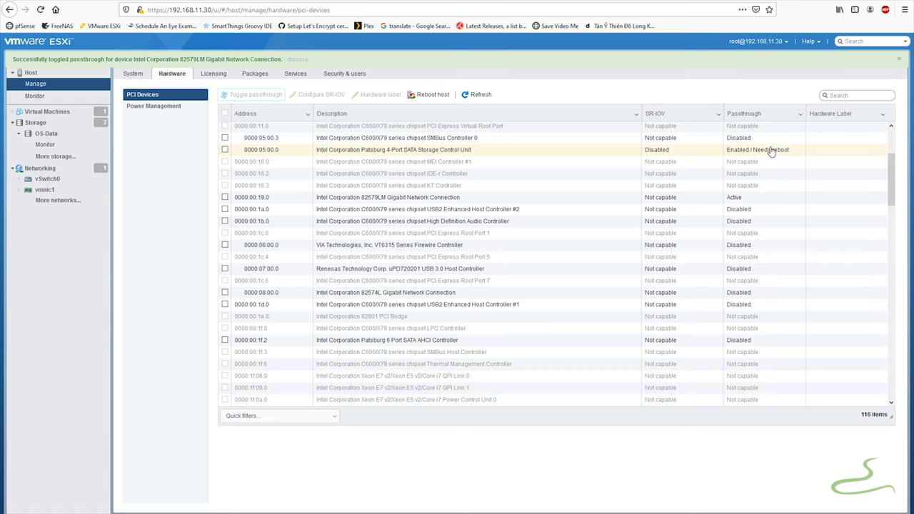
mouse_move(32, 68)
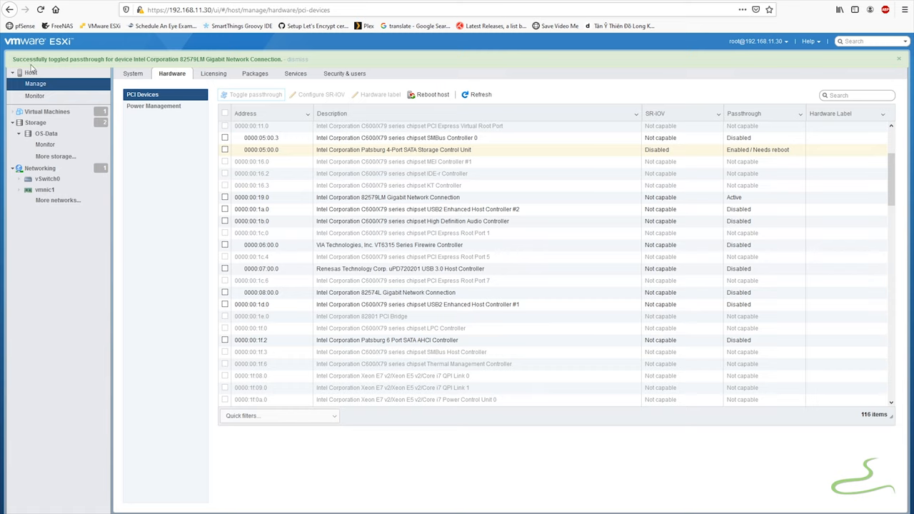
mouse_move(123, 63)
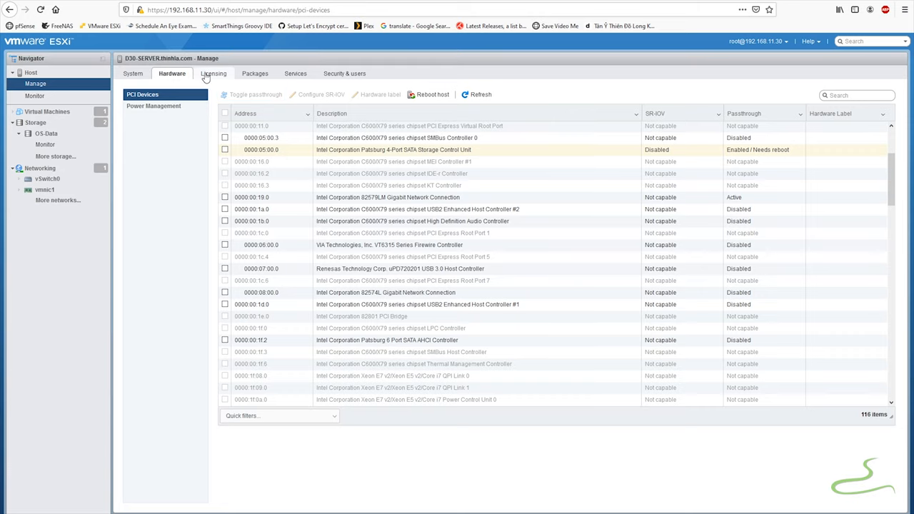
Step: Reboot the ESXi host from its Actions menu to apply the passthrough changes
click(134, 74)
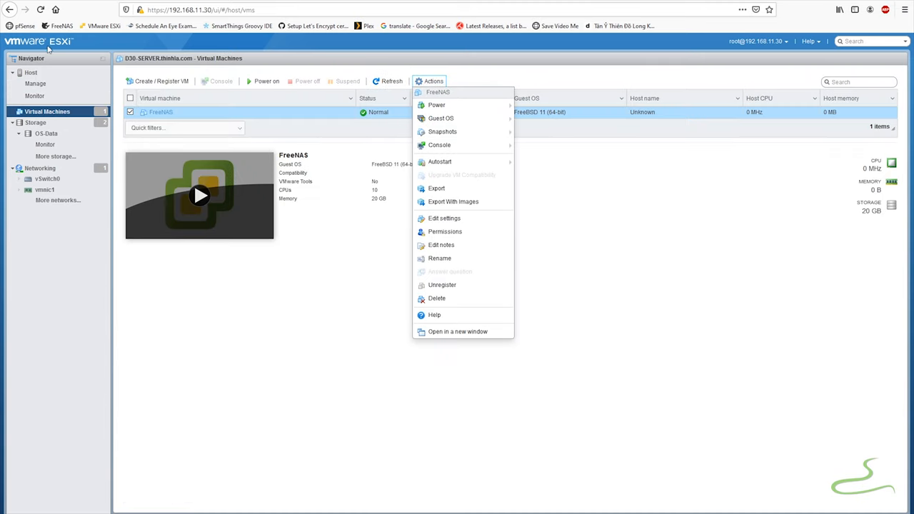
click(32, 72)
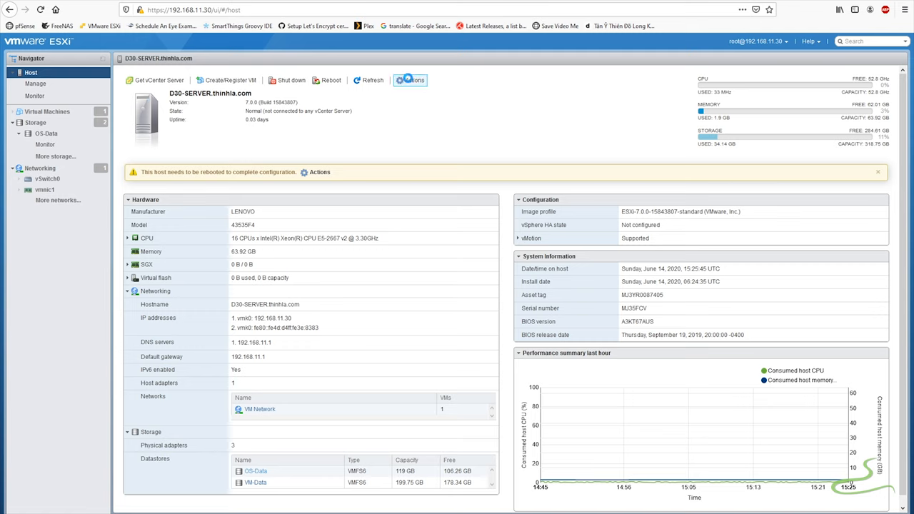
click(413, 80)
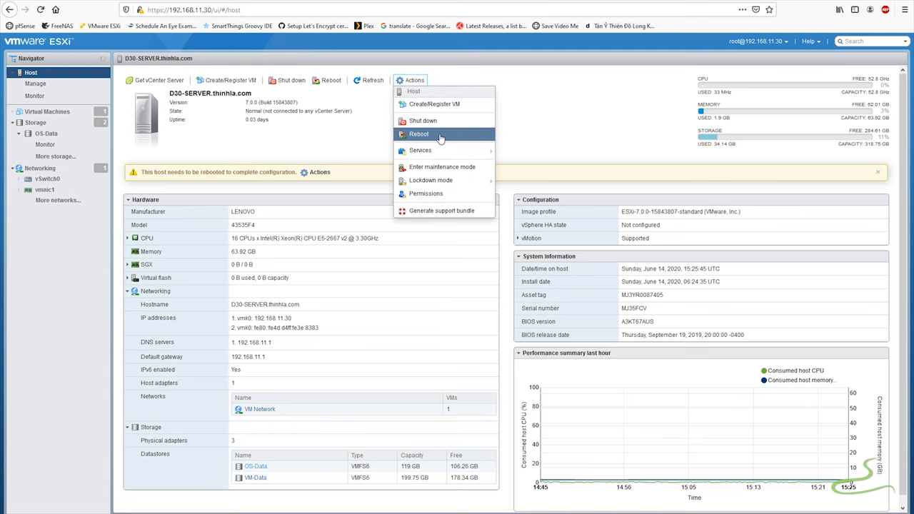
click(420, 134)
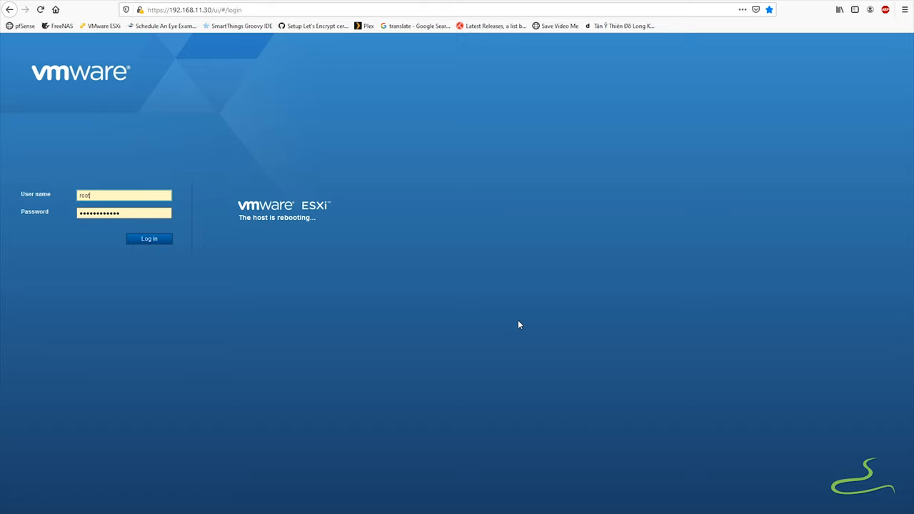
mouse_move(279, 234)
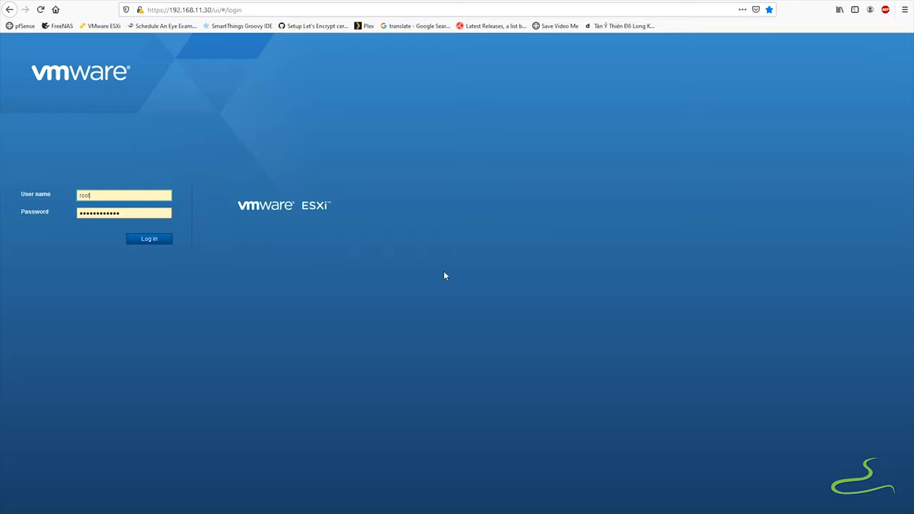
Step: Log back in and show the host's PCI devices under Manage > Hardware
click(149, 238)
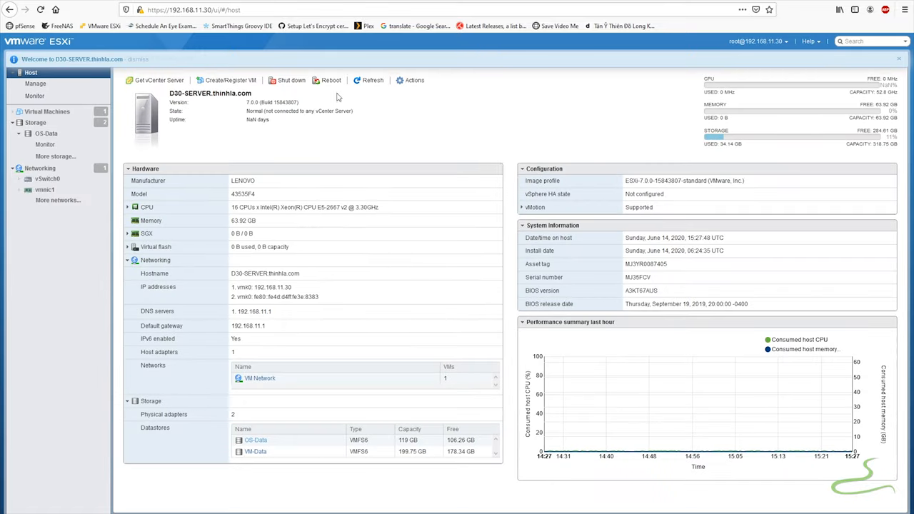
click(35, 83)
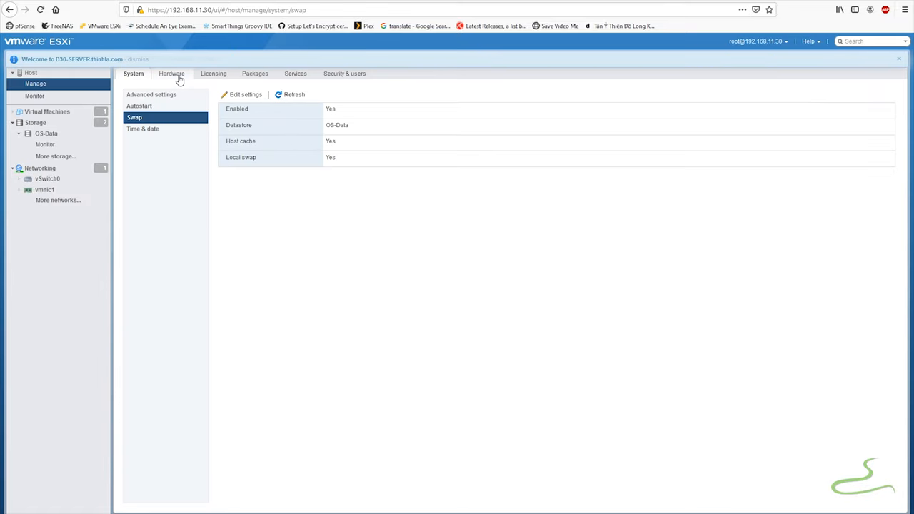
click(172, 74)
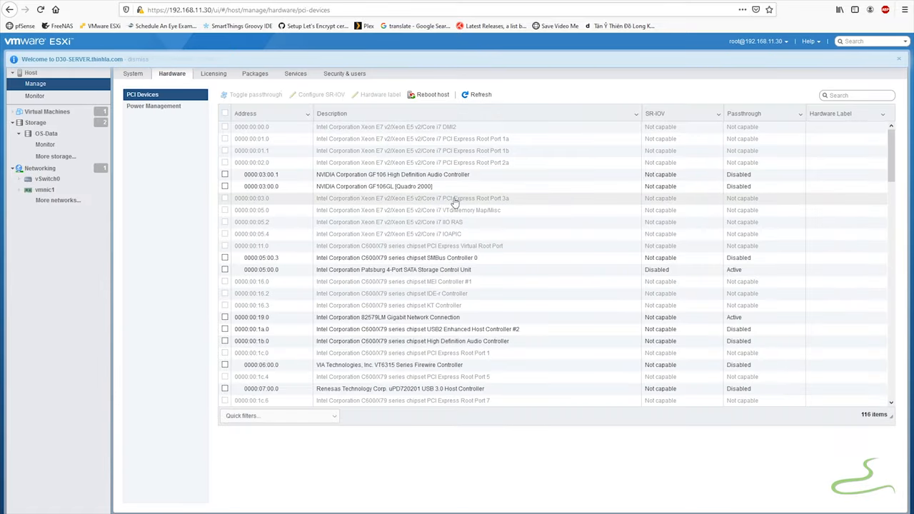
mouse_move(594, 285)
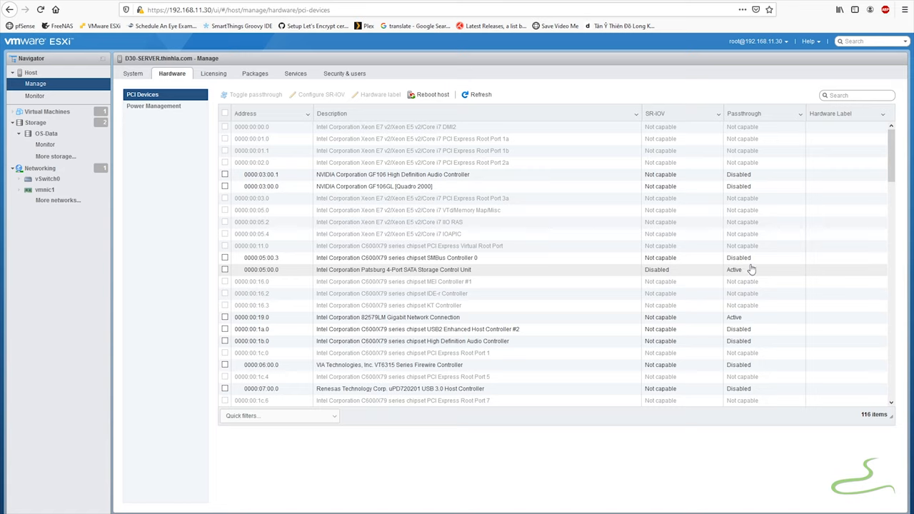
mouse_move(399, 323)
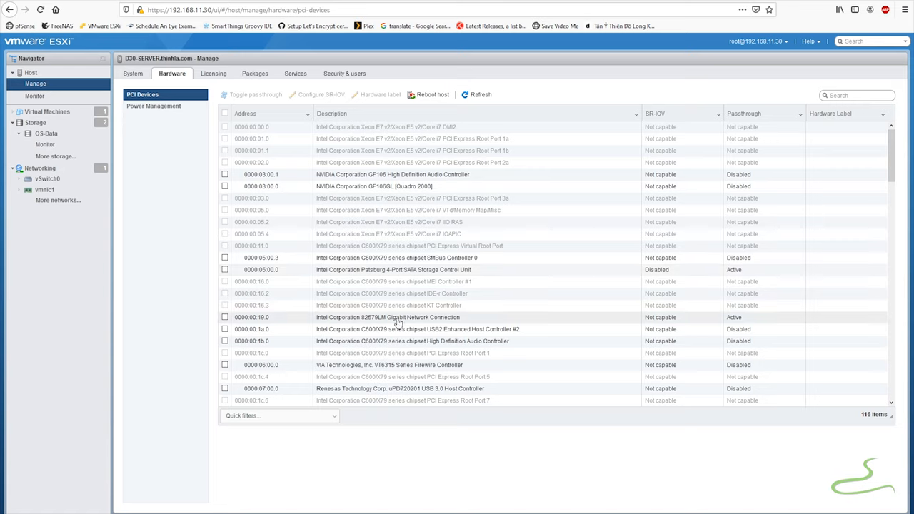
mouse_move(772, 329)
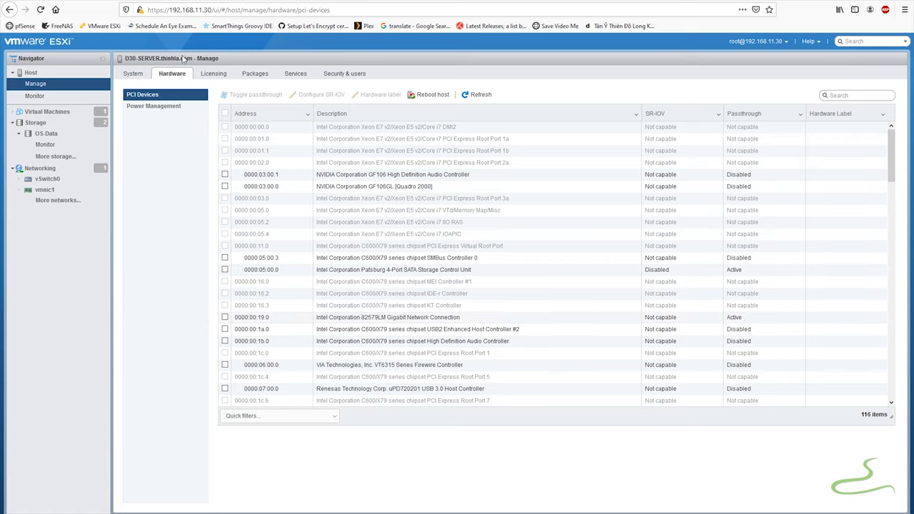
Step: Add the 82579LM Gigabit NIC to FreeNAS as a passthrough PCI device and save
click(47, 112)
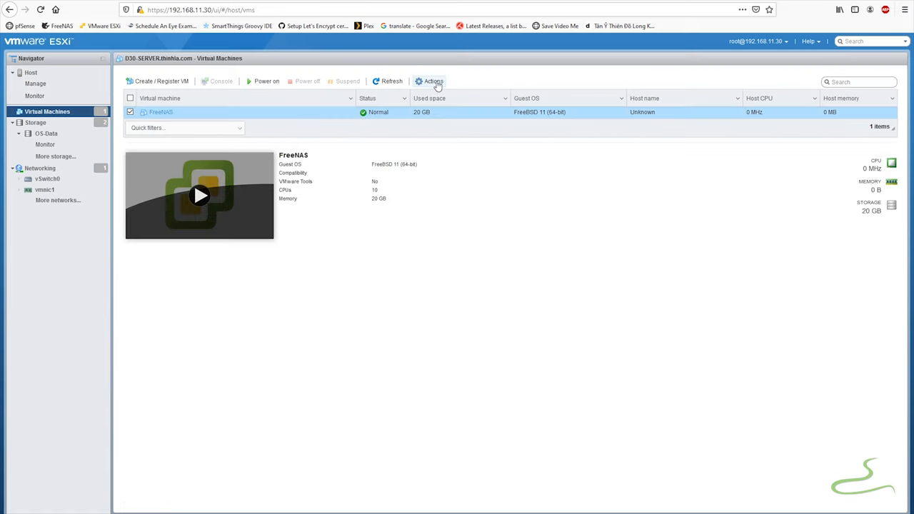
click(428, 80)
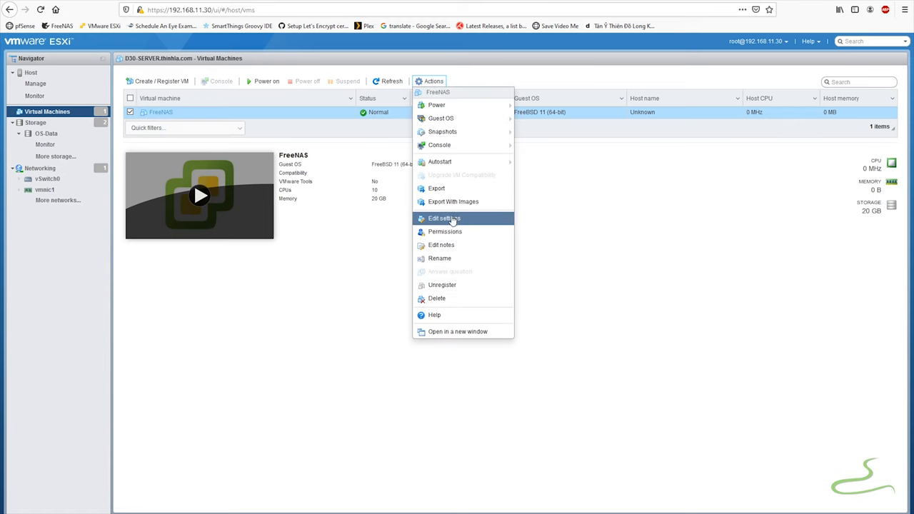
click(444, 217)
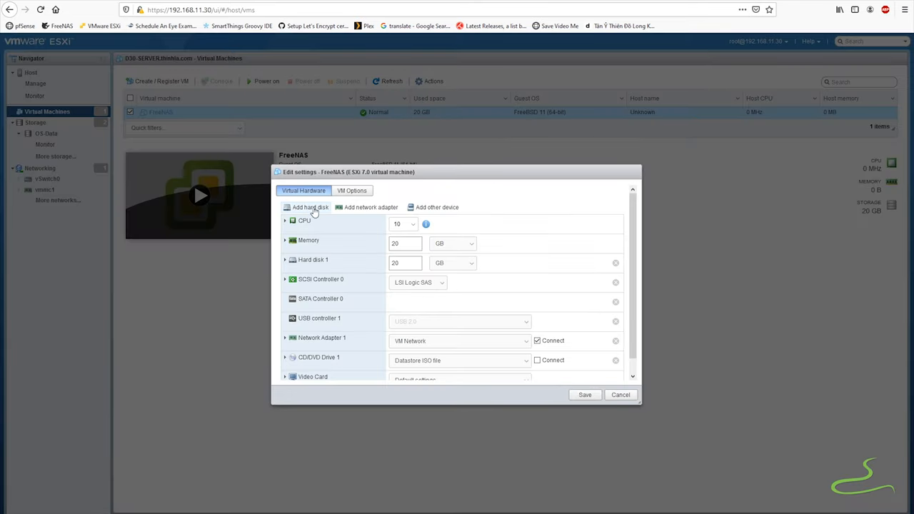
mouse_move(437, 207)
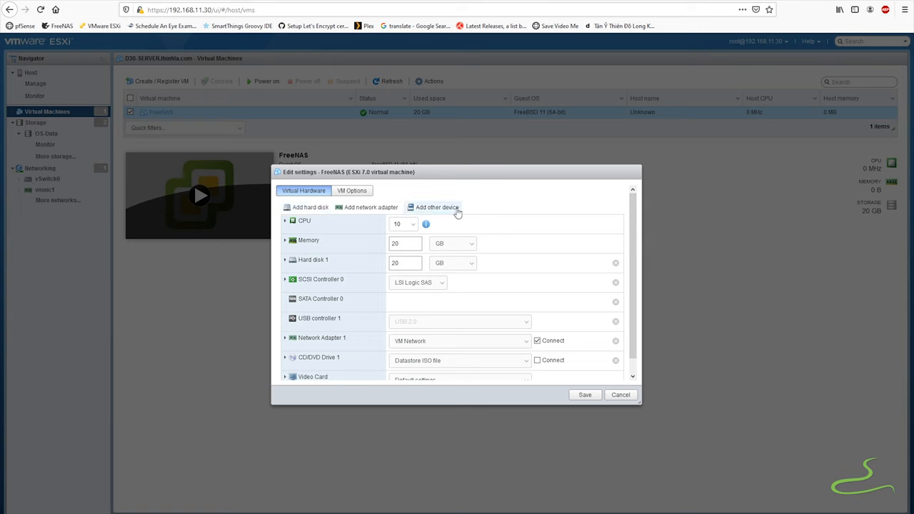
click(437, 207)
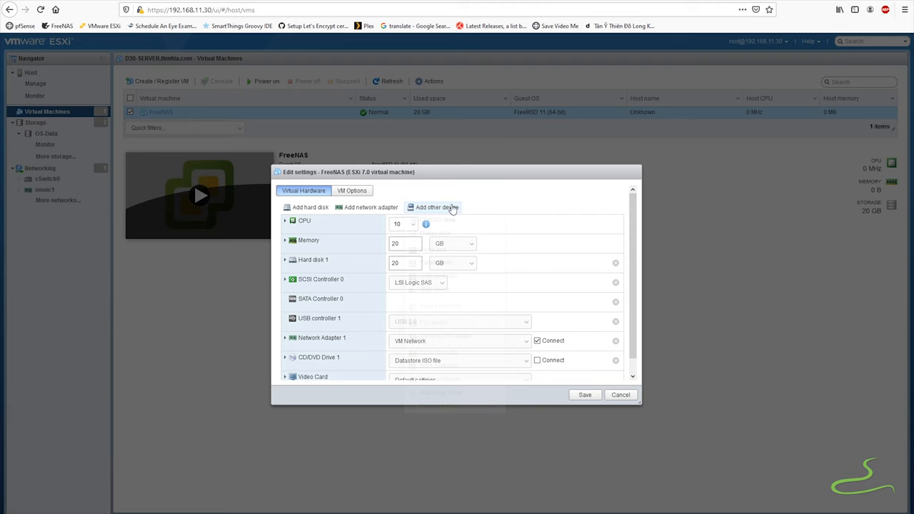
click(437, 208)
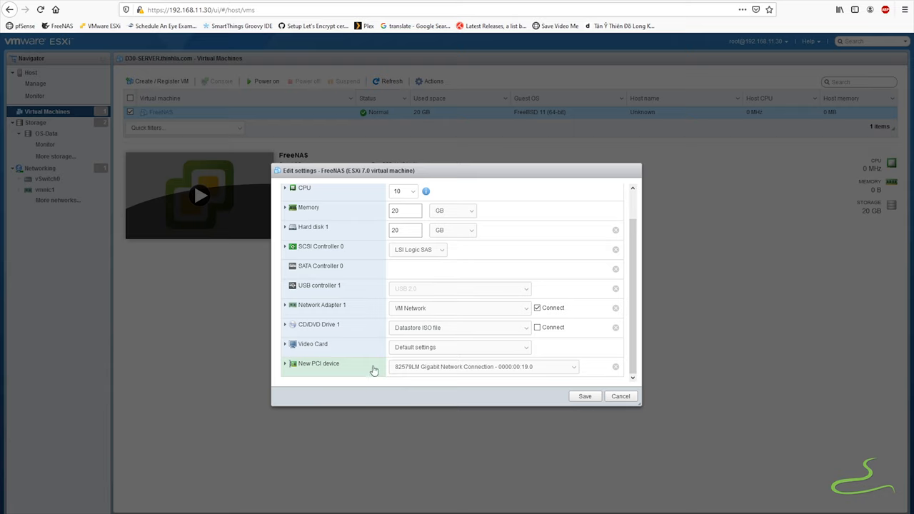
mouse_move(574, 371)
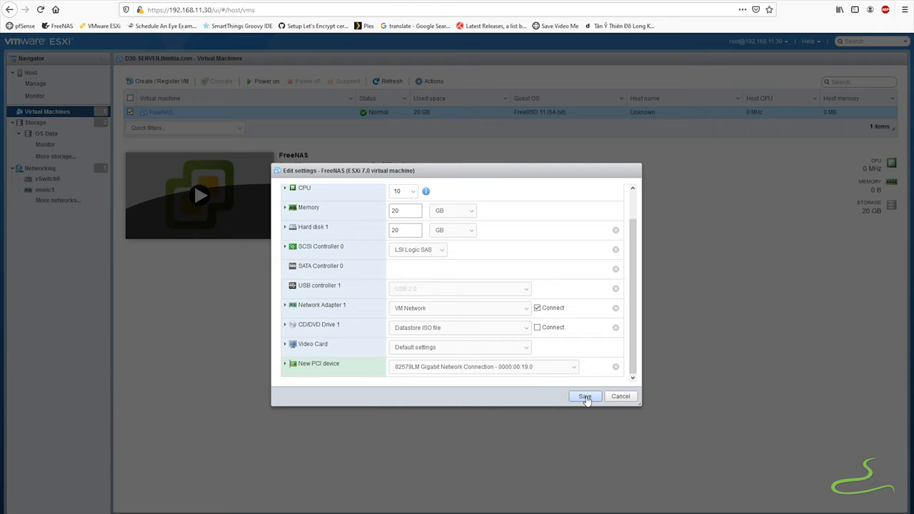
click(584, 397)
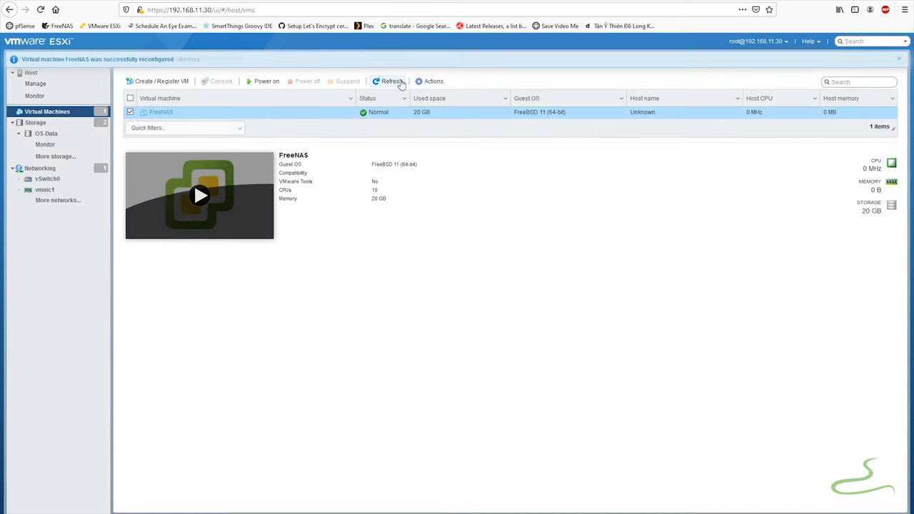
Step: Add the Patsburg 4-Port SATA controller as a second PCI device, remove SATA Controller 0, and save
click(430, 80)
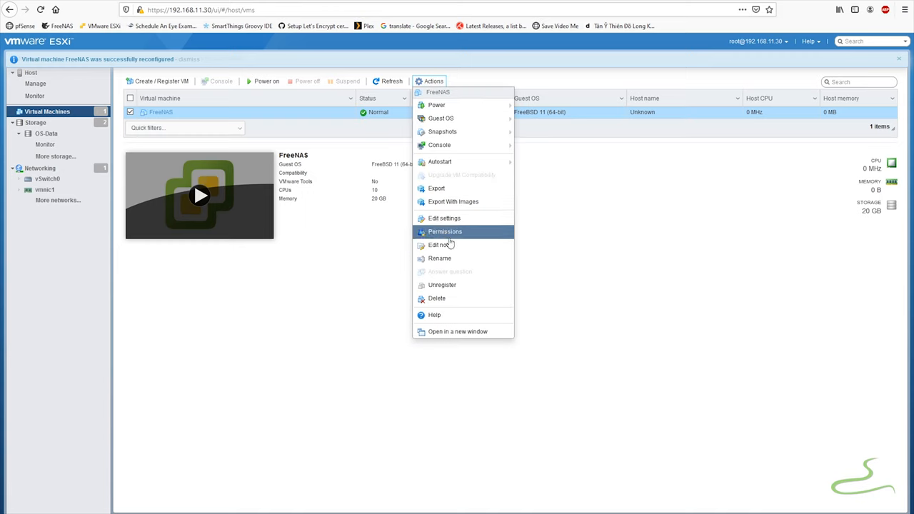
click(445, 217)
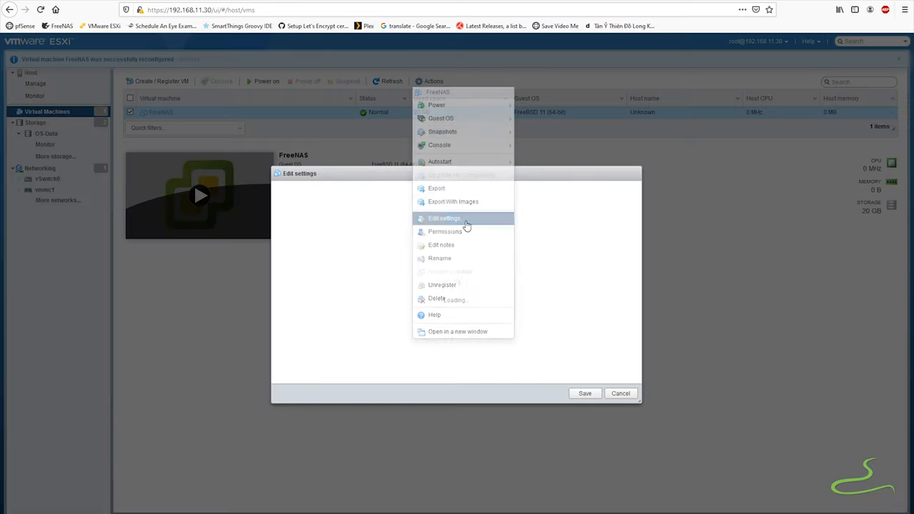
click(444, 217)
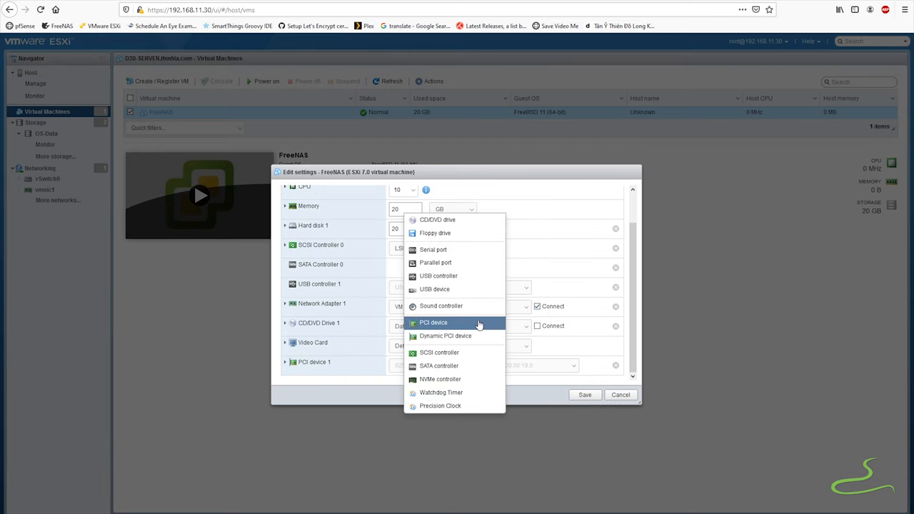
click(434, 323)
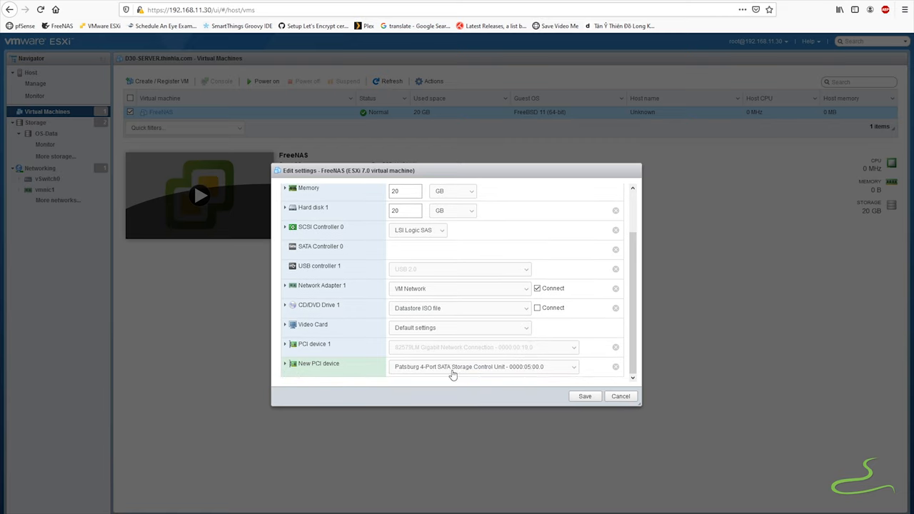
mouse_move(523, 377)
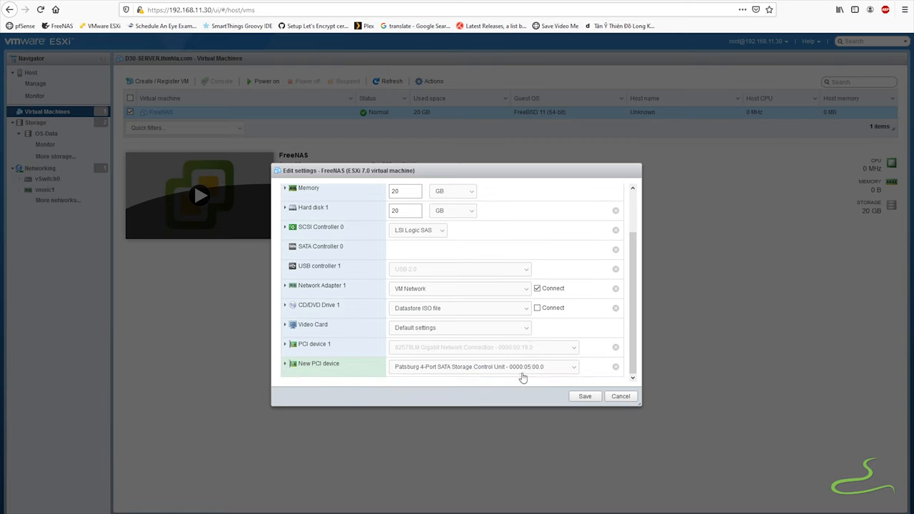
mouse_move(582, 393)
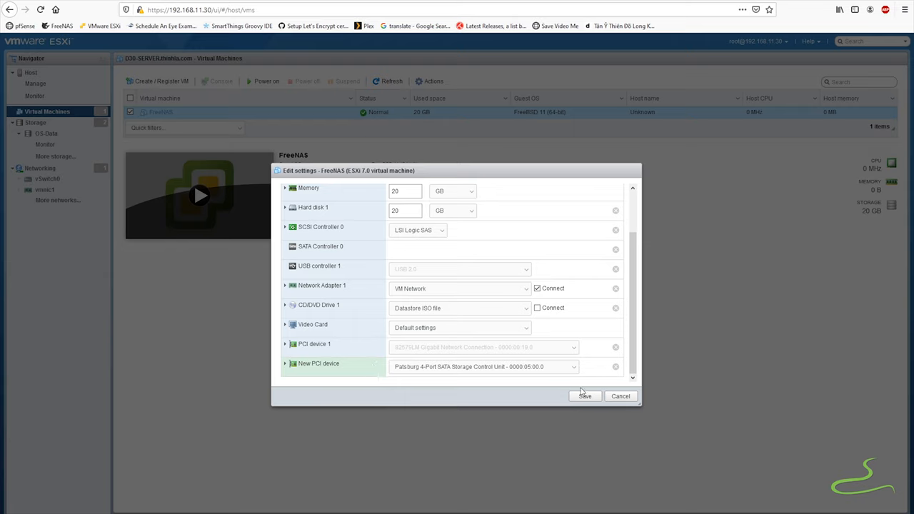
mouse_move(408, 296)
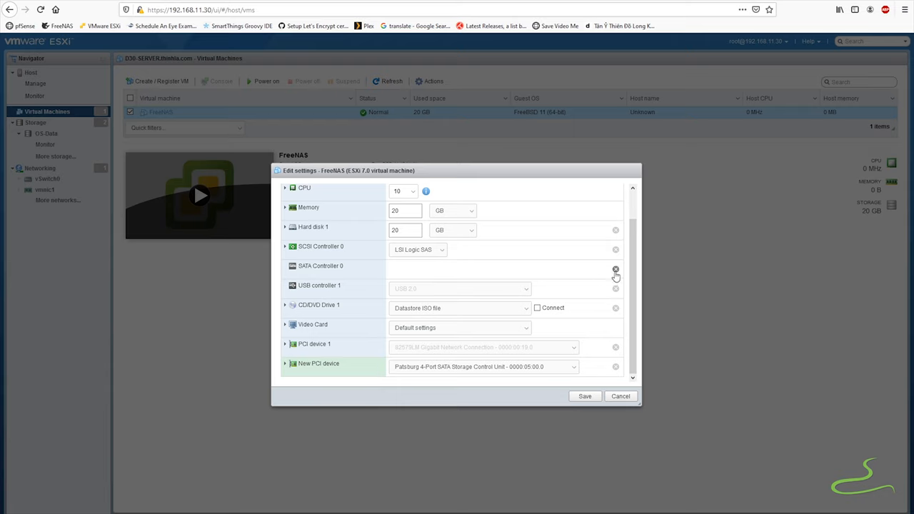
click(616, 268)
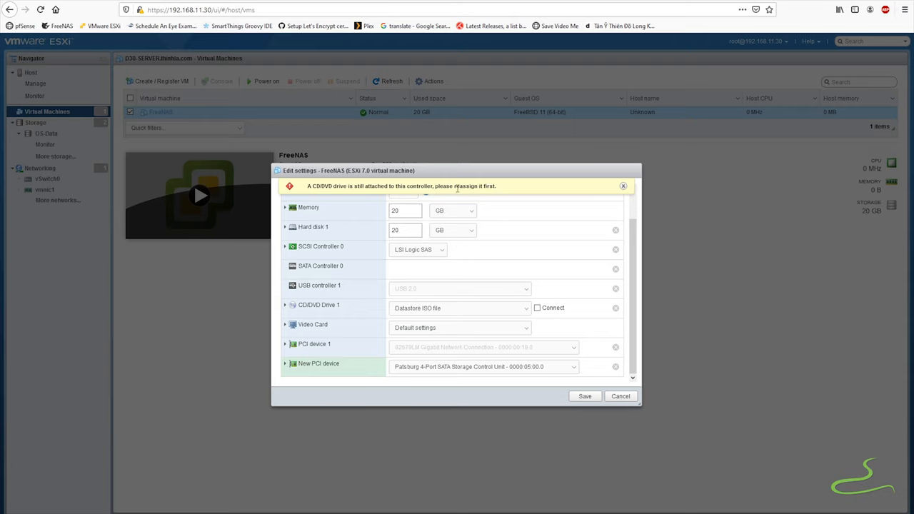
mouse_move(407, 294)
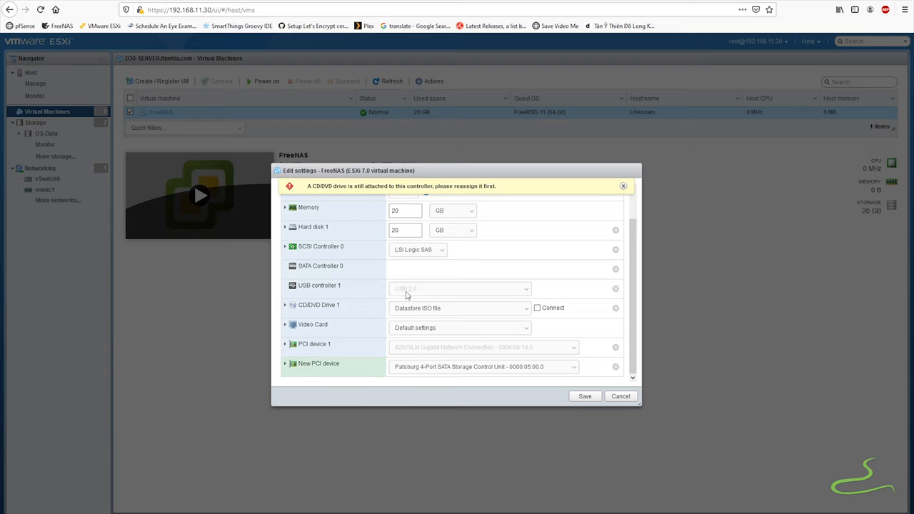
mouse_move(381, 266)
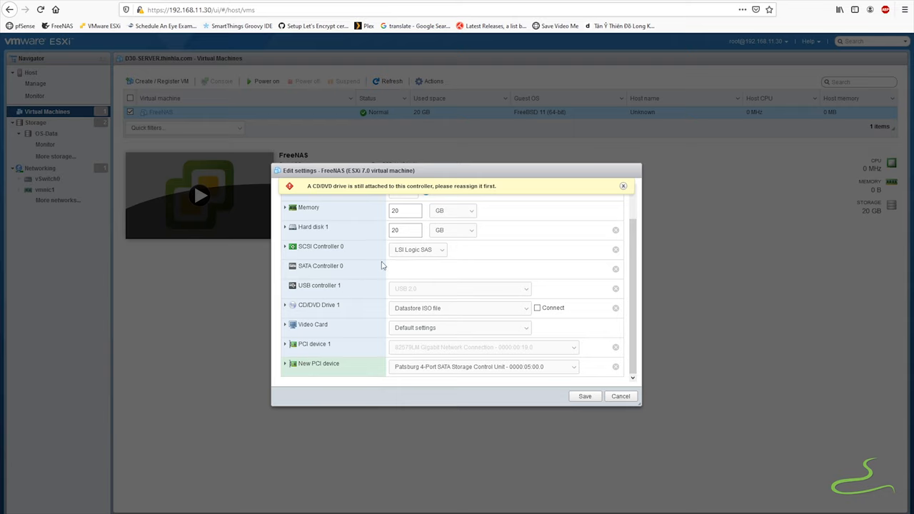
mouse_move(429, 296)
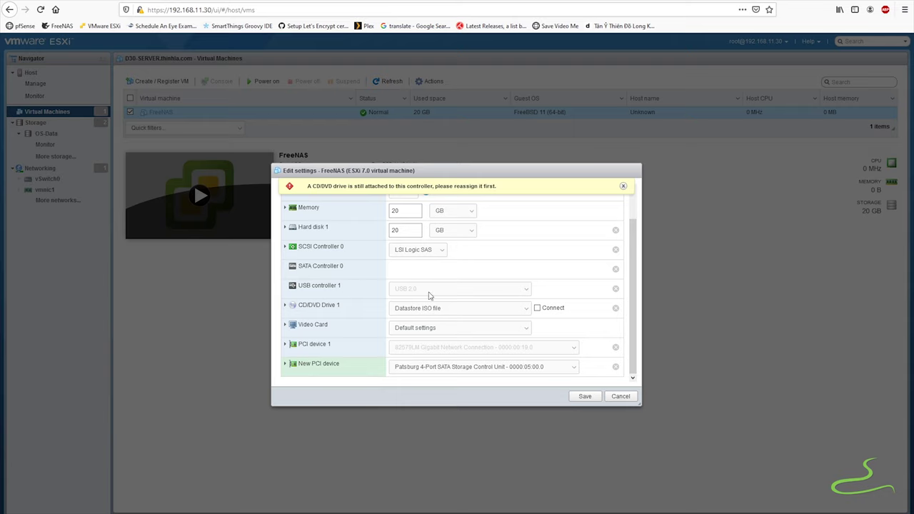
mouse_move(362, 277)
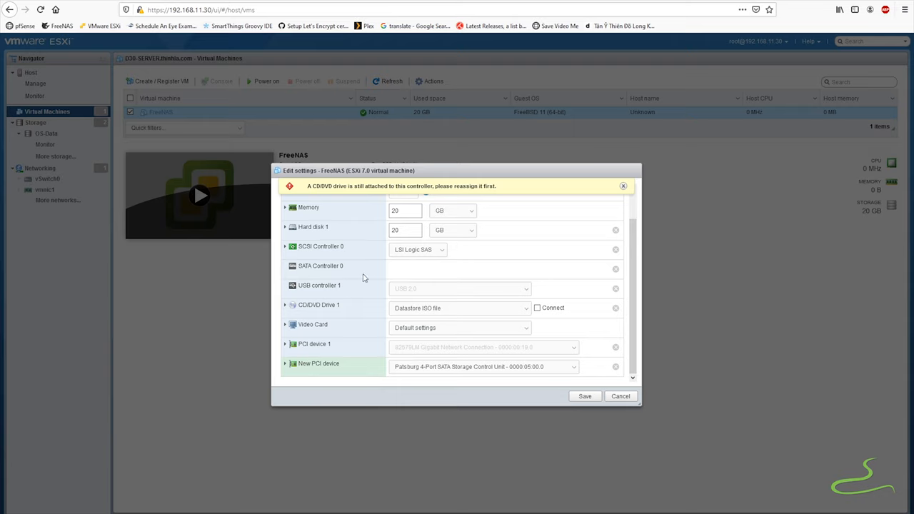
mouse_move(349, 254)
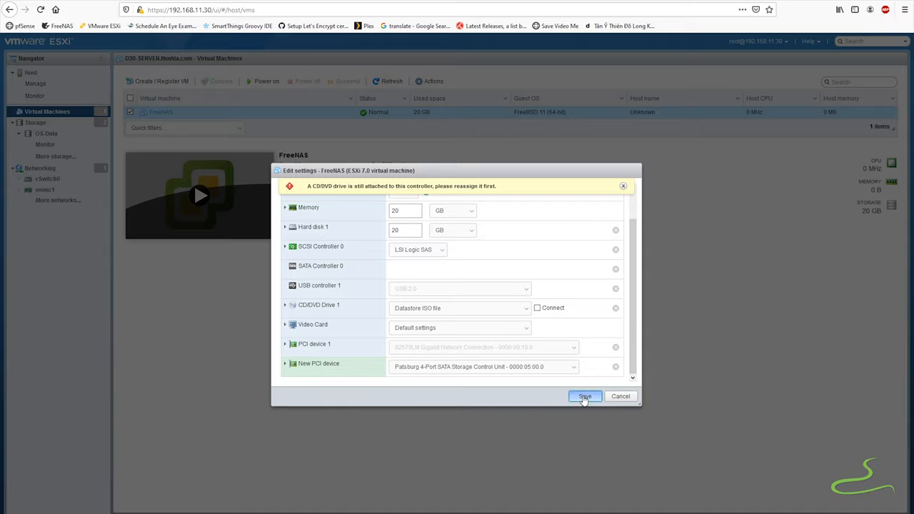
click(584, 397)
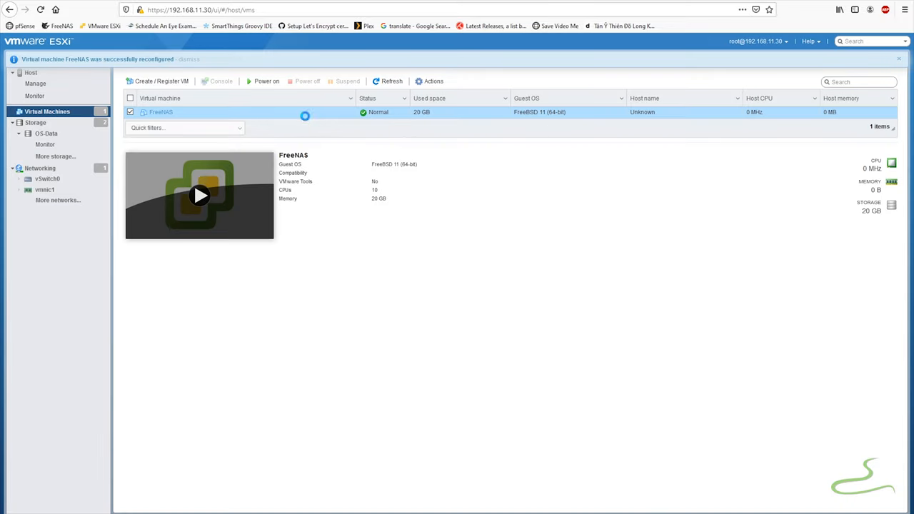
Step: Power on the FreeNAS VM and bring up its console
right_click(160, 111)
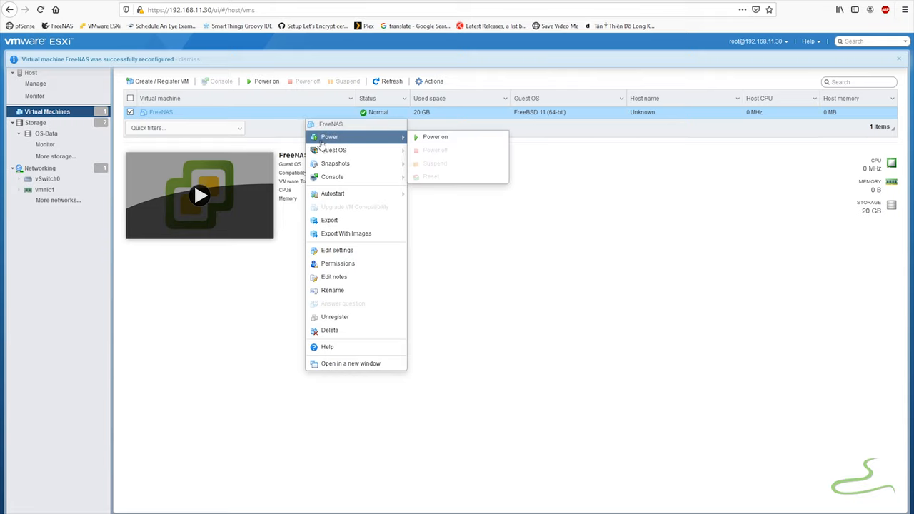
click(457, 137)
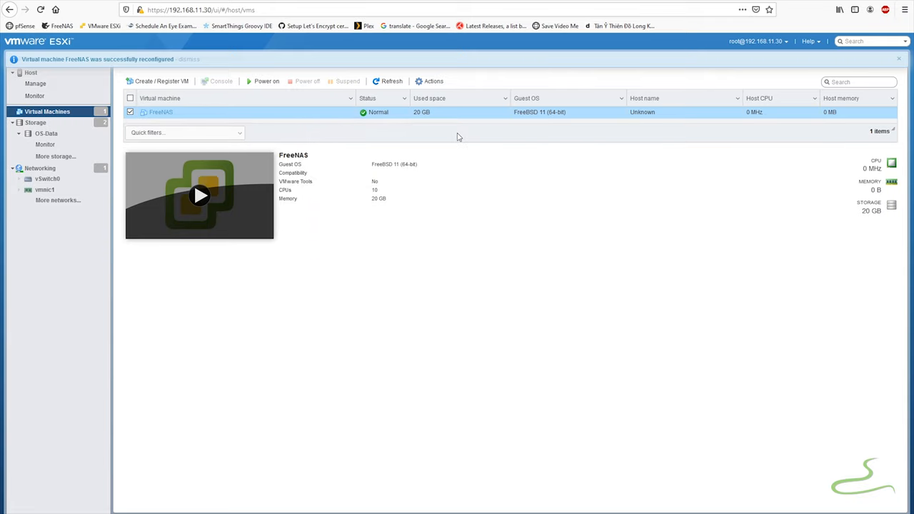
mouse_move(245, 194)
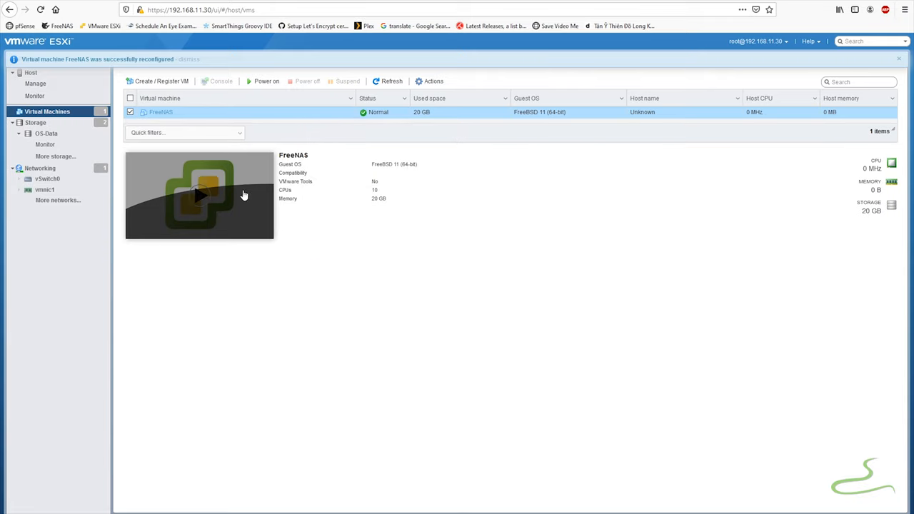
click(266, 80)
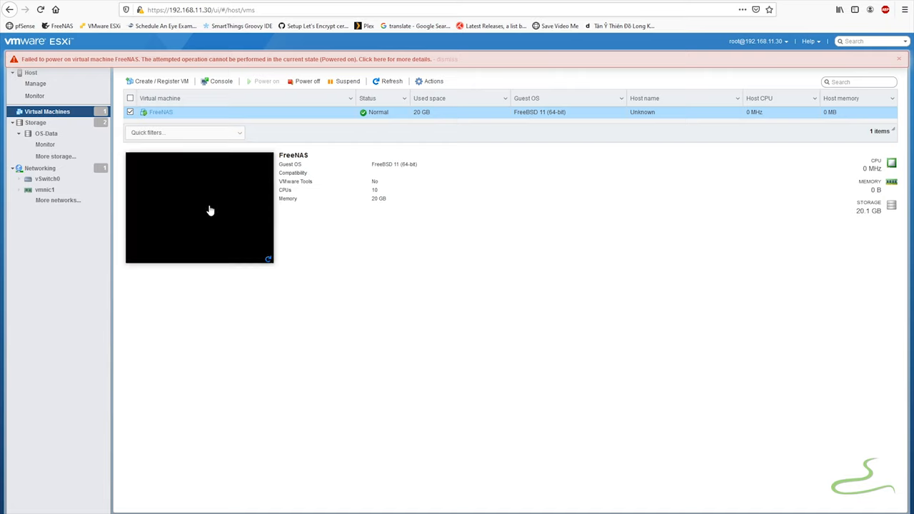
mouse_move(247, 211)
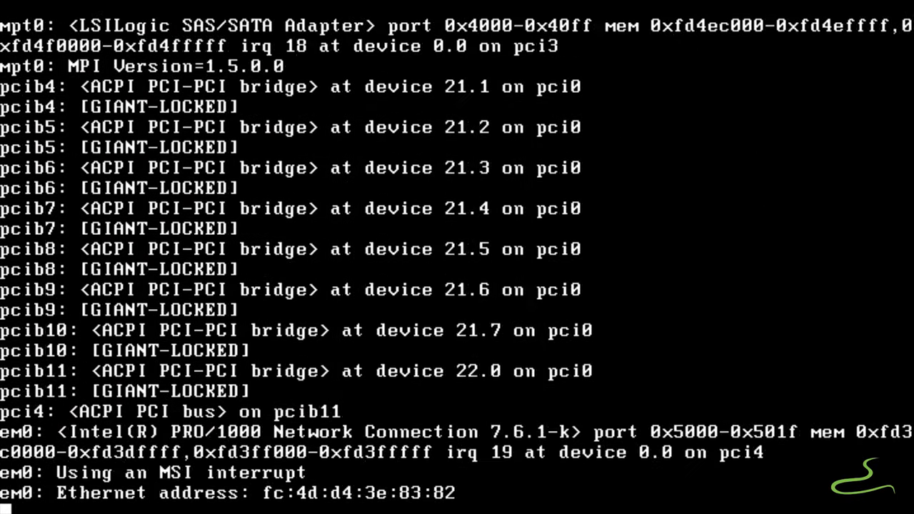
Step: Scroll the console while FreeNAS boots to the 11.3-U3.2 Console Setup menu
scroll(down, 3)
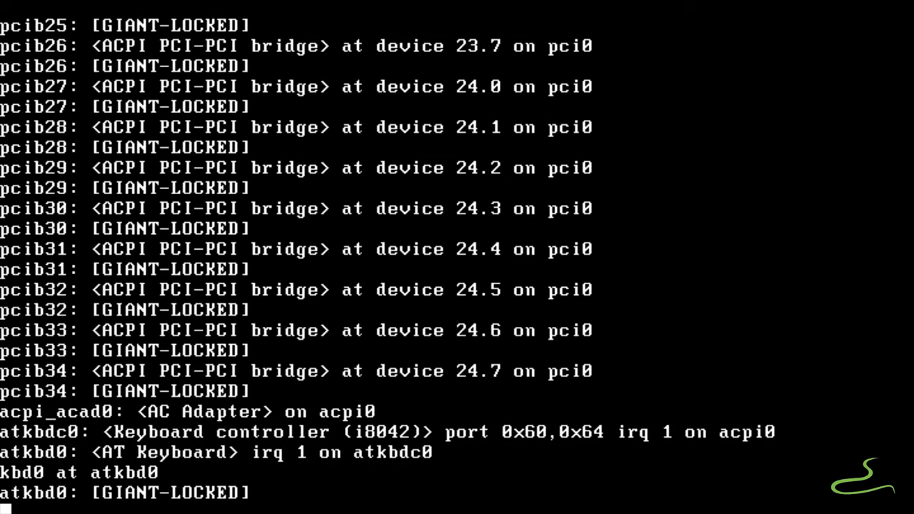
scroll(down, 3)
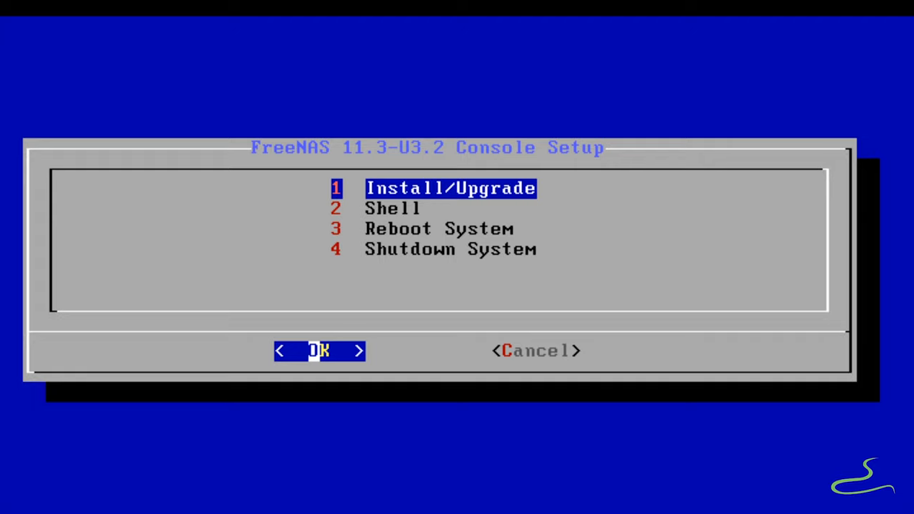
Step: Start Install/Upgrade and confirm the 20 GiB VMware disk da0 as the destination
click(320, 351)
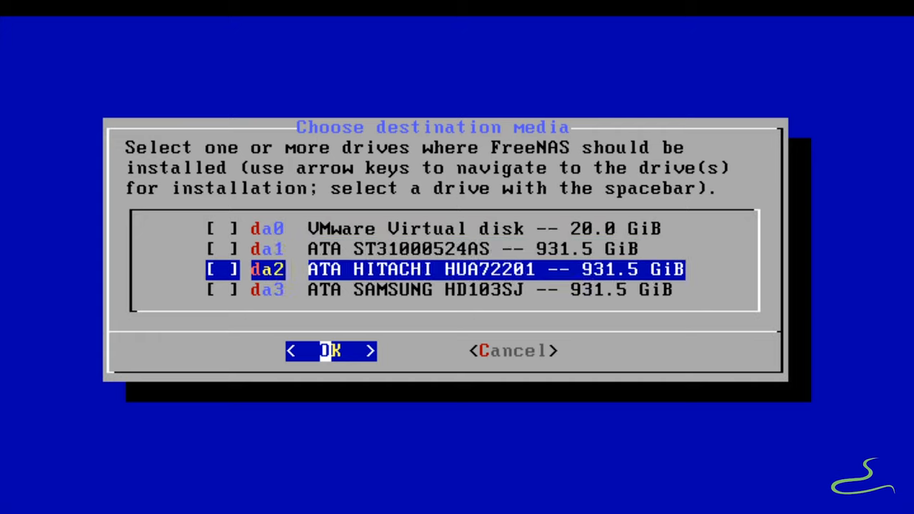
key(up)
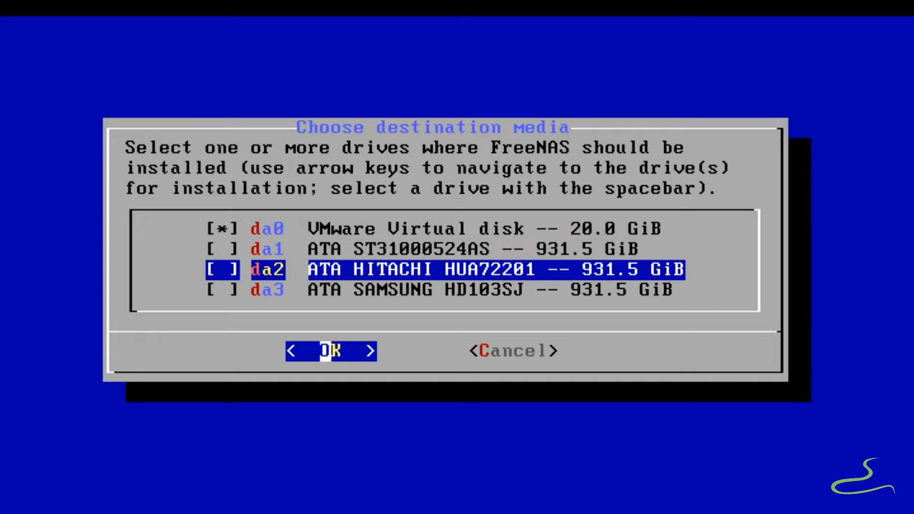
key(Up)
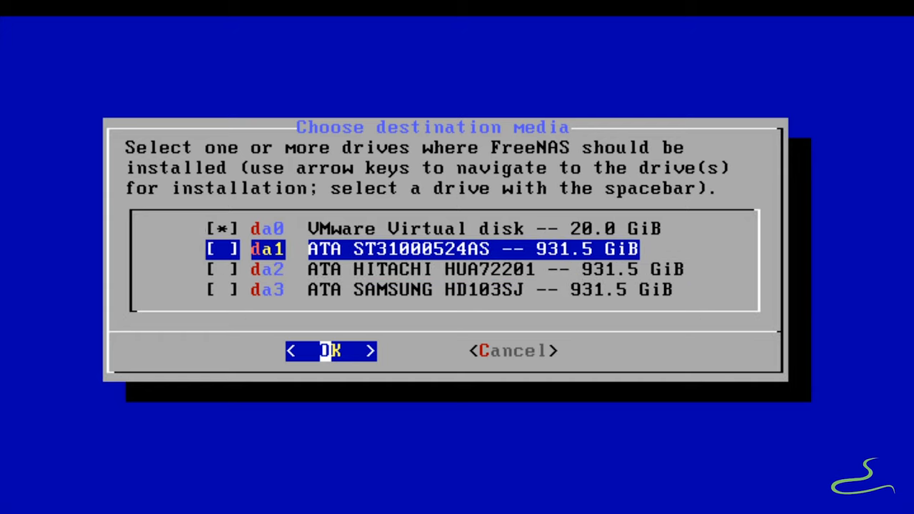
key(Down)
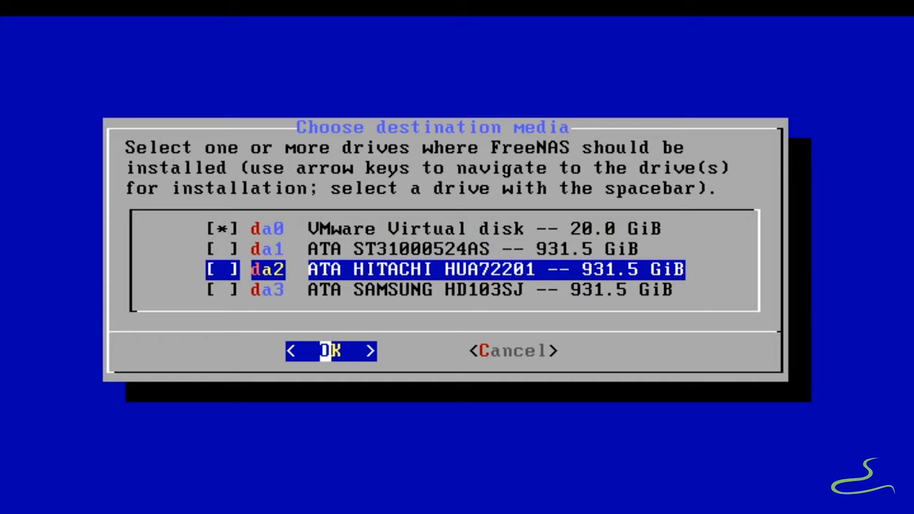
key(Up)
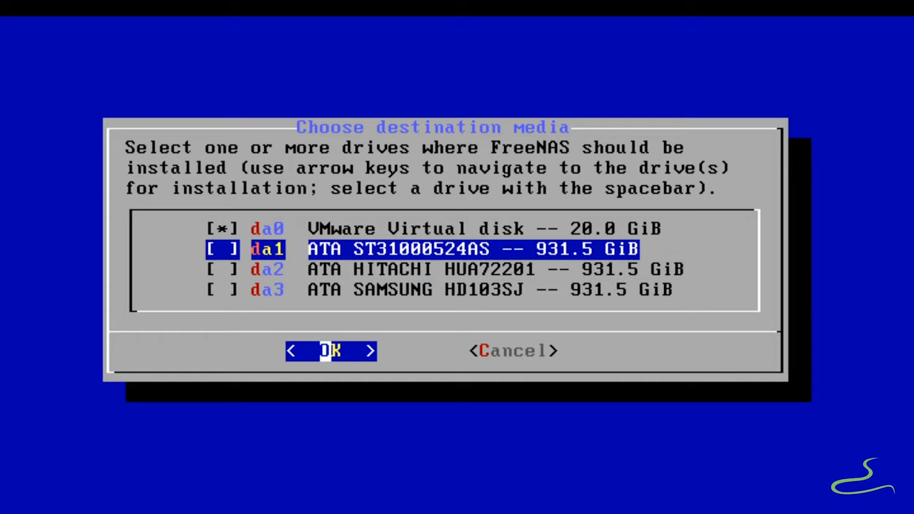
key(Down)
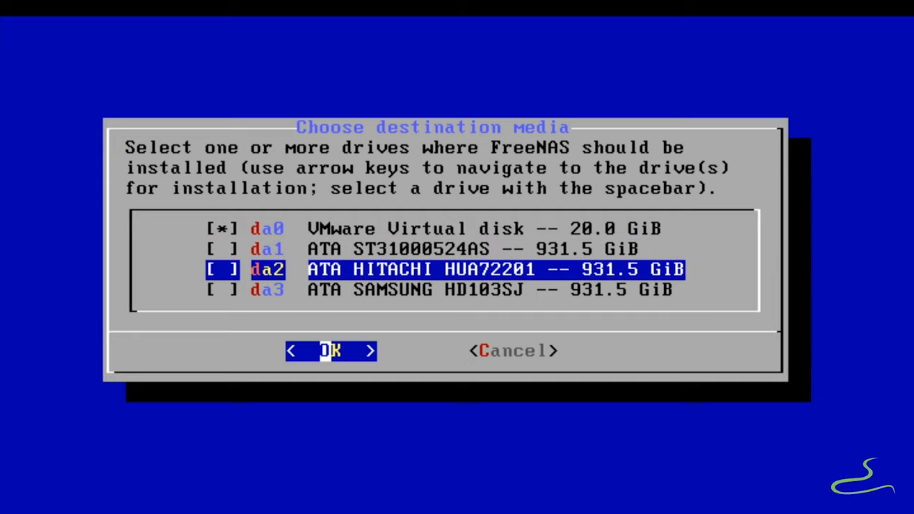
key(Down)
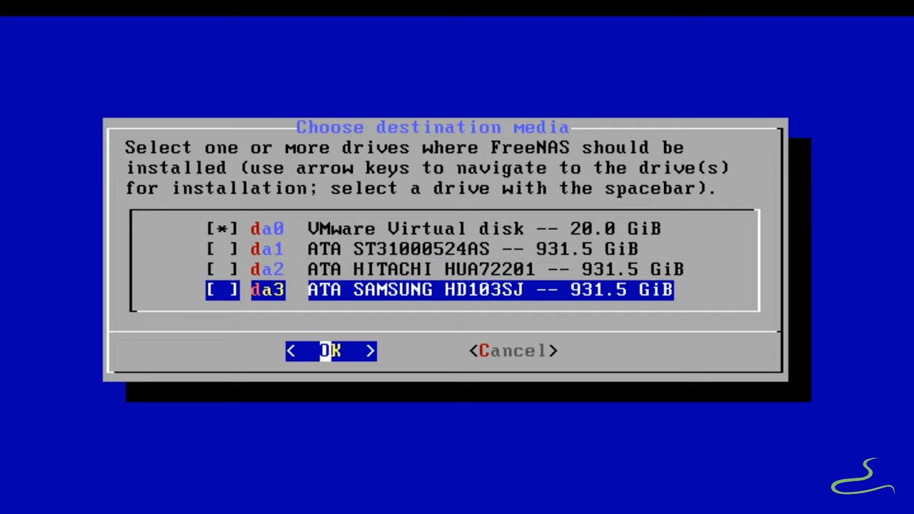
click(331, 351)
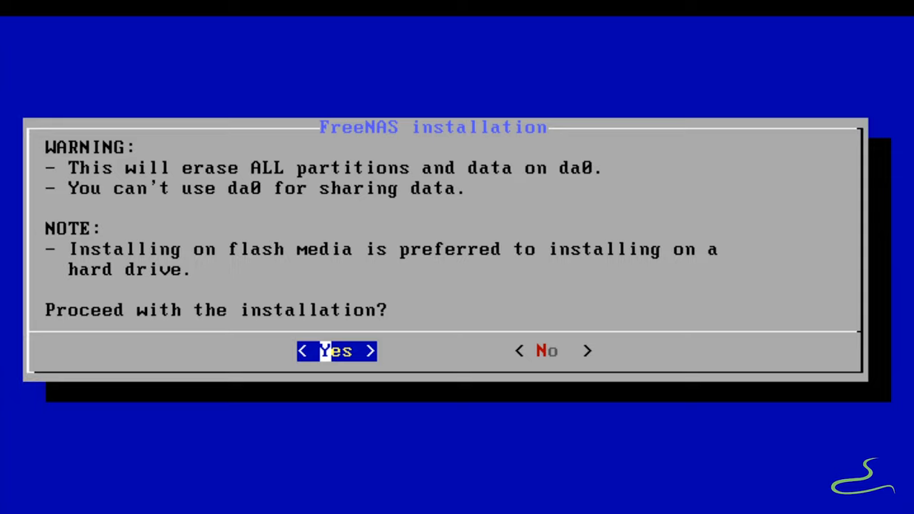
Step: Agree to erase da0, enter the root password, and choose Boot via BIOS
click(335, 352)
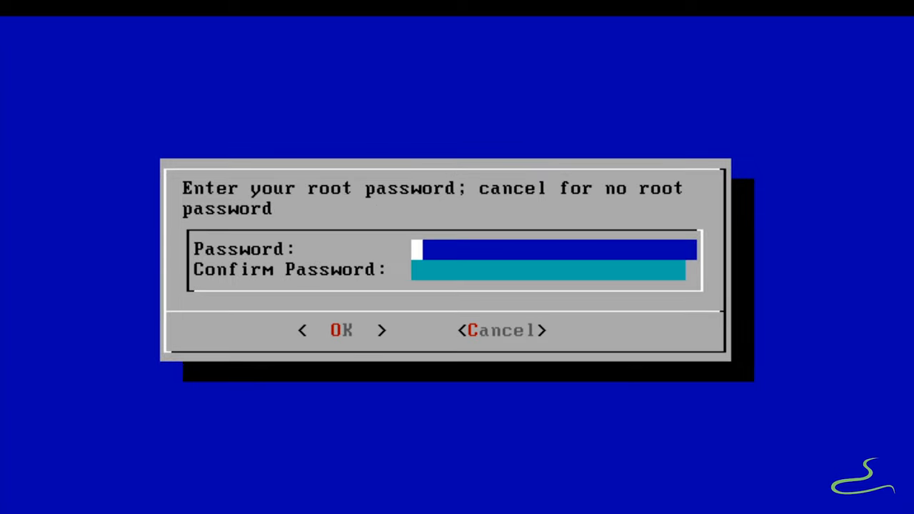
text(******)
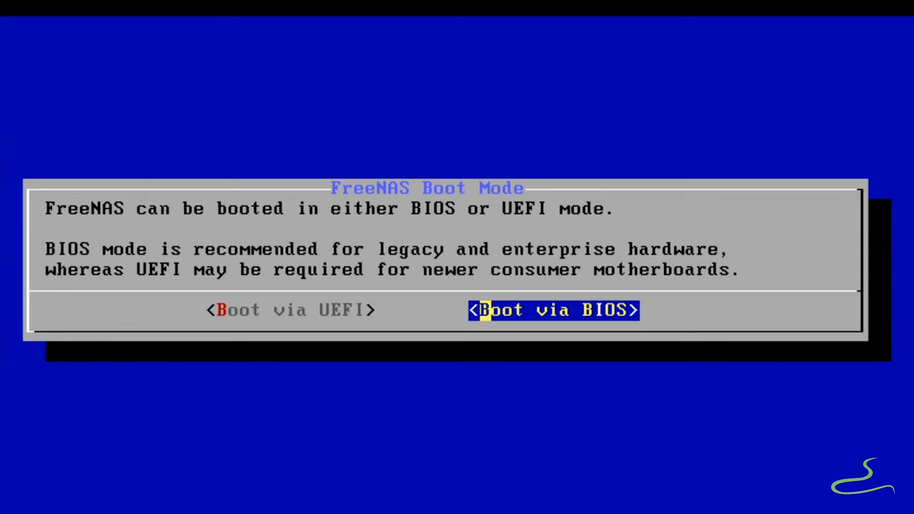
click(555, 308)
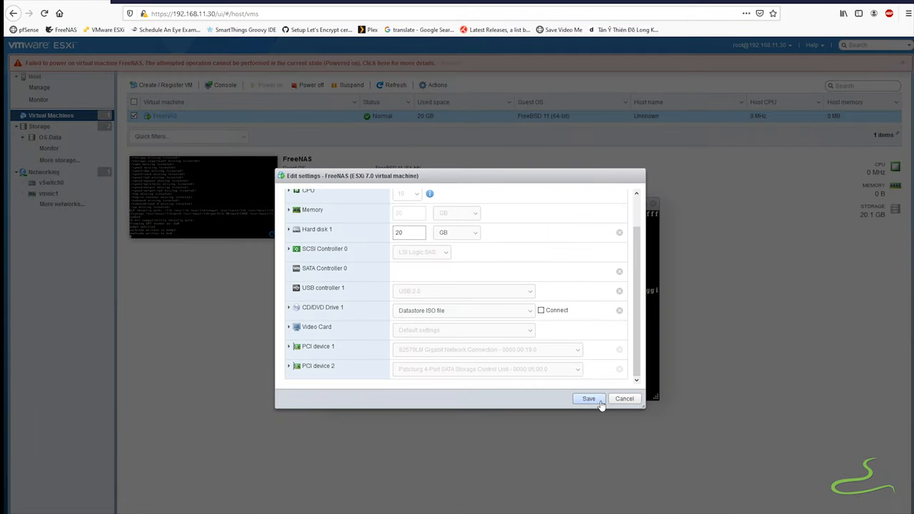
Step: Save the FreeNAS VM settings so it boots the installed system
click(588, 398)
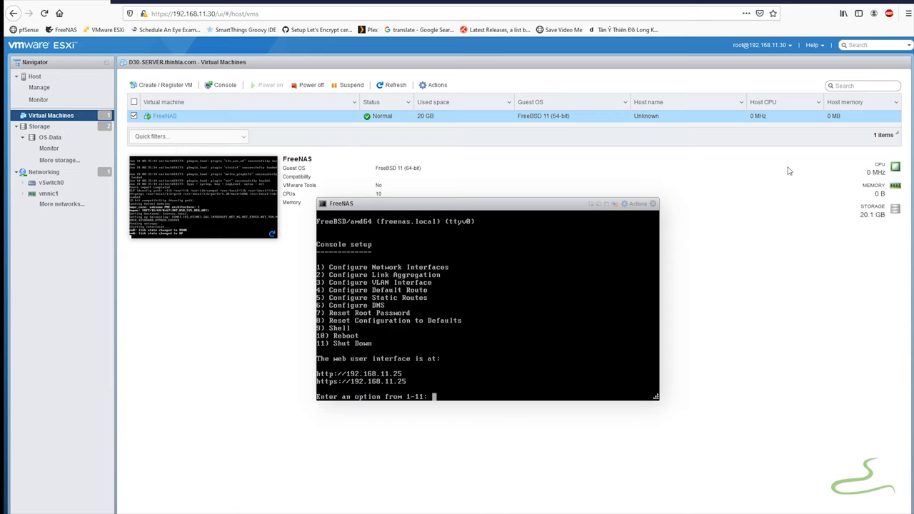
mouse_move(514, 174)
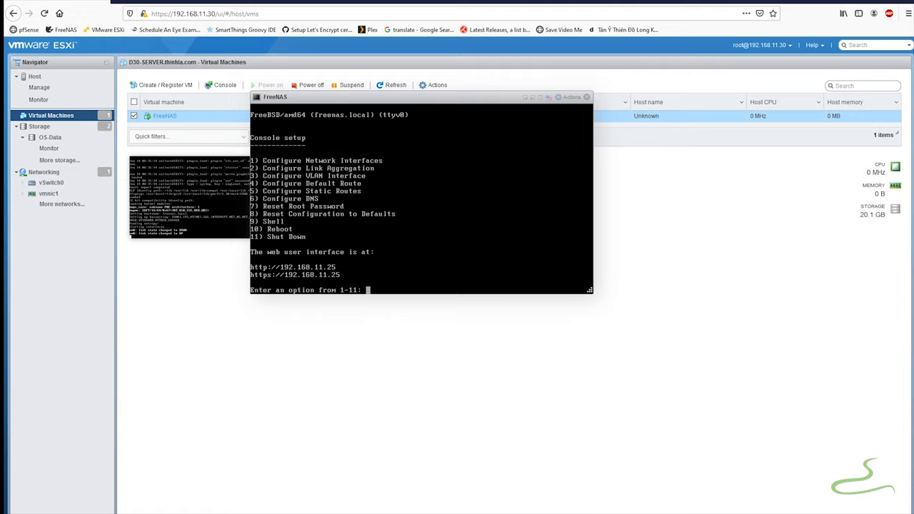
mouse_move(111, 50)
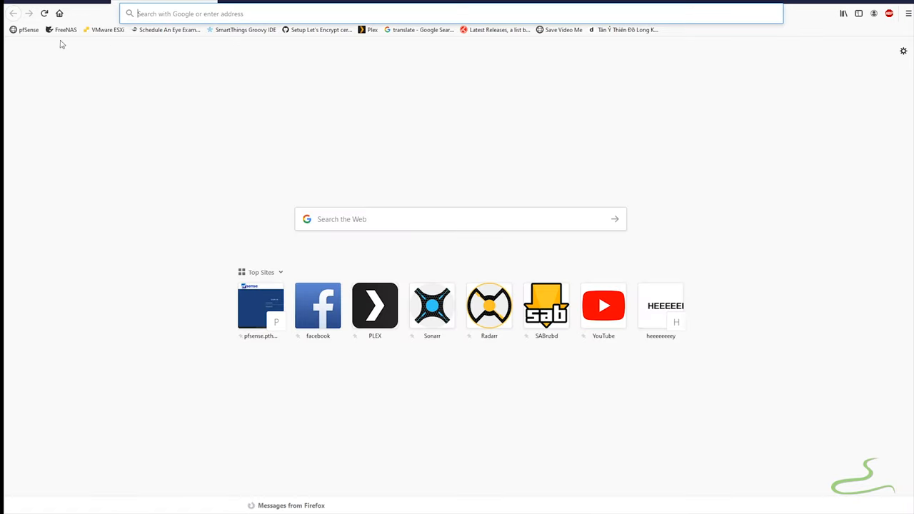
Step: Browse to the FreeNAS web interface and log in as root to reach the Dashboard
click(66, 28)
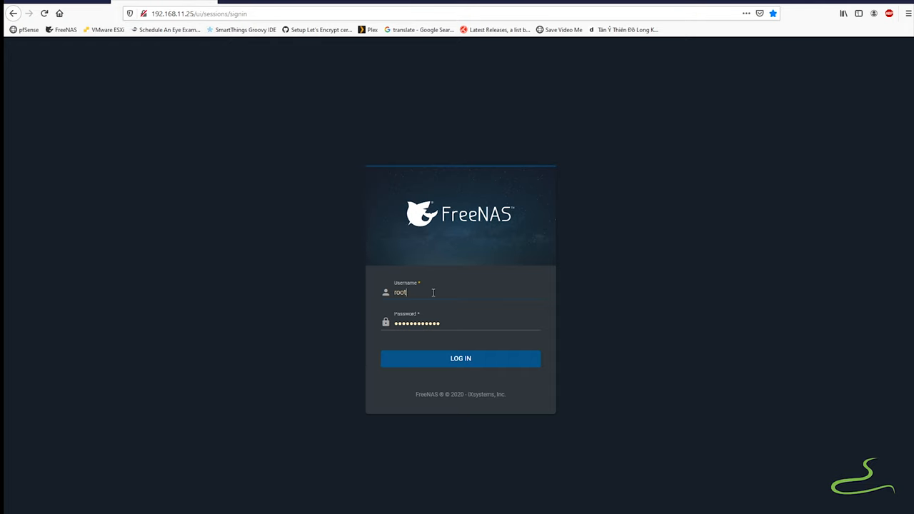
click(460, 357)
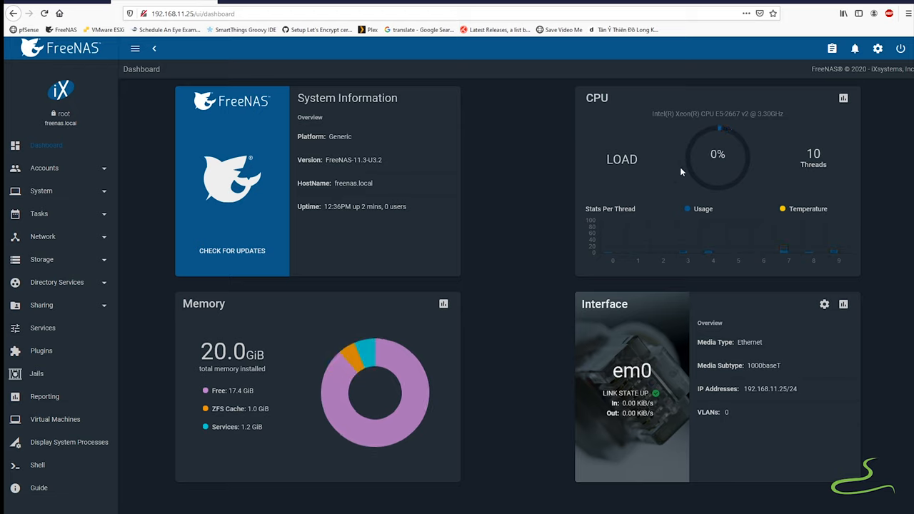
mouse_move(692, 177)
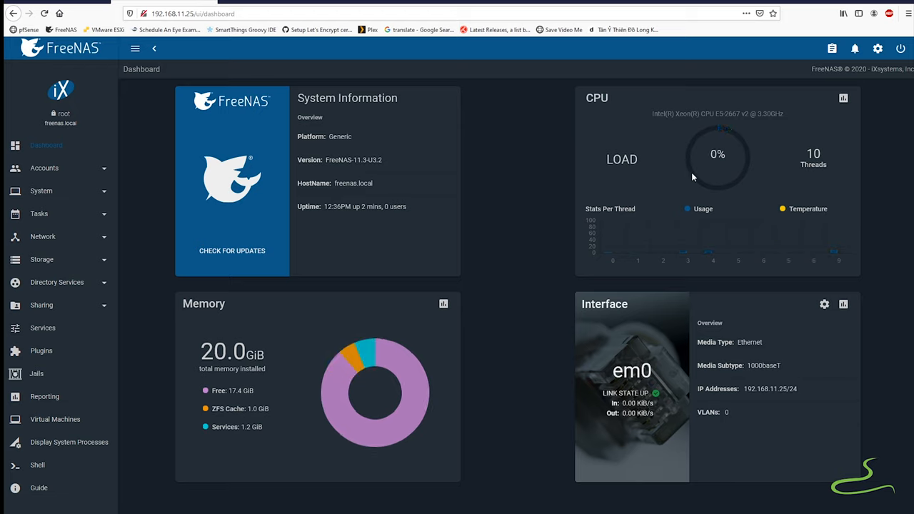
mouse_move(817, 195)
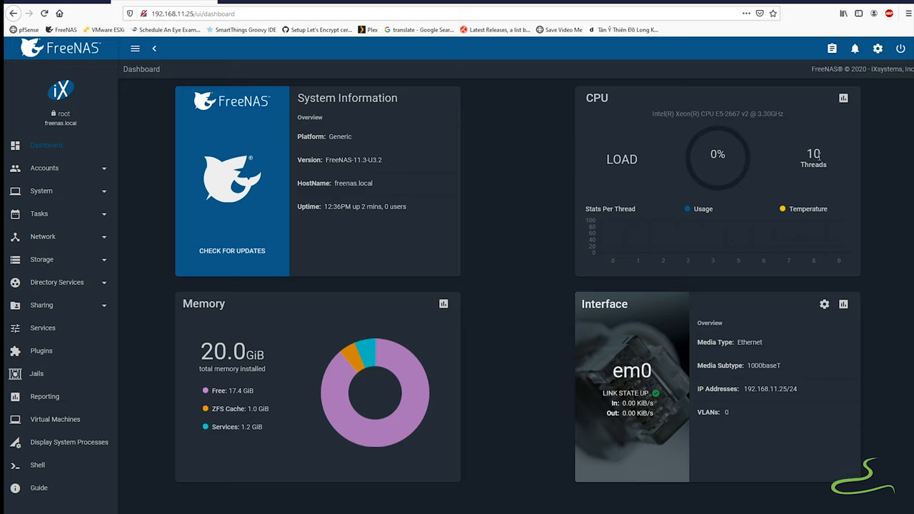
mouse_move(377, 410)
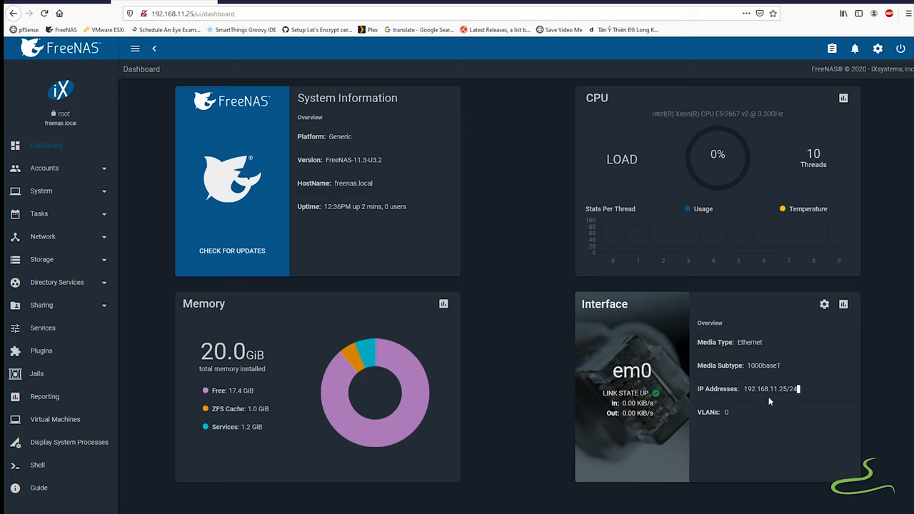
mouse_move(737, 341)
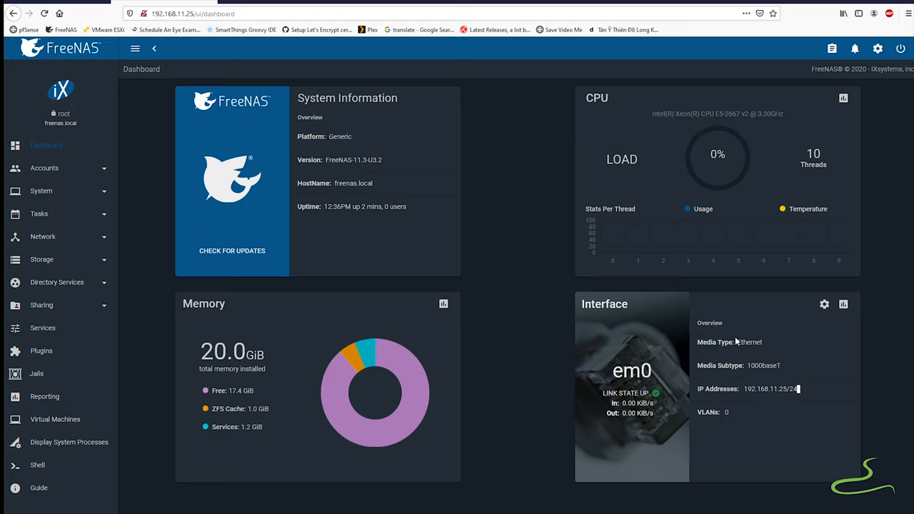
mouse_move(92, 374)
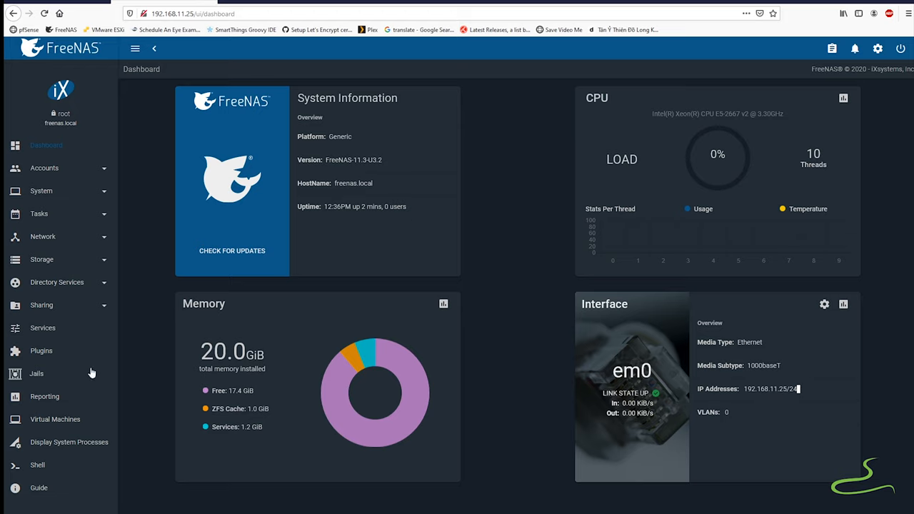
mouse_move(60, 260)
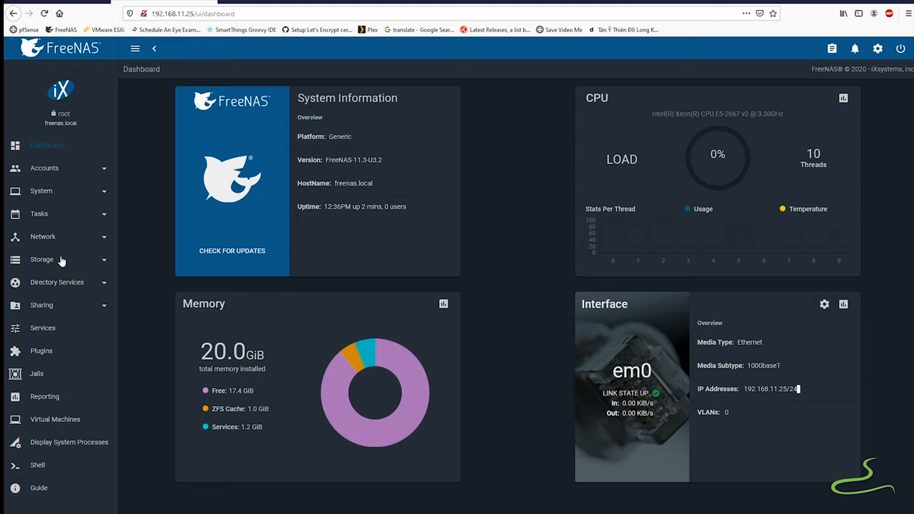
Step: Expand Storage and view the Disks list showing da0 through da3 with serials
click(41, 260)
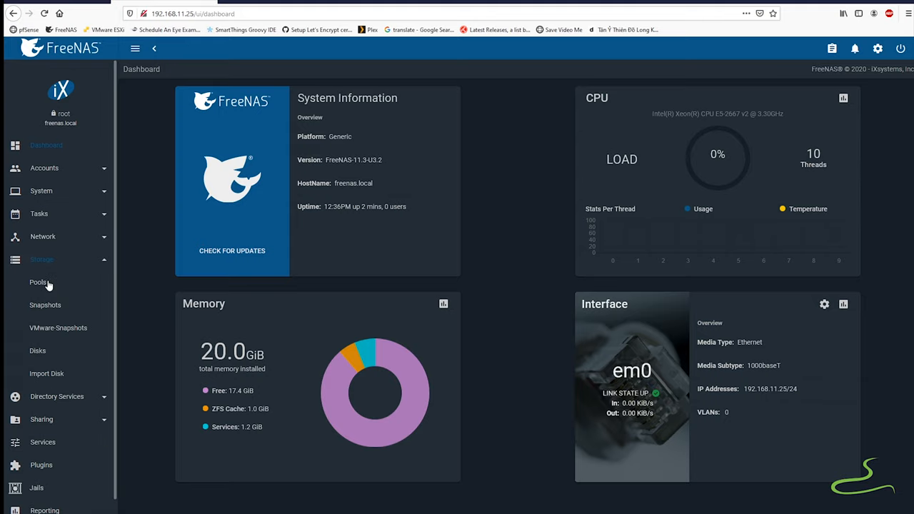
click(37, 351)
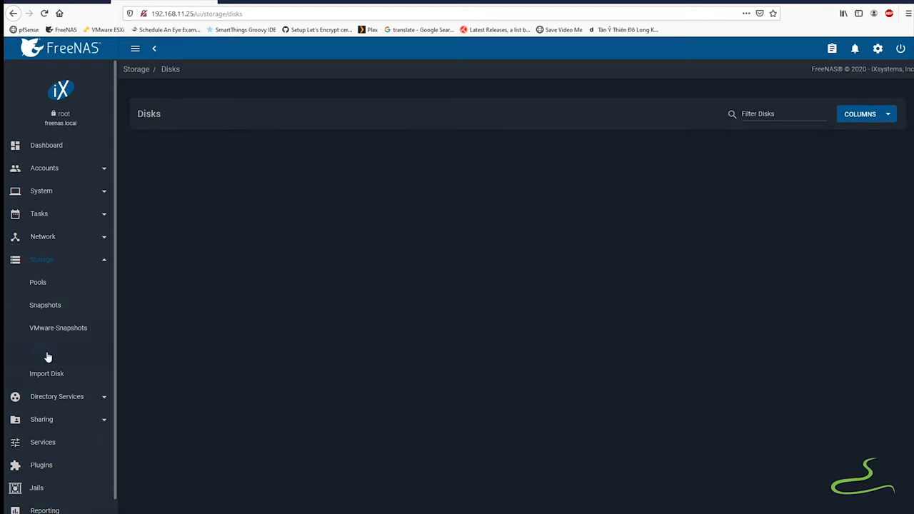
click(43, 365)
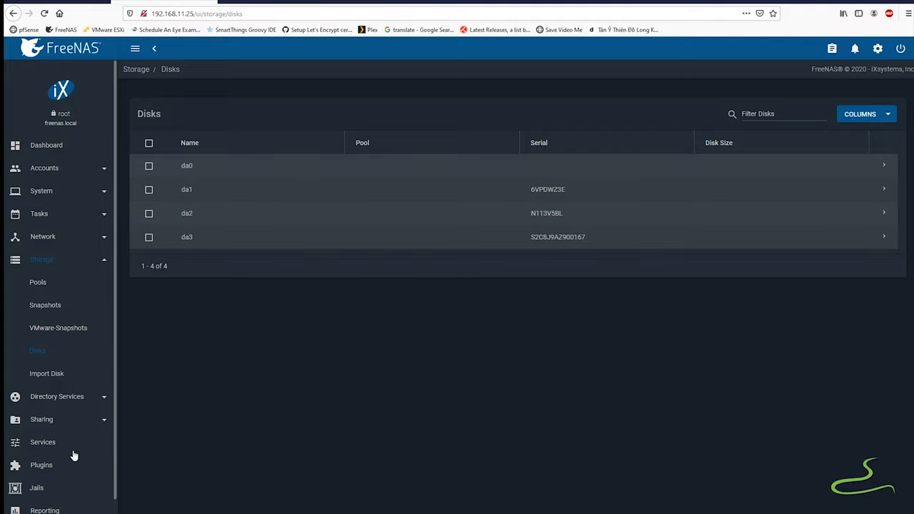
mouse_move(44, 492)
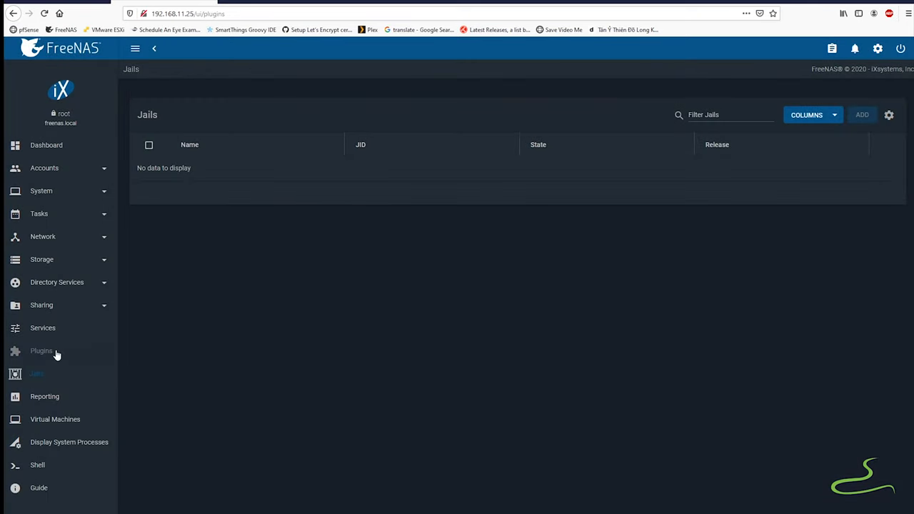
Step: Browse the iXsystems plugin catalogue carousel, with no plugin jails installed yet
click(40, 351)
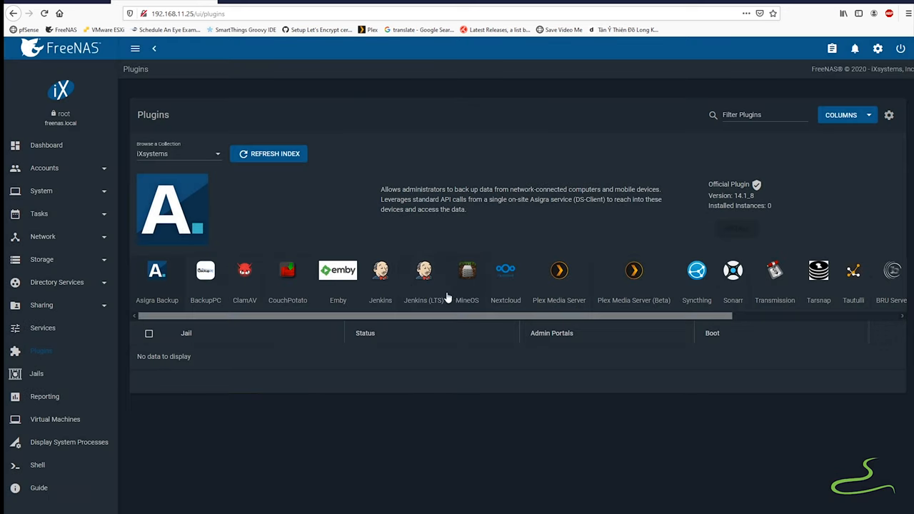
mouse_move(757, 293)
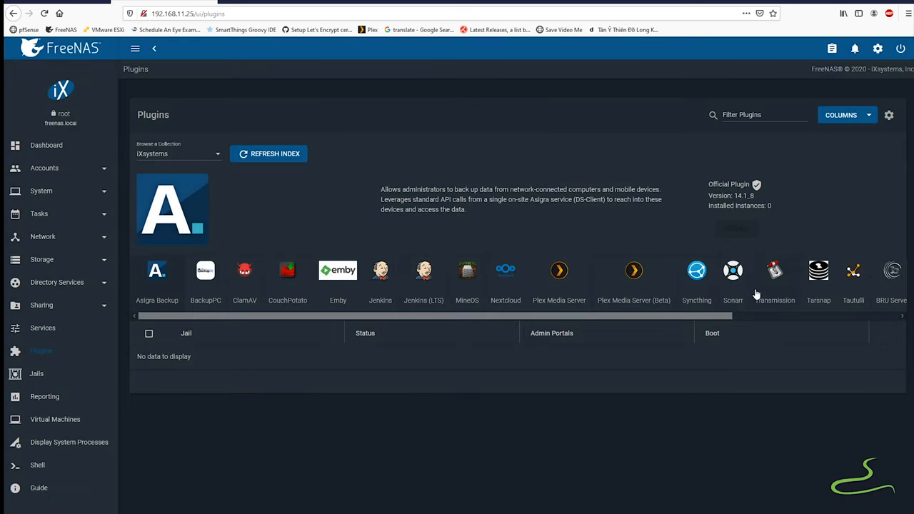
mouse_move(517, 308)
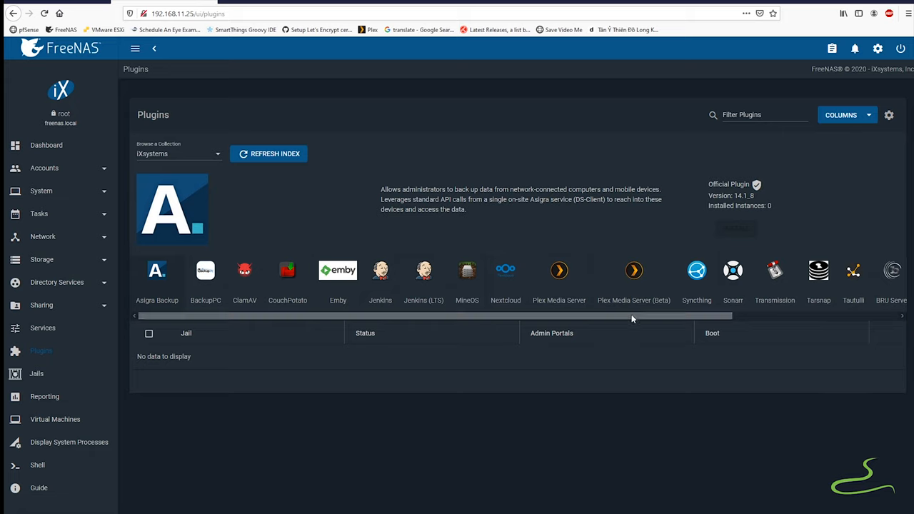
mouse_move(450, 383)
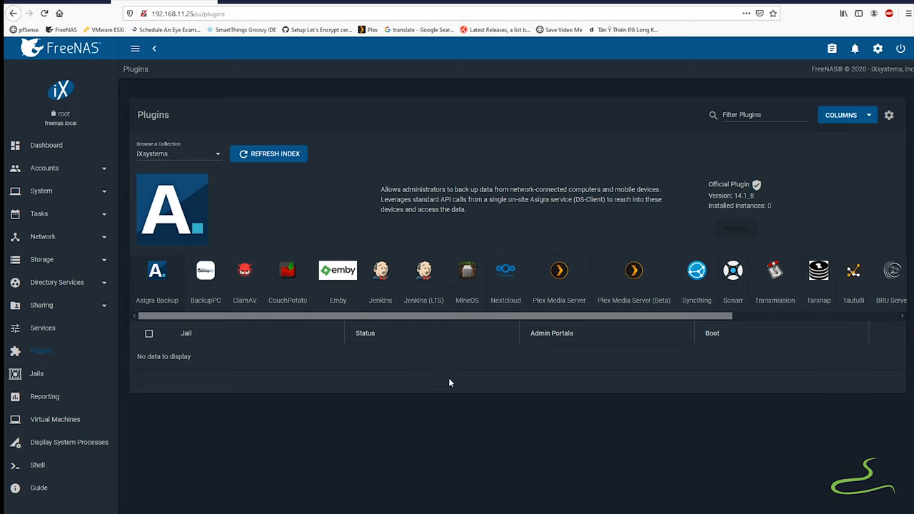
scroll(right, 3)
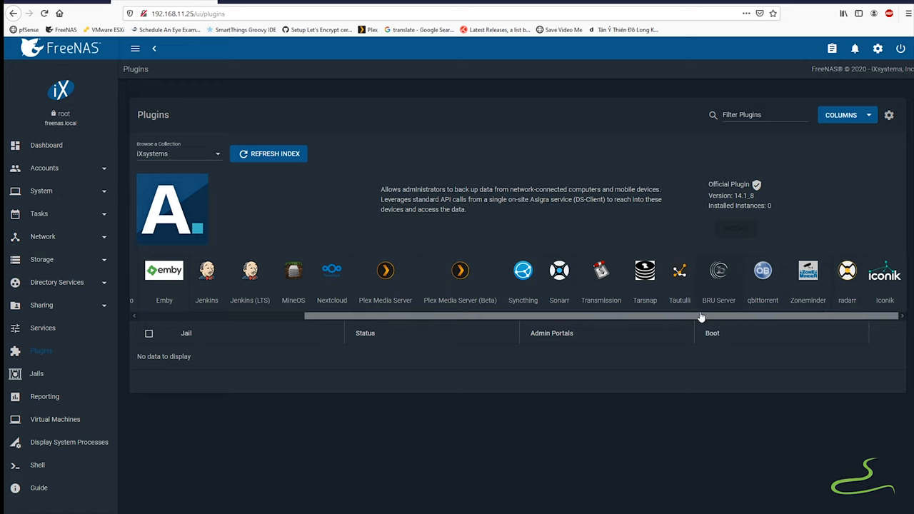
scroll(left, 3)
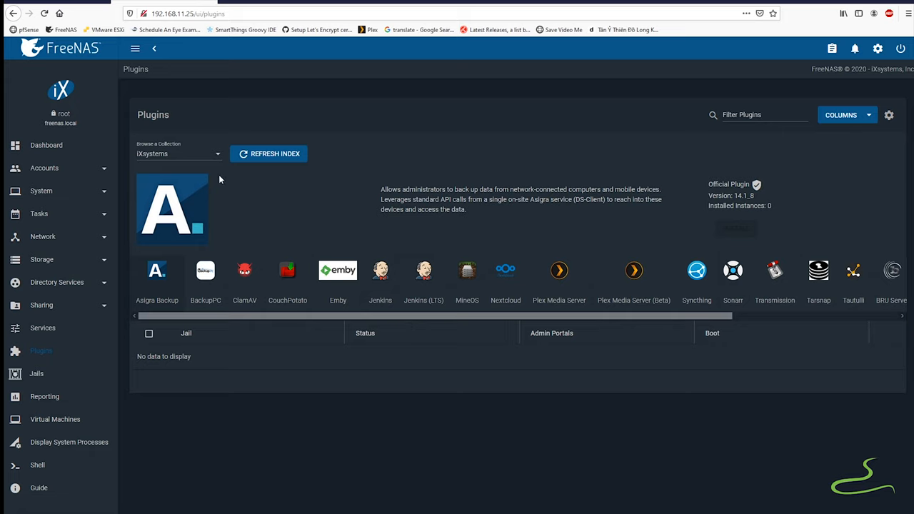
mouse_move(337, 185)
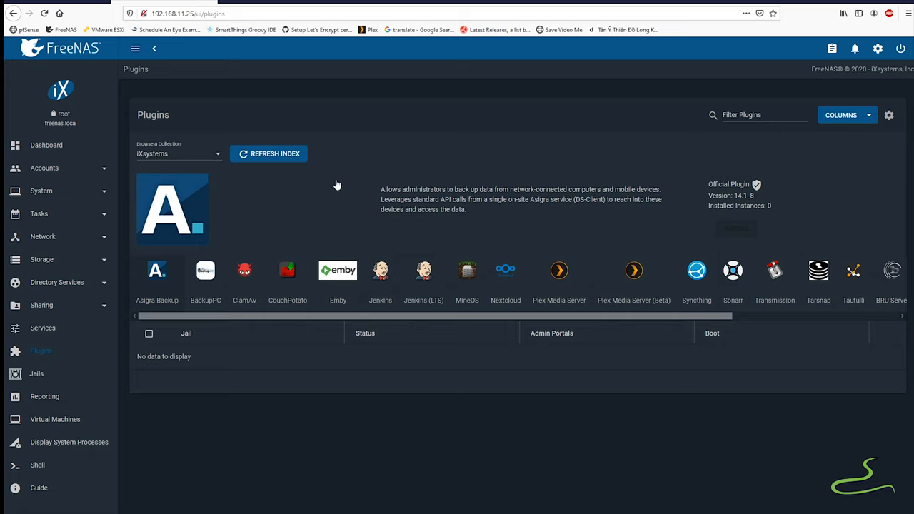
mouse_move(568, 296)
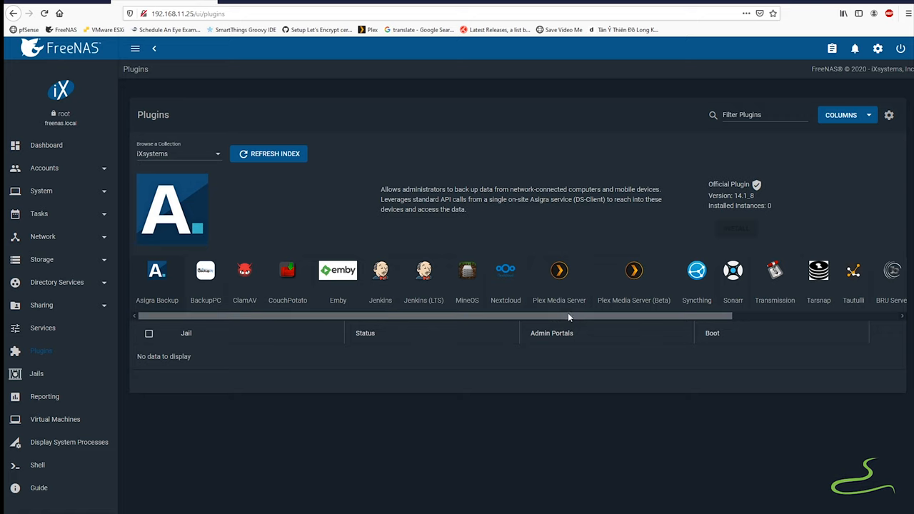
scroll(right, 3)
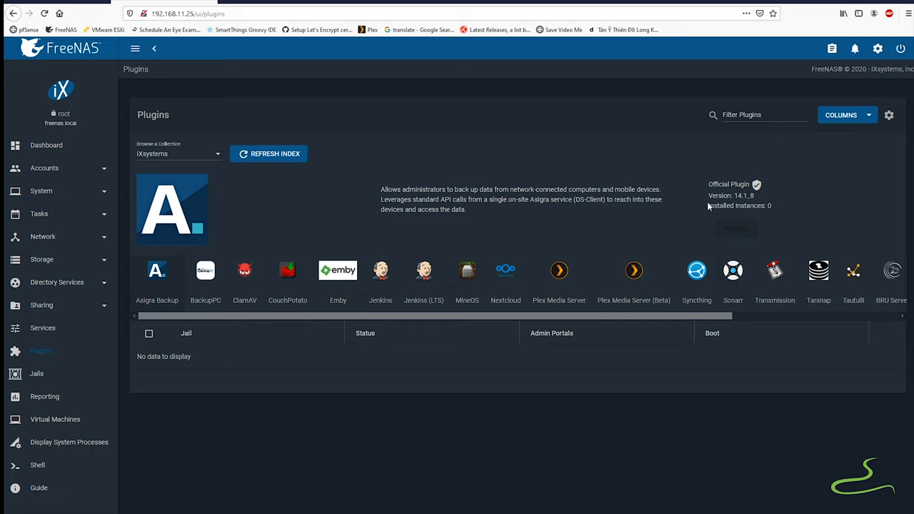
mouse_move(694, 225)
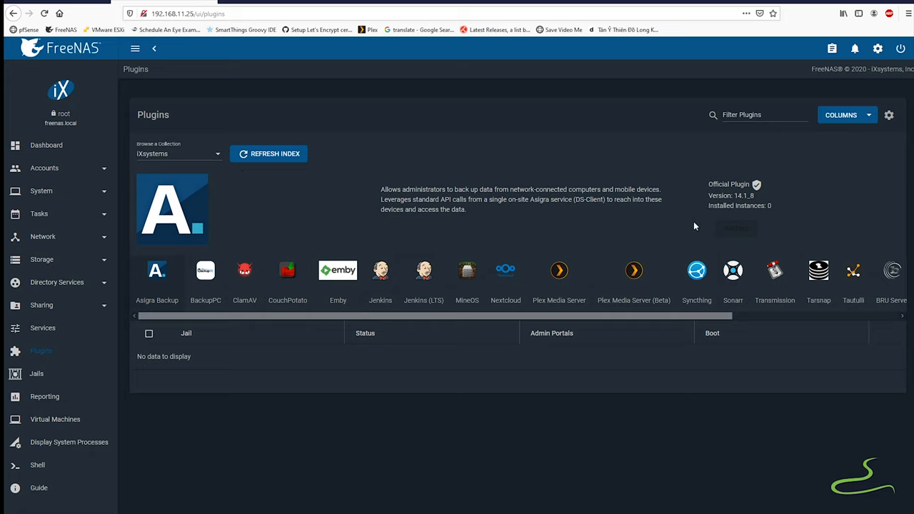
mouse_move(332, 191)
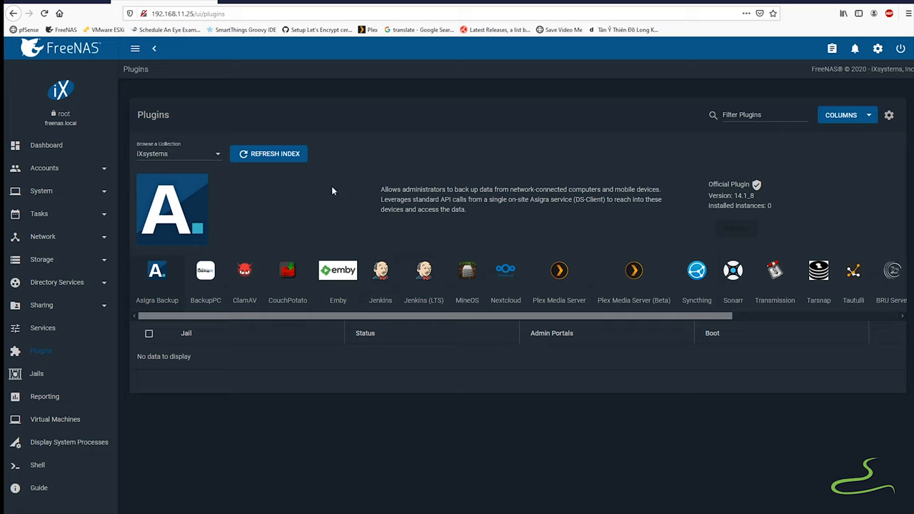
click(41, 260)
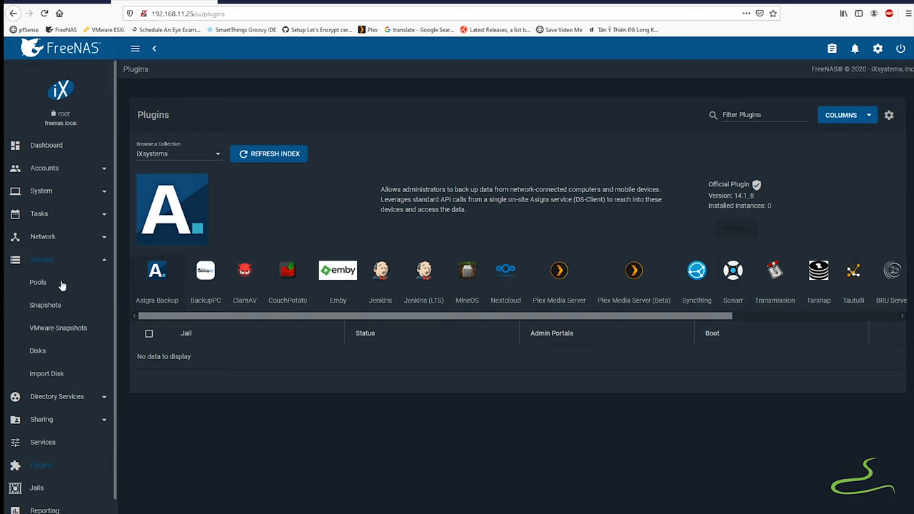
mouse_move(857, 95)
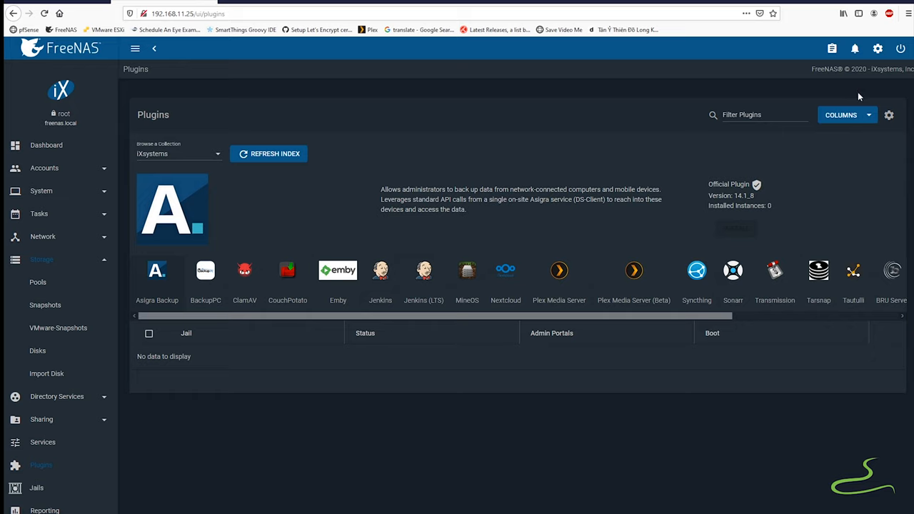
mouse_move(503, 132)
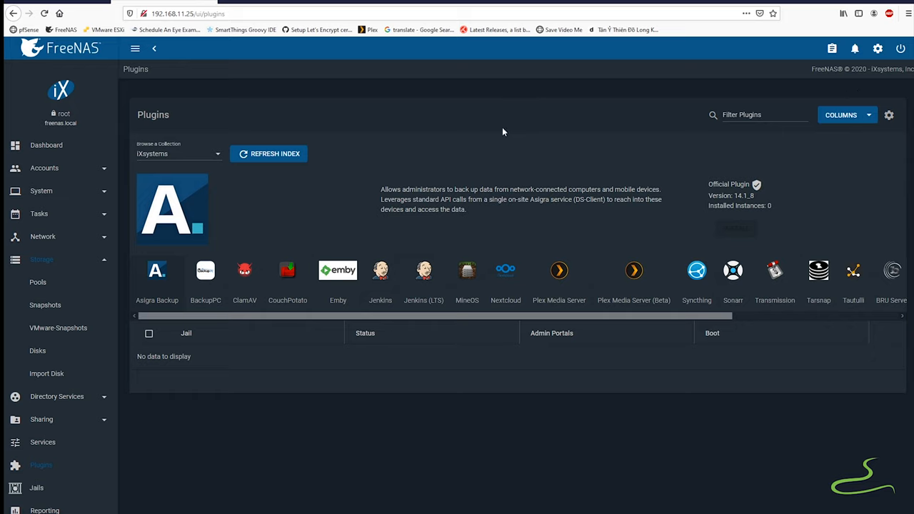
mouse_move(826, 112)
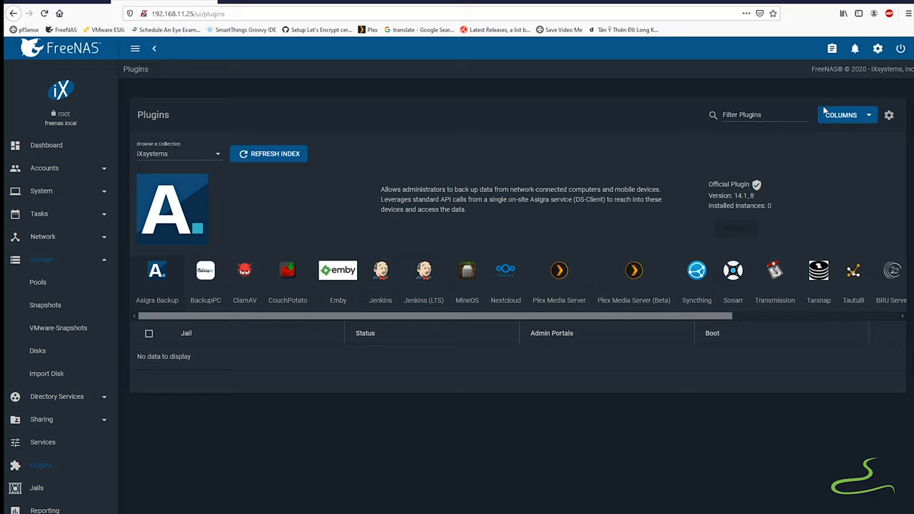
mouse_move(900, 48)
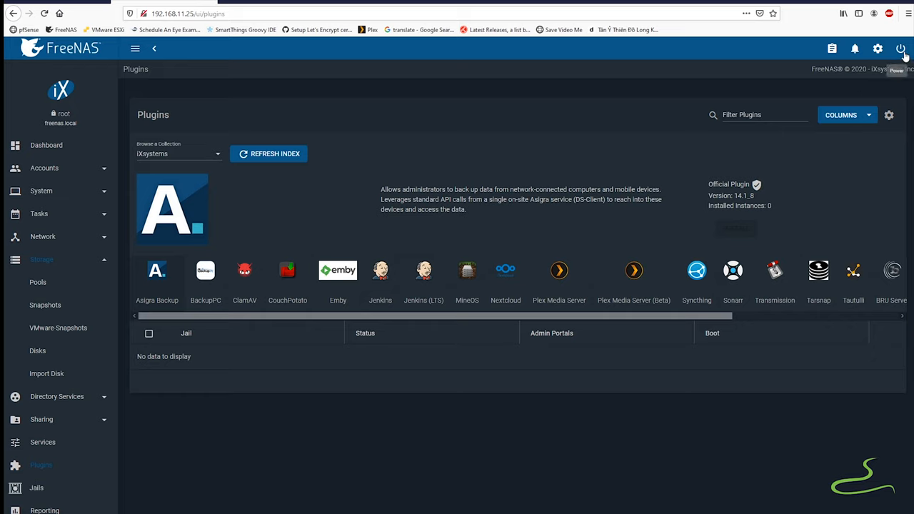
mouse_move(211, 3)
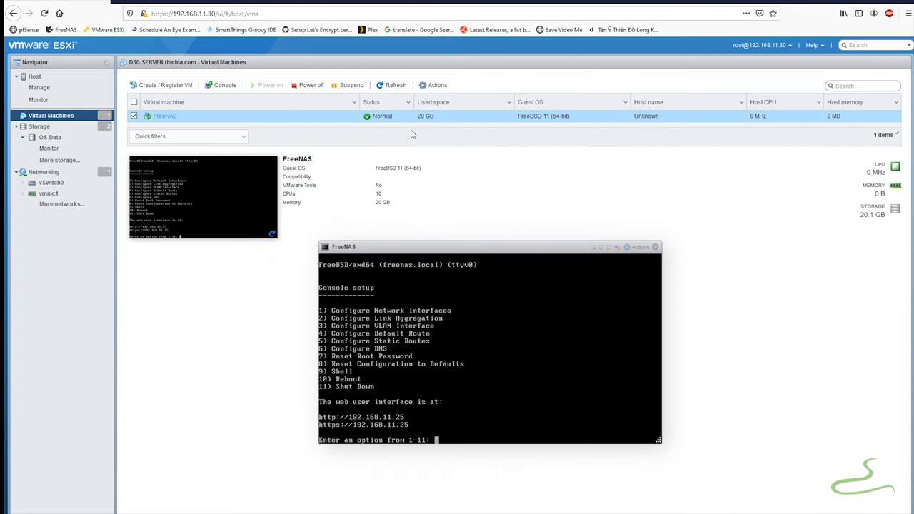
mouse_move(645, 244)
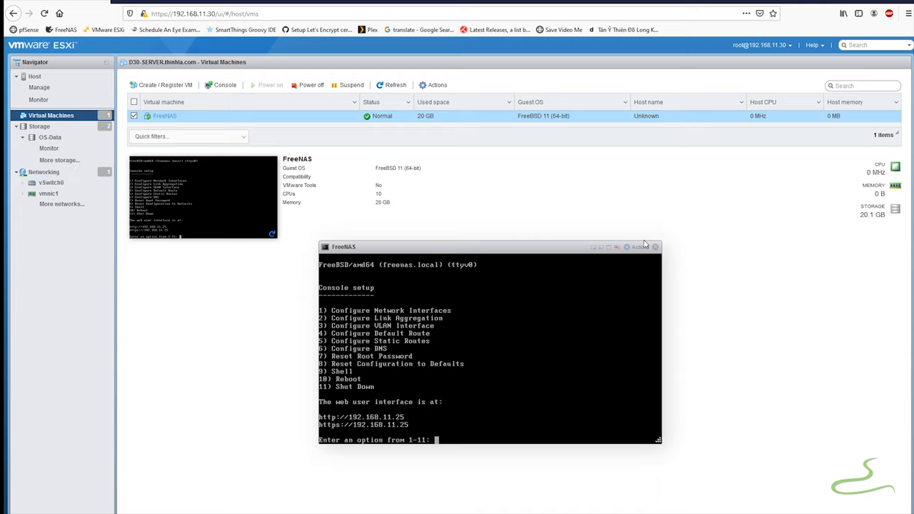
mouse_move(645, 244)
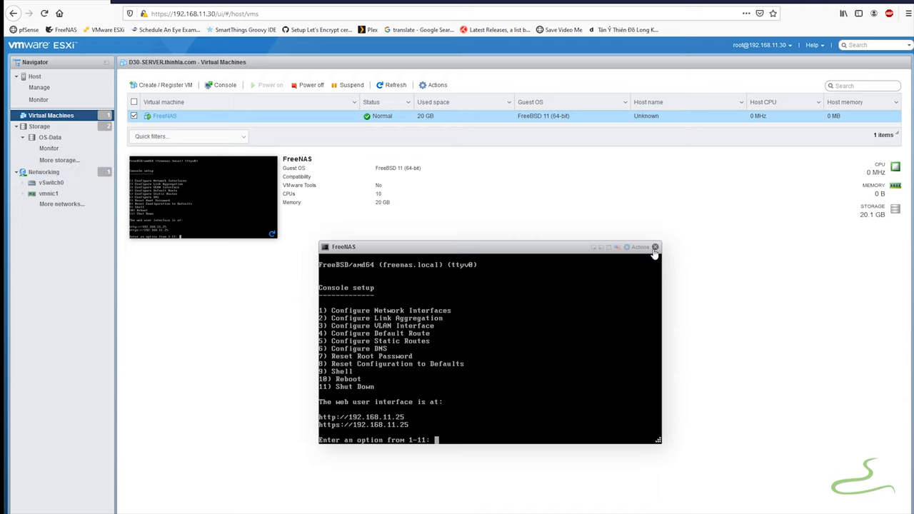
mouse_move(288, 127)
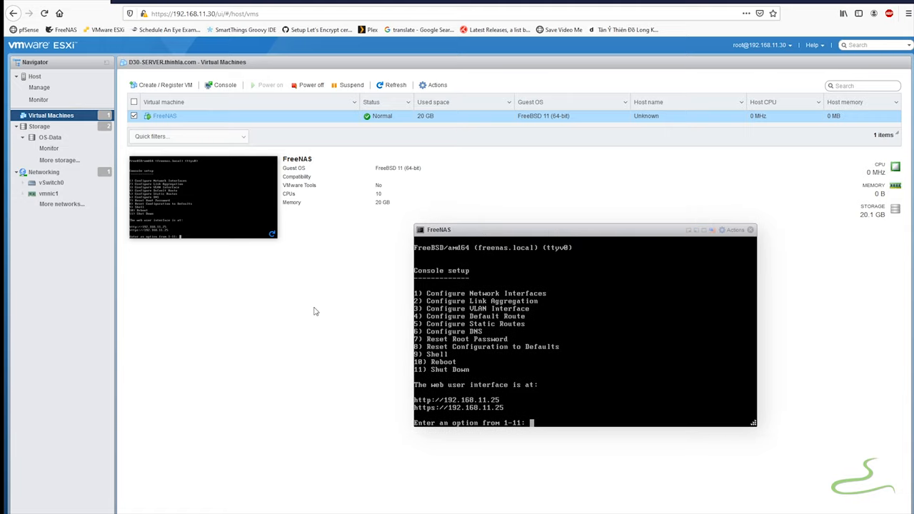
mouse_move(382, 313)
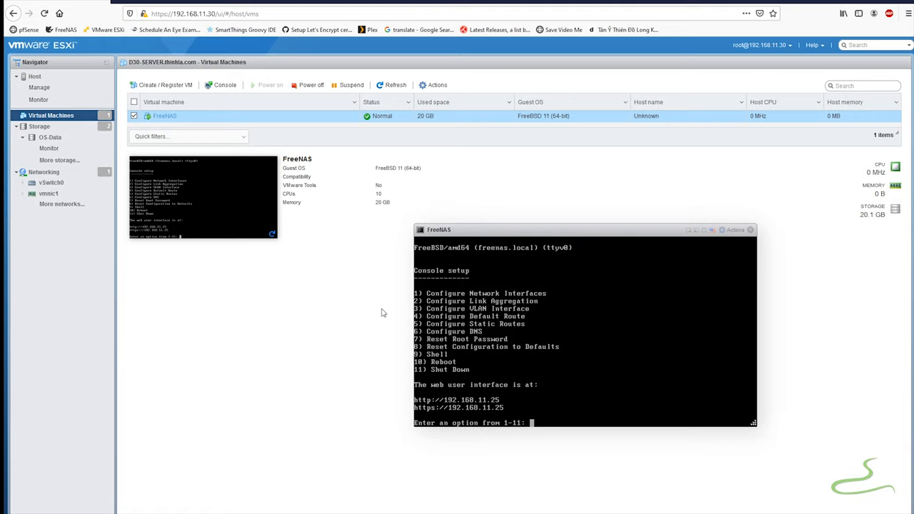
mouse_move(360, 328)
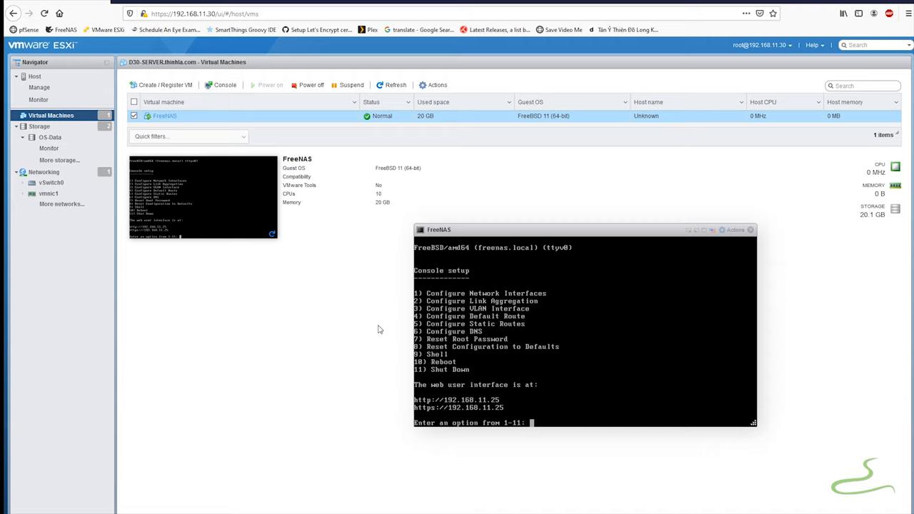
mouse_move(368, 355)
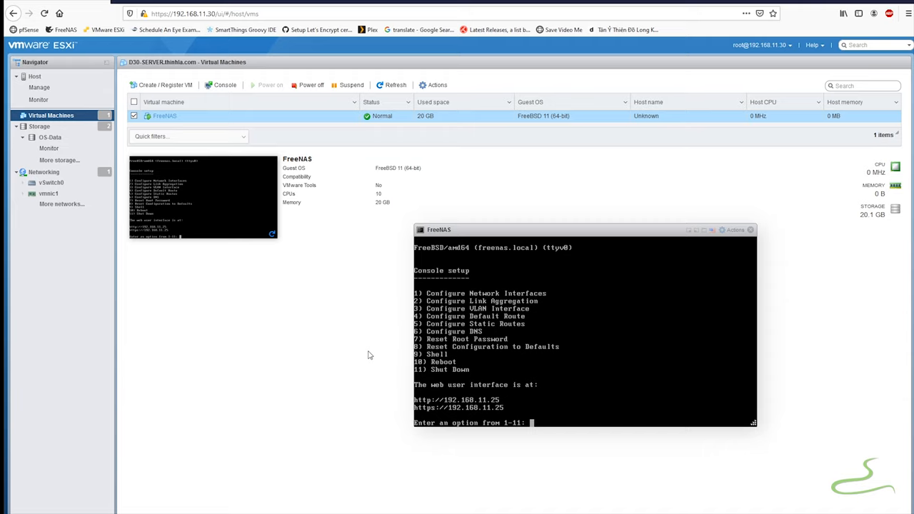